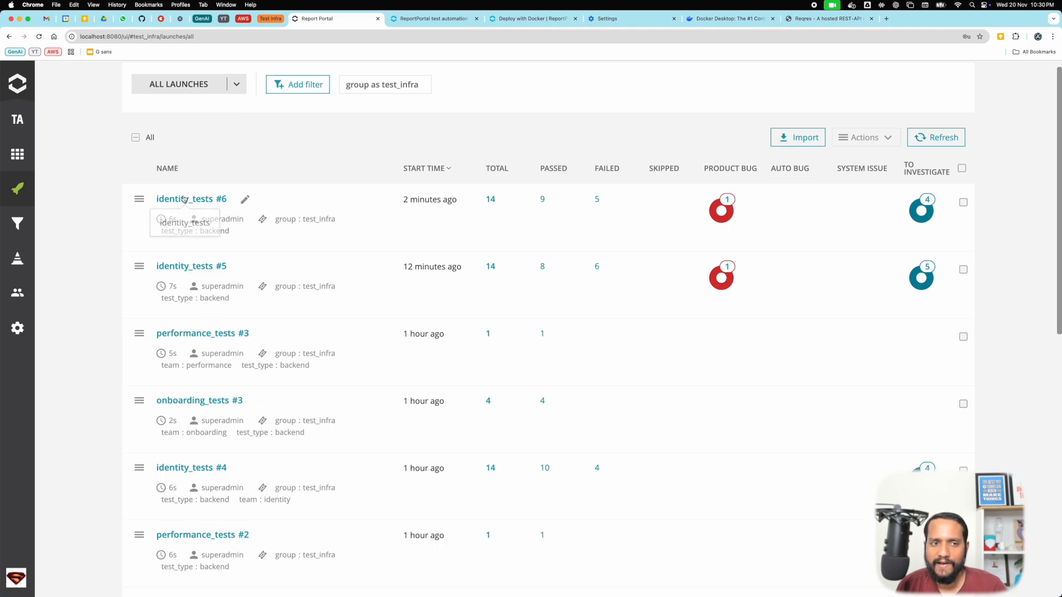
Switch from the Report Portal browser tab to IntelliJ IDEA.
key("cmd+tab")
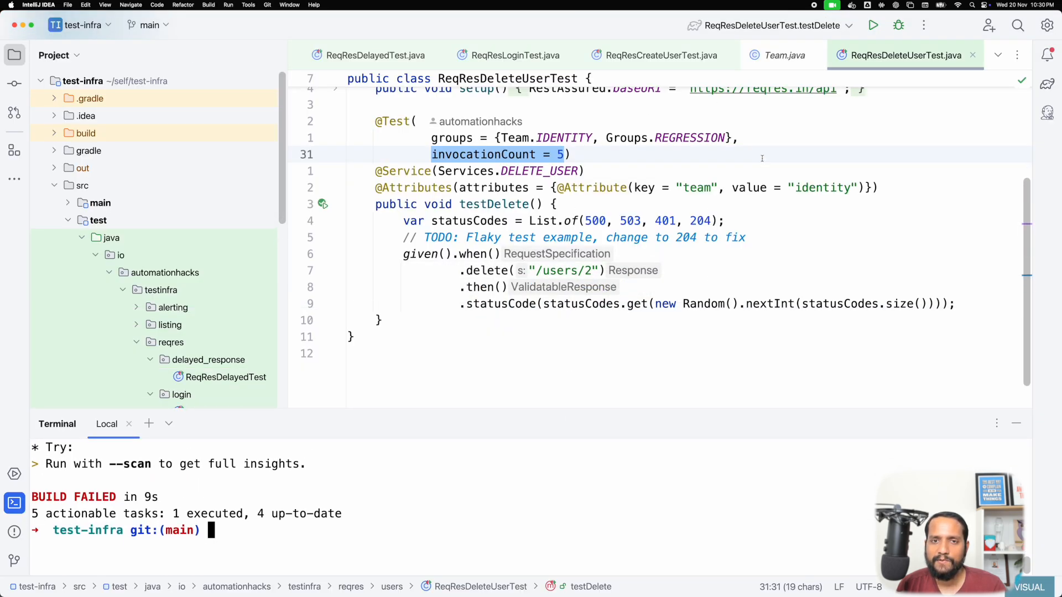
Highlight the identity_tests gradlew command in README.md and scroll along it.
left_click(337, 55)
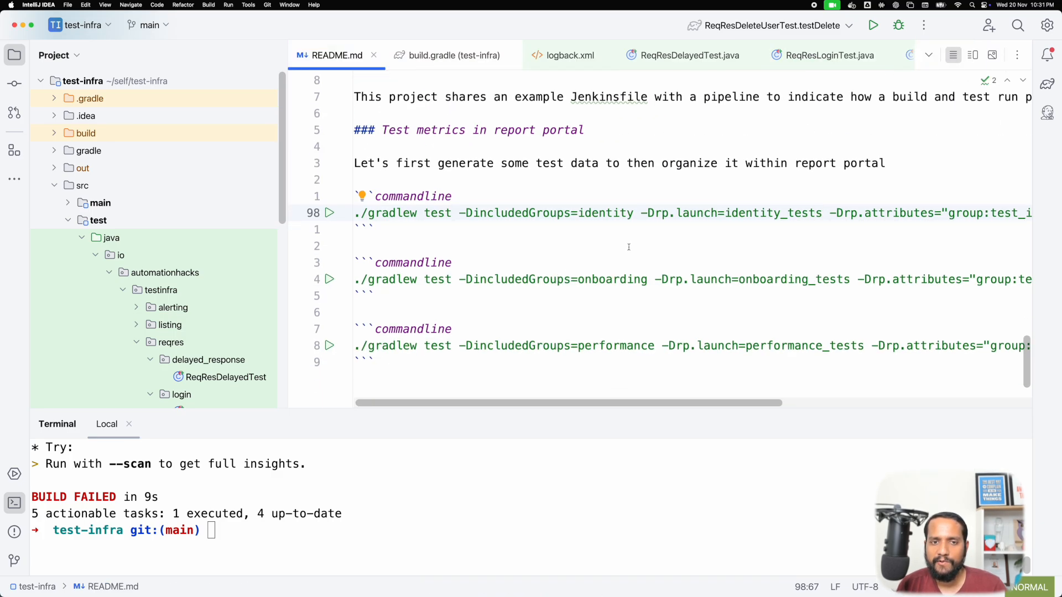
left_click_drag(352, 213, 704, 212)
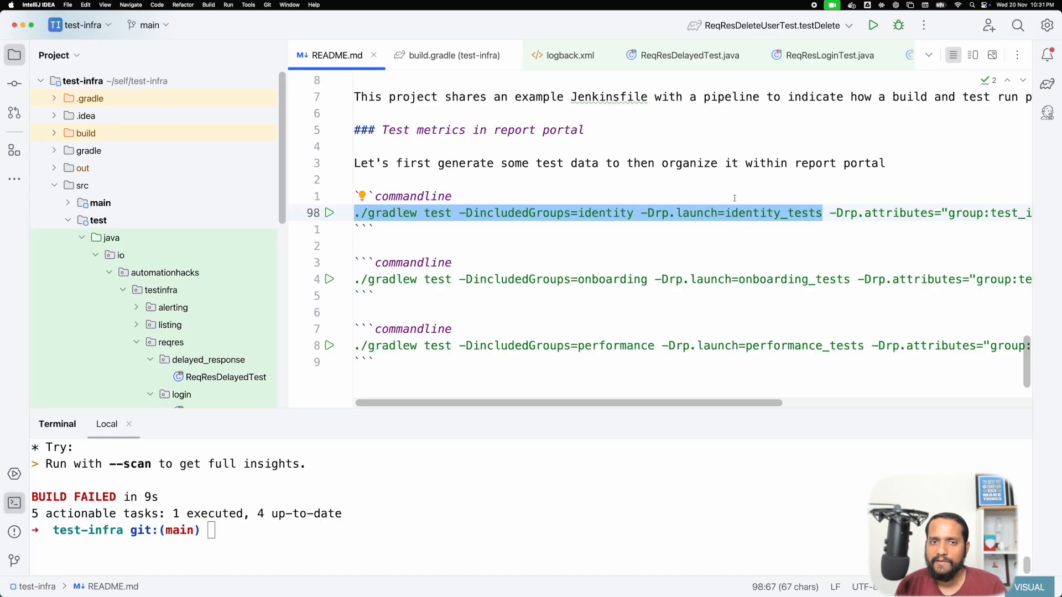
scroll("right", 3)
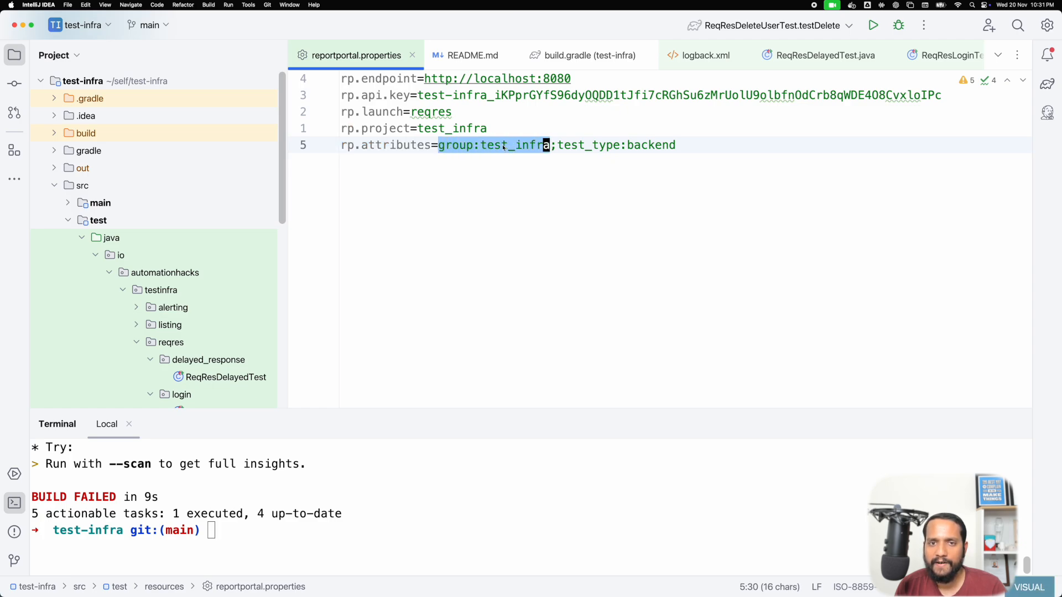
key("Escape")
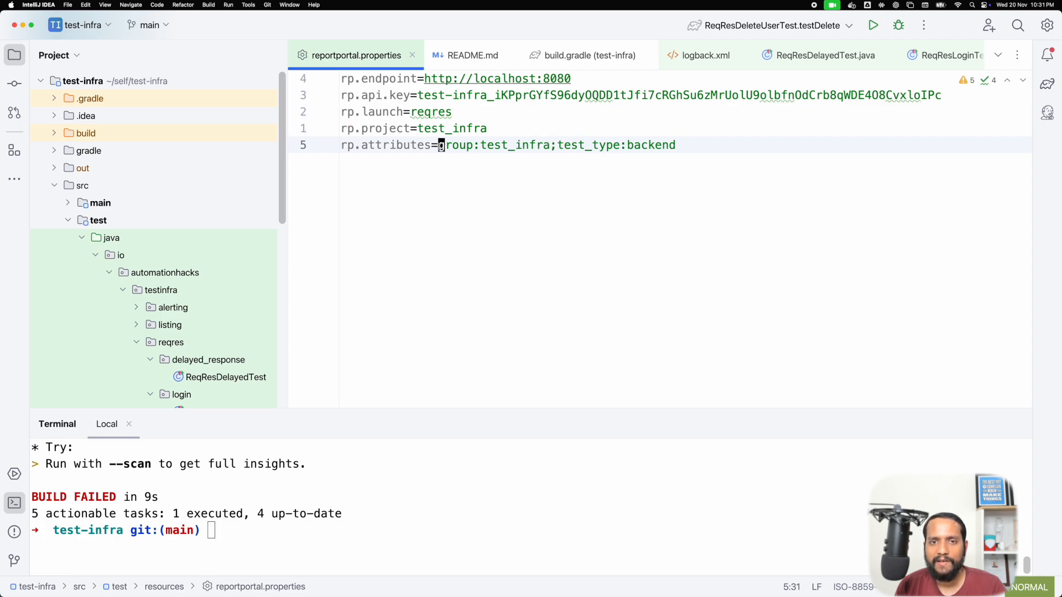
left_click_drag(438, 144, 547, 144)
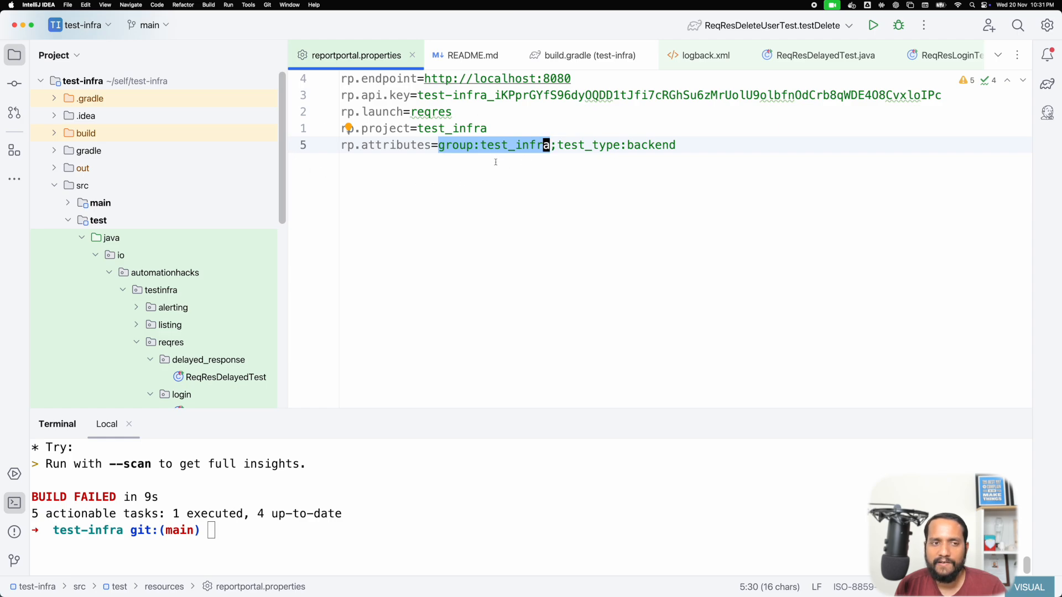
mouse_move(324, 219)
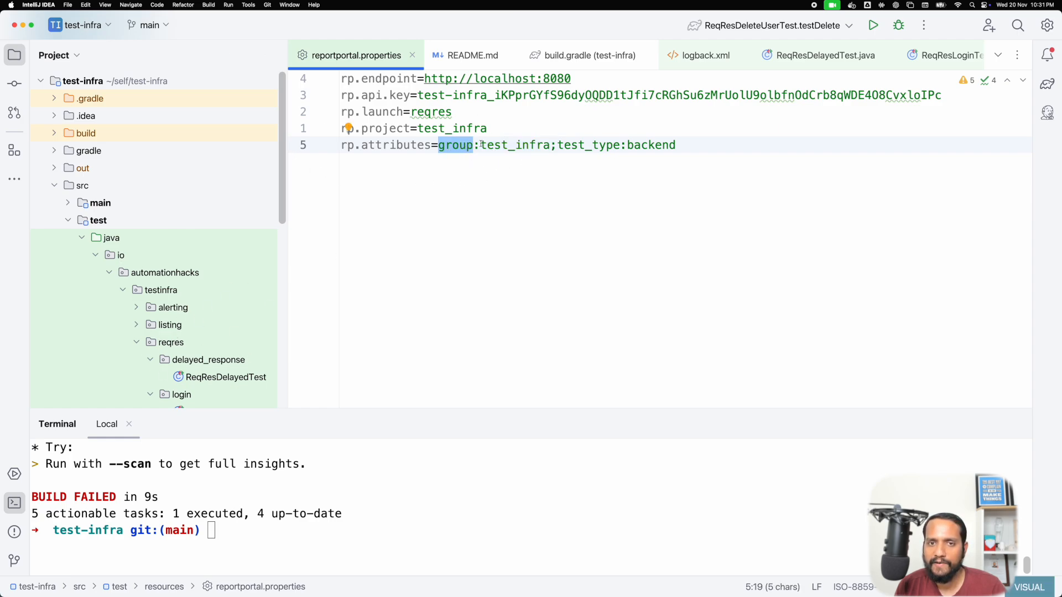
left_click_drag(474, 144, 545, 144)
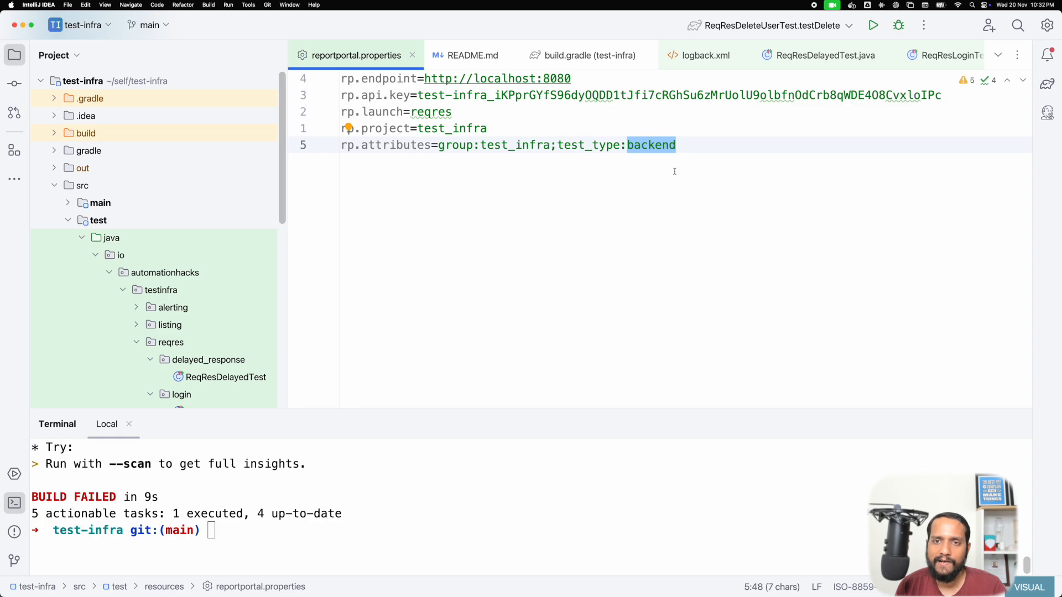
key("cmd+tab")
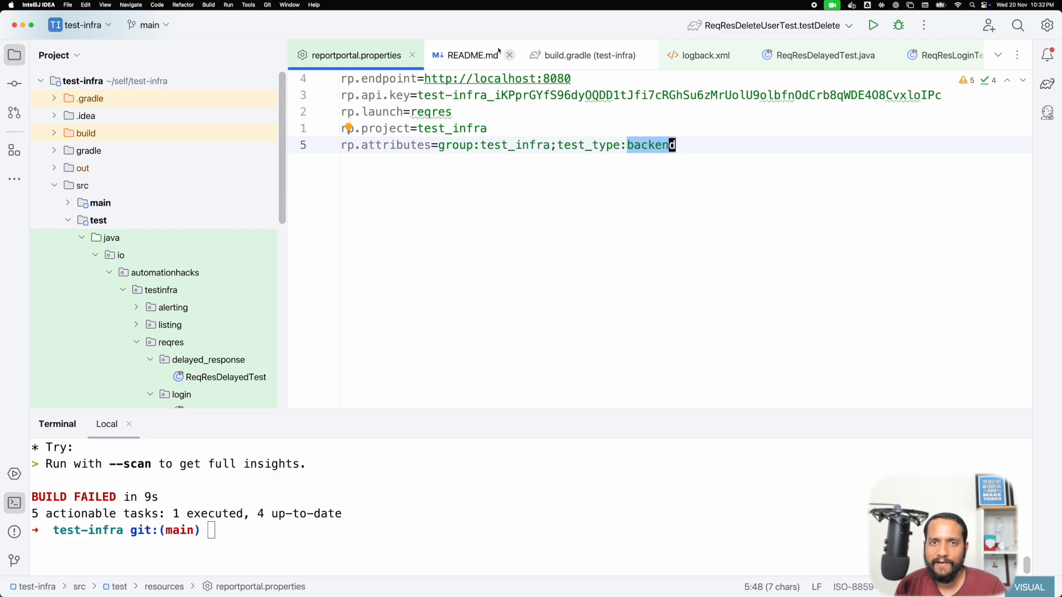
Scroll the README gradlew commands to reveal -Drp.attributes values like team:identity.
left_click(472, 55)
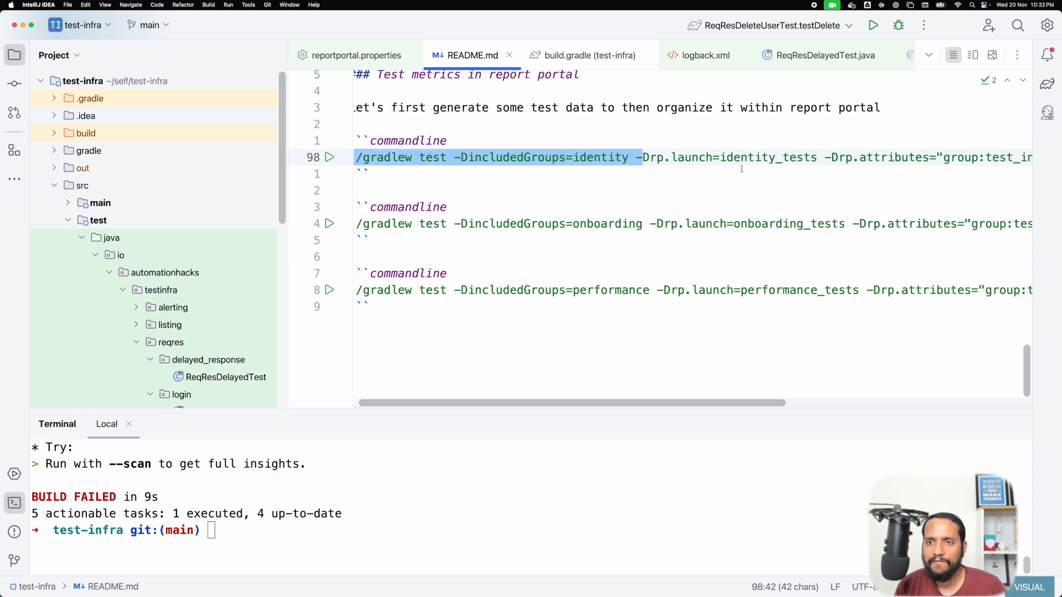
scroll("right", 3)
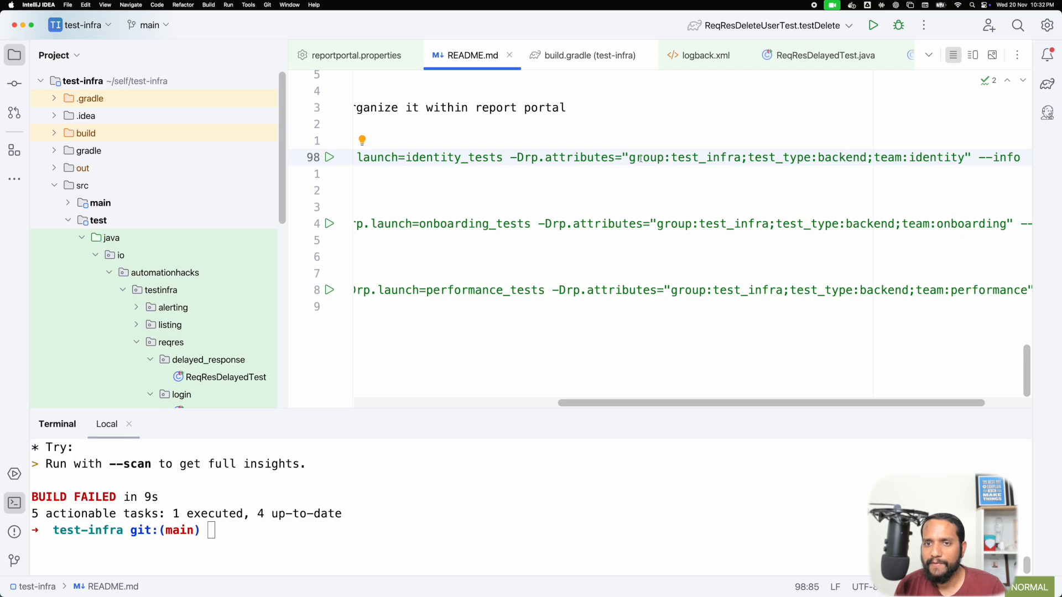
left_click_drag(630, 157, 823, 157)
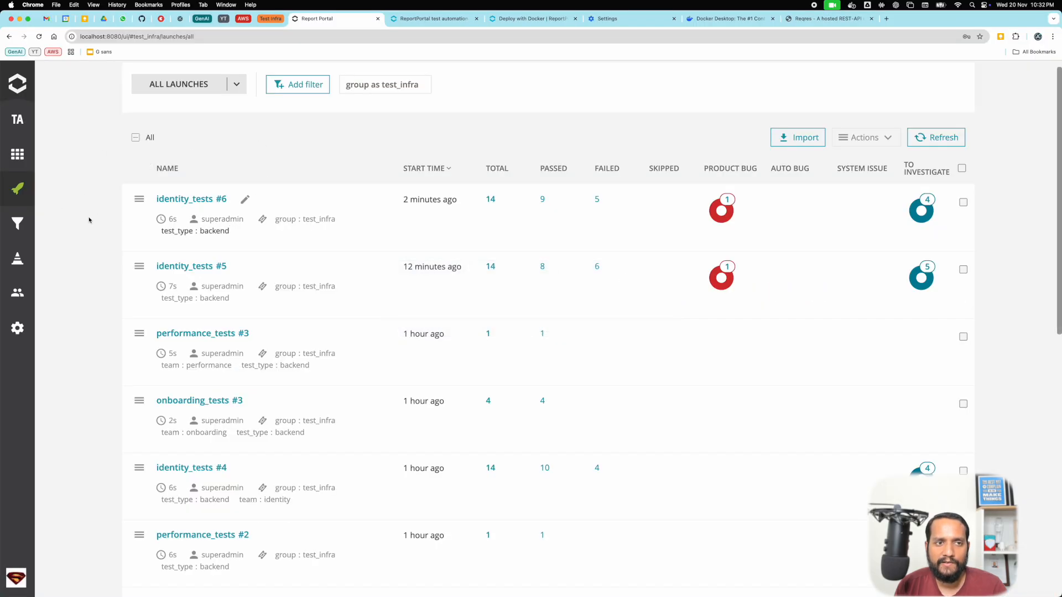
mouse_move(17, 155)
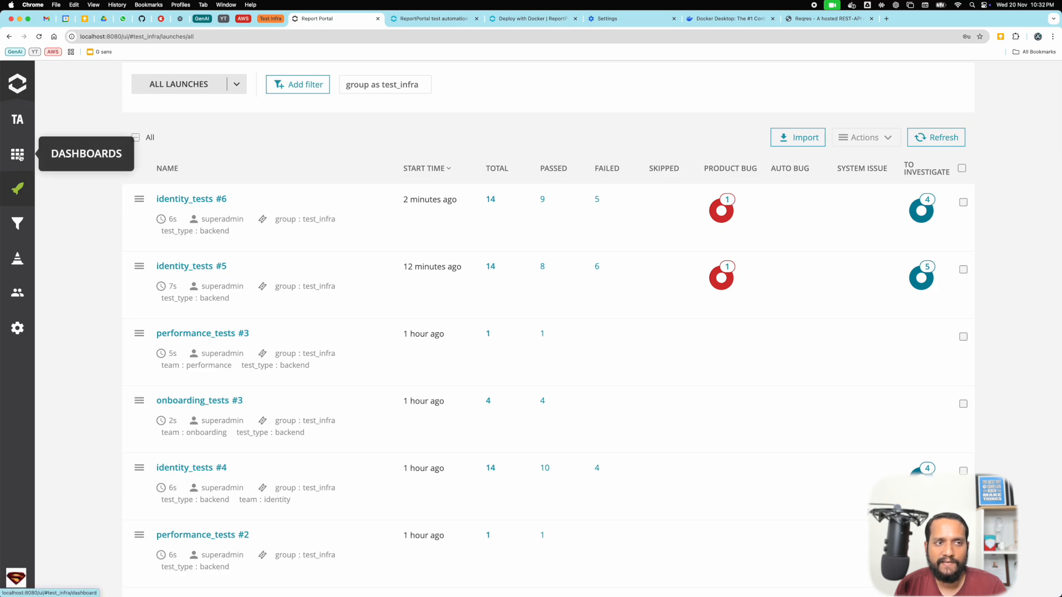
Open Report Portal's Dashboards page, which lists only Test infra.
left_click(18, 154)
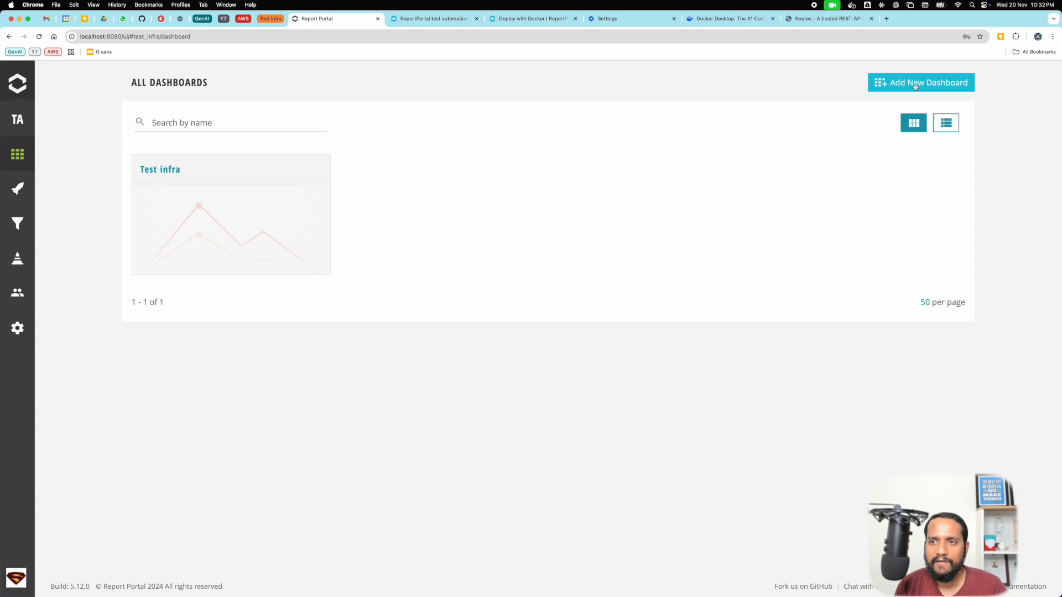
Add a new dashboard named 'Identity test health'.
left_click(920, 82)
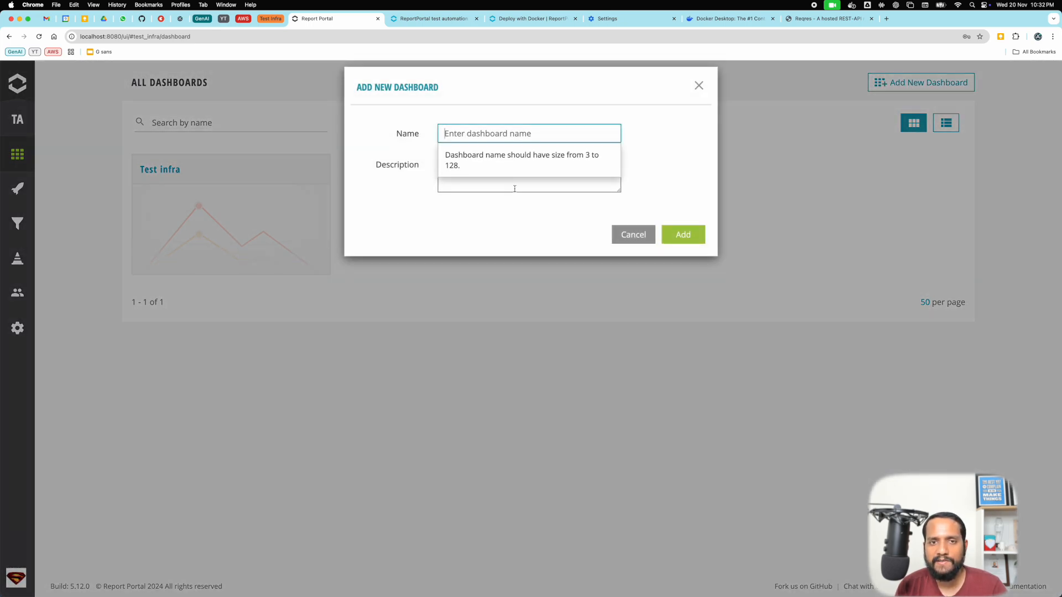
type("Identity test")
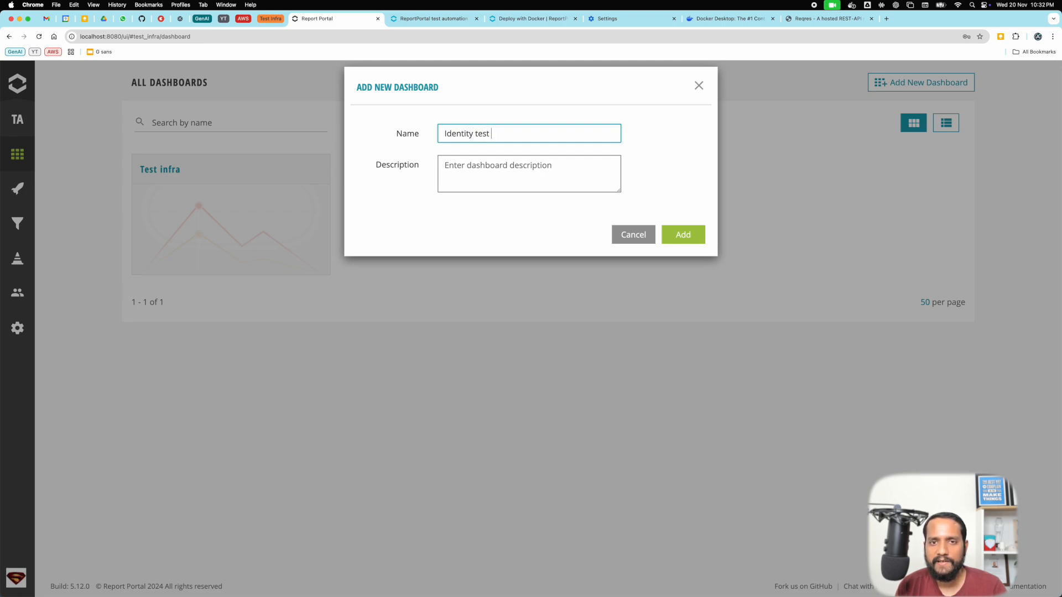
type("health")
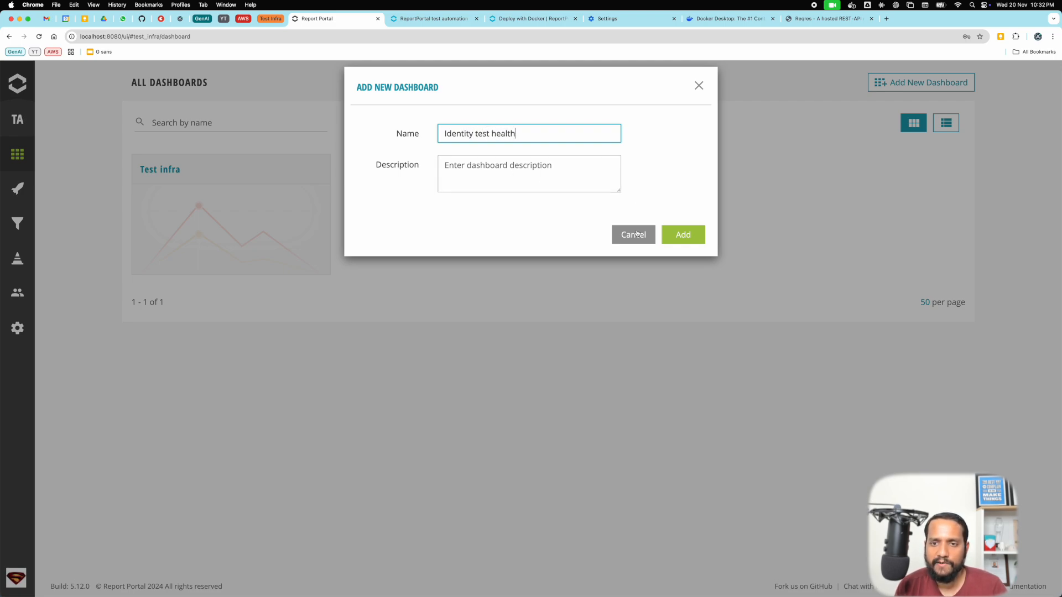
left_click(681, 234)
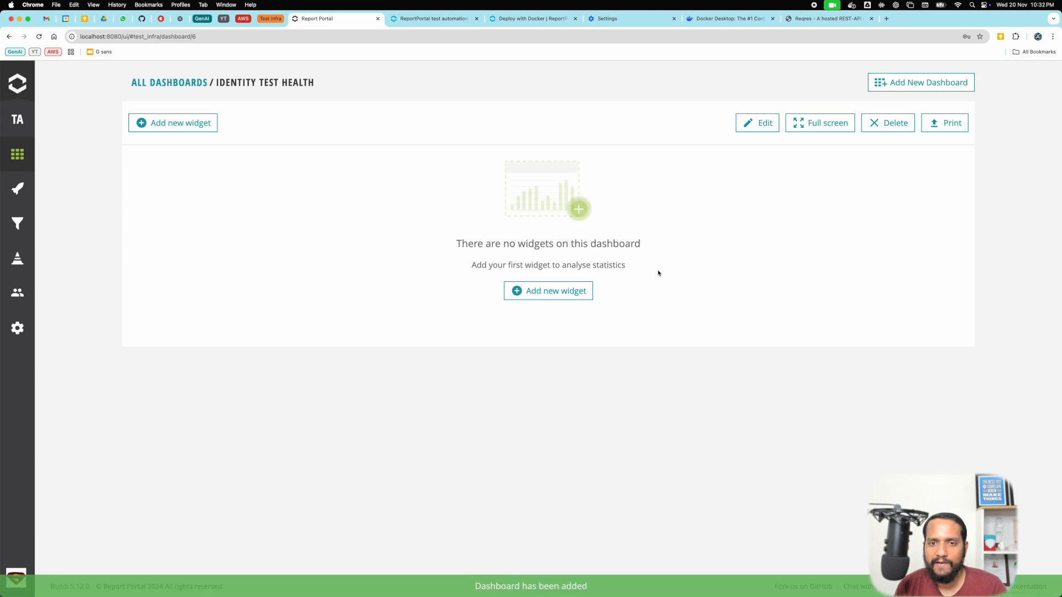
mouse_move(549, 178)
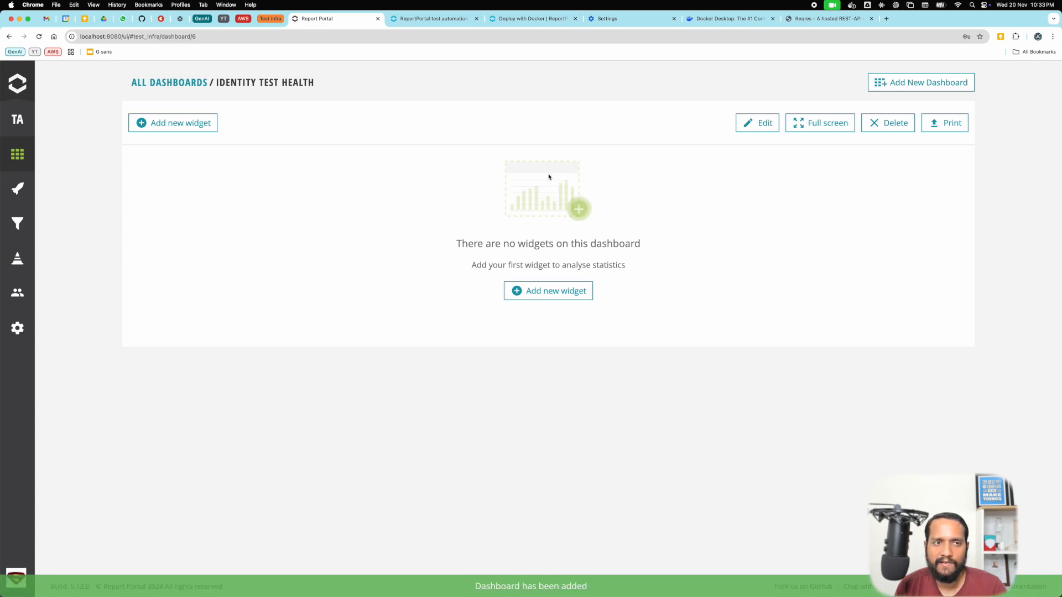
mouse_move(200, 138)
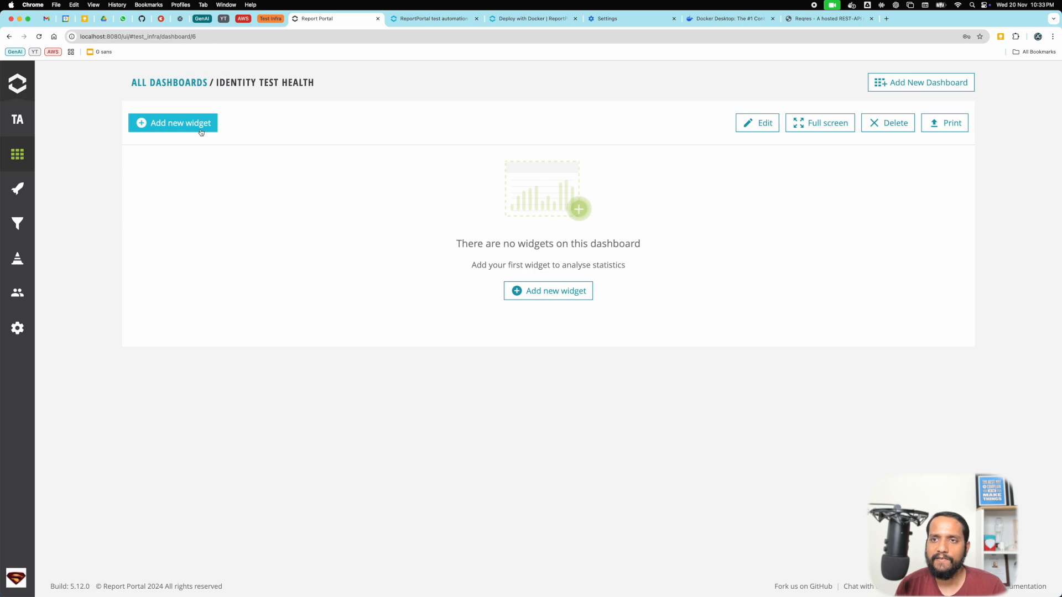
Choose the Launch statistics chart widget type and advance to configuration.
left_click(173, 123)
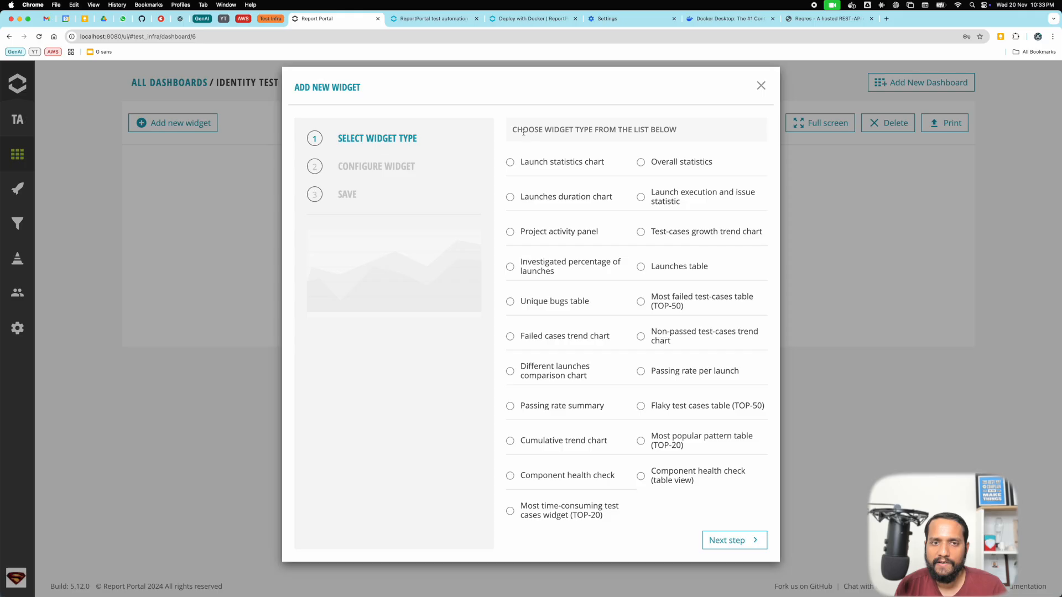
mouse_move(521, 144)
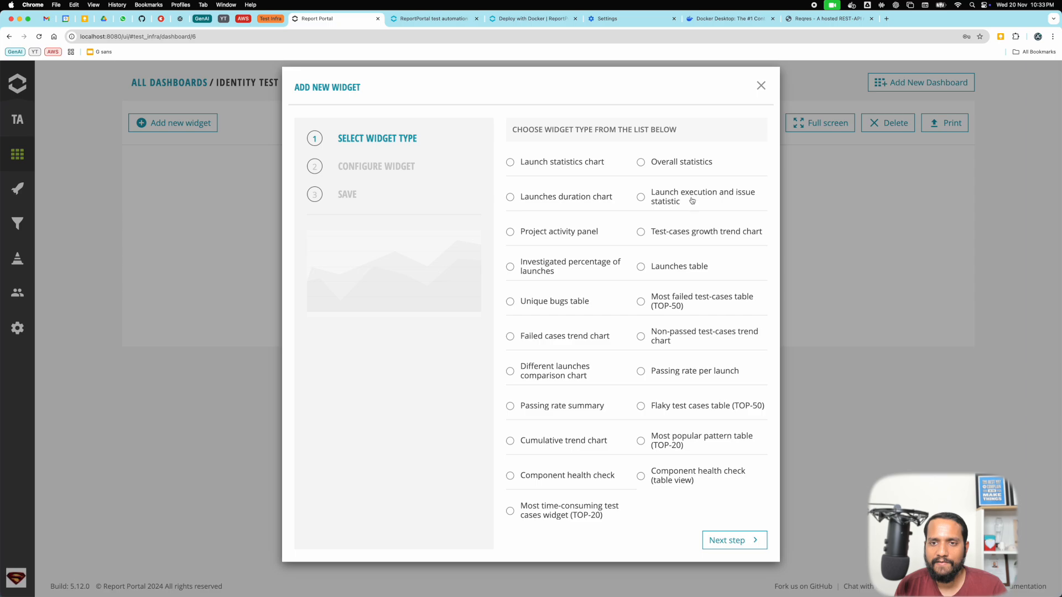
mouse_move(544, 559)
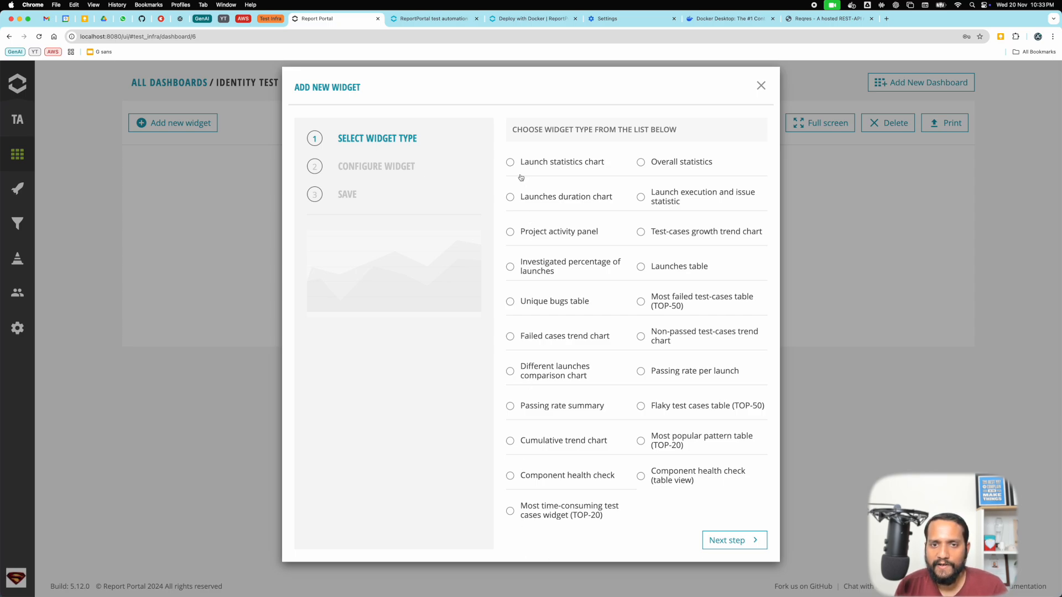
left_click(510, 162)
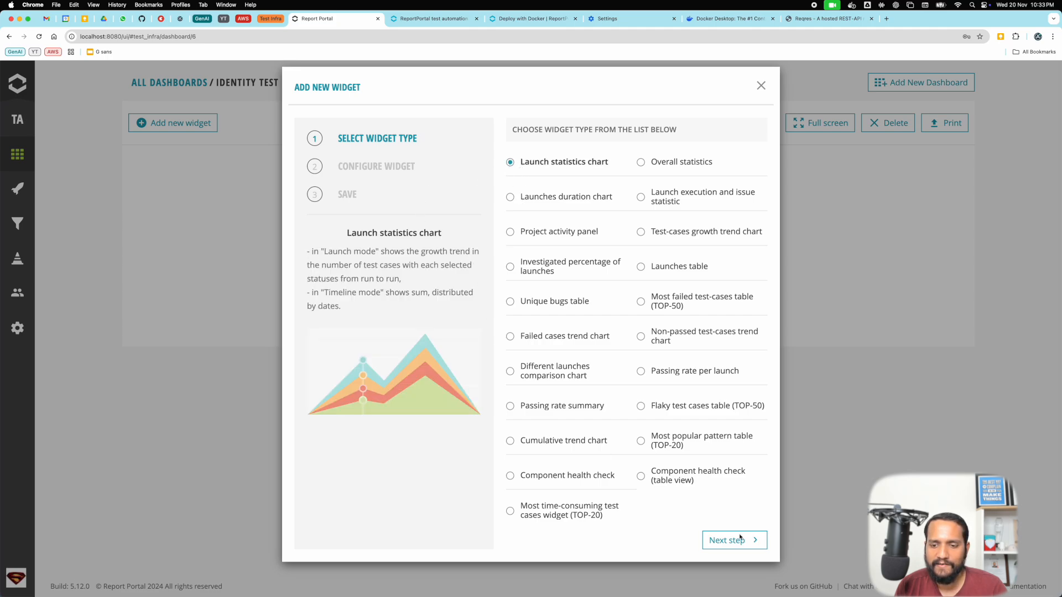
left_click(730, 539)
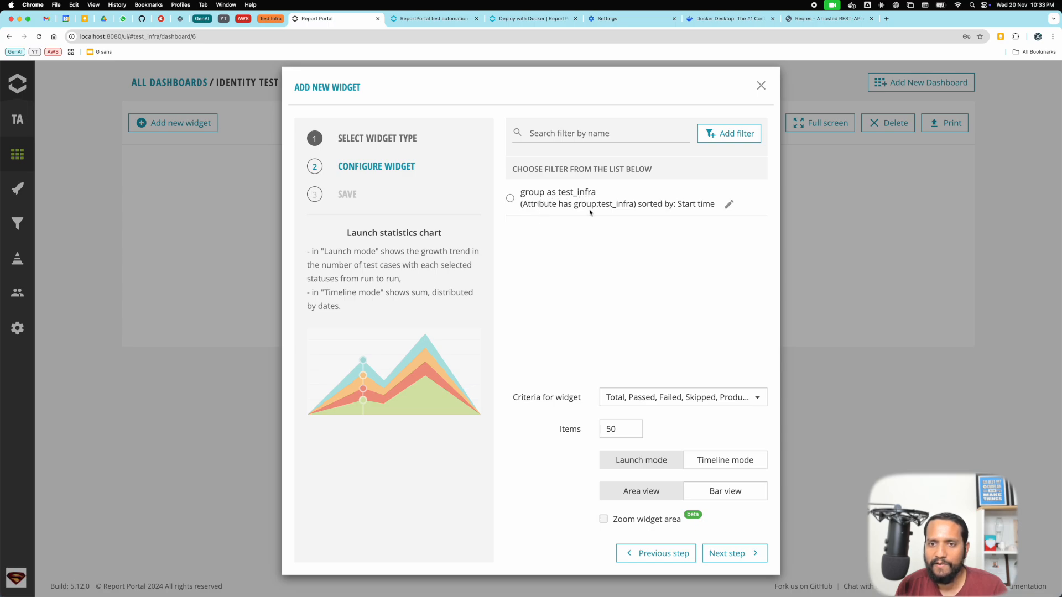
mouse_move(576, 160)
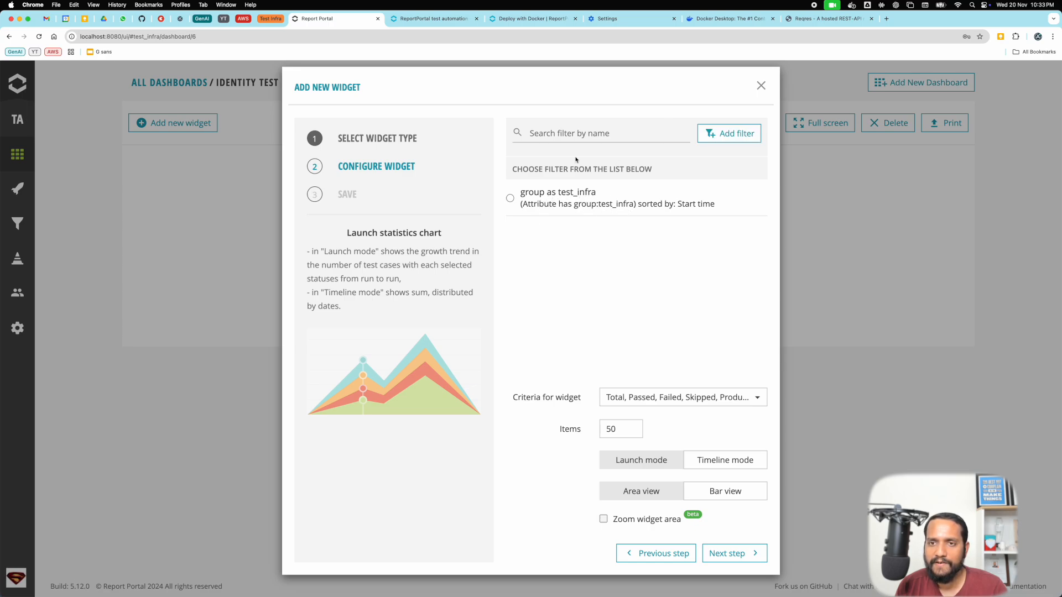
Create an 'identity tests' launch filter with attribute team:identity.
left_click(729, 133)
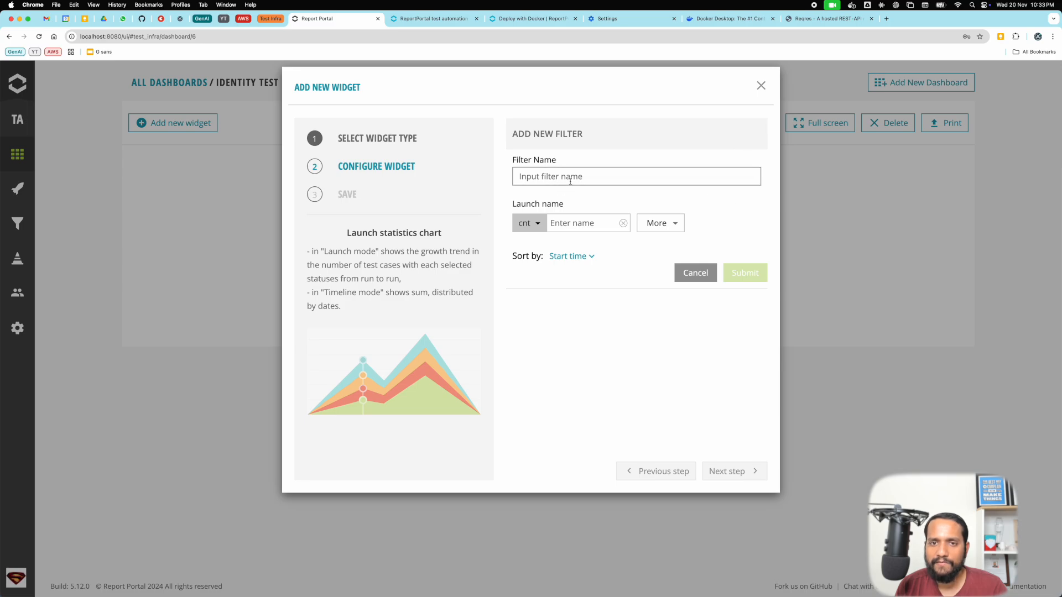
left_click(635, 176)
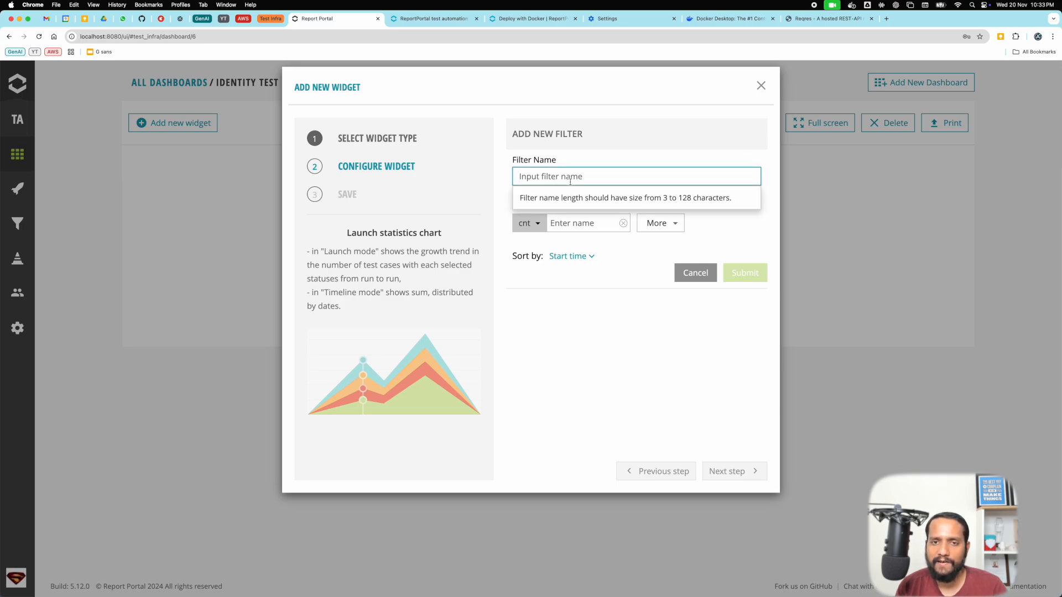
type("identity tests")
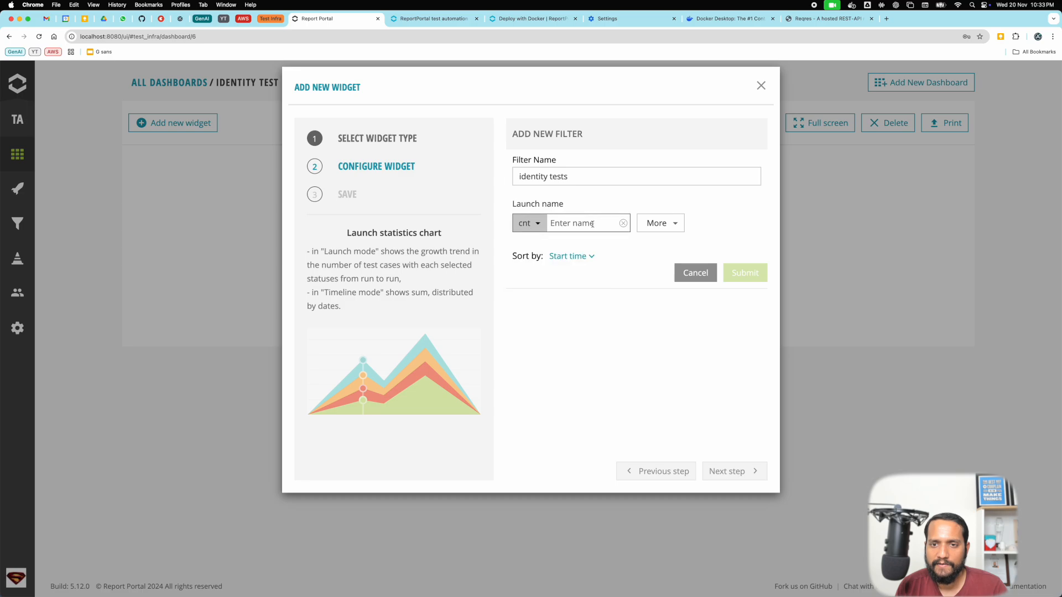
left_click(656, 223)
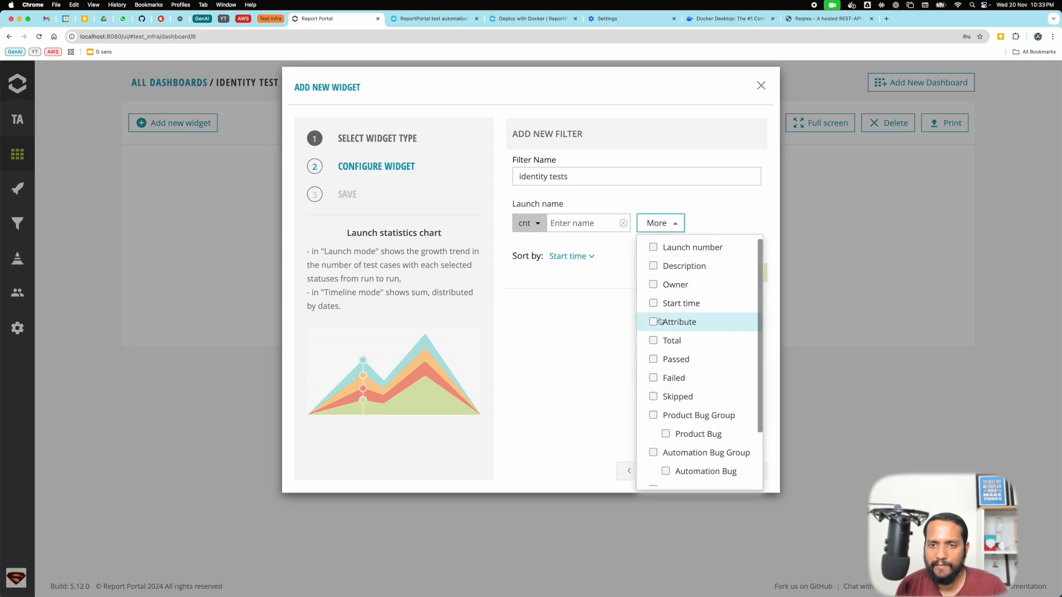
left_click(678, 322)
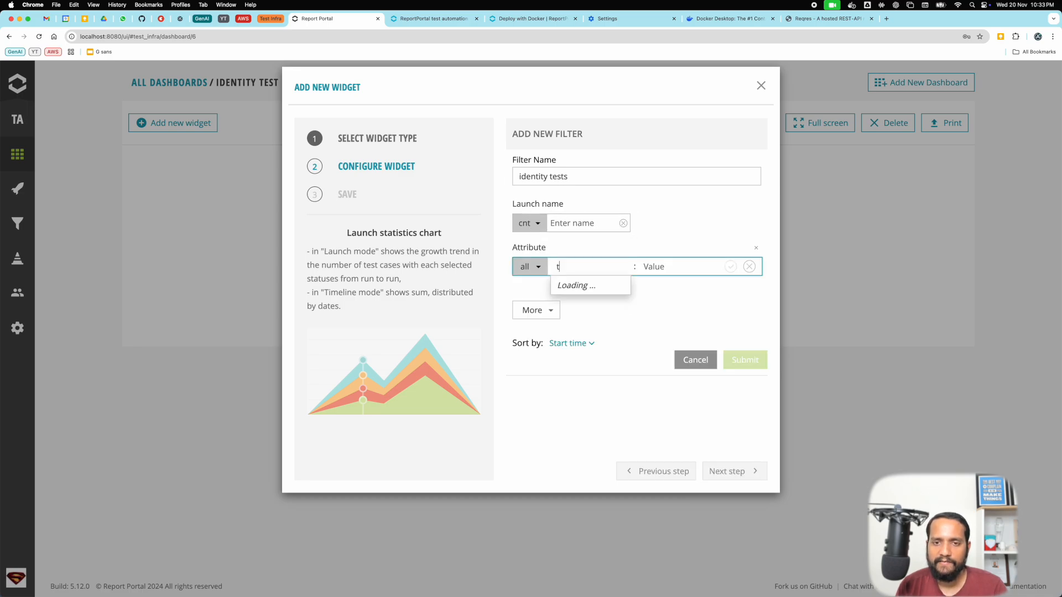
type("eam")
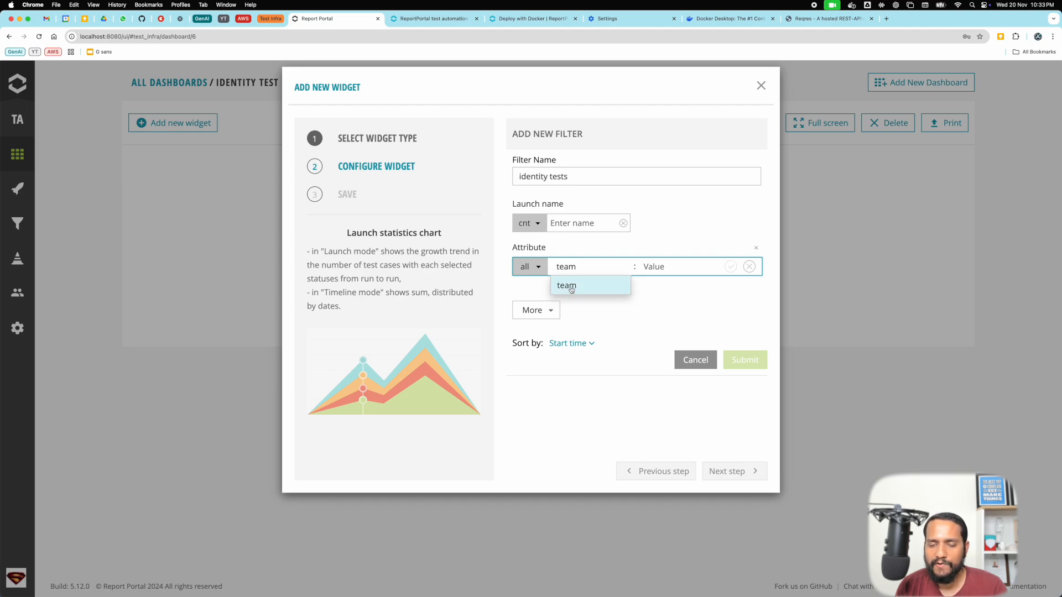
left_click(566, 285)
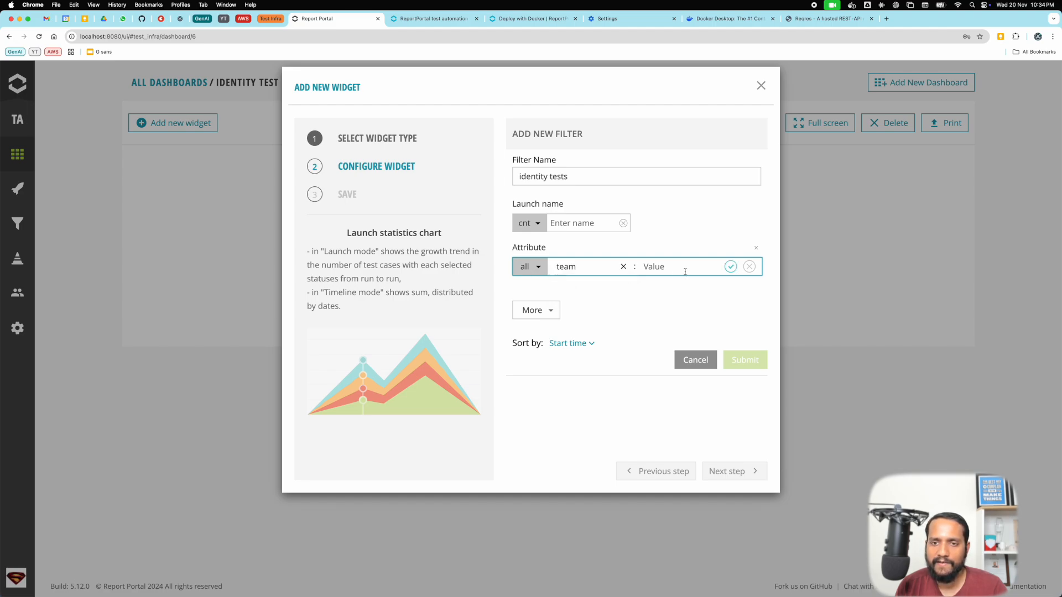
type("iden")
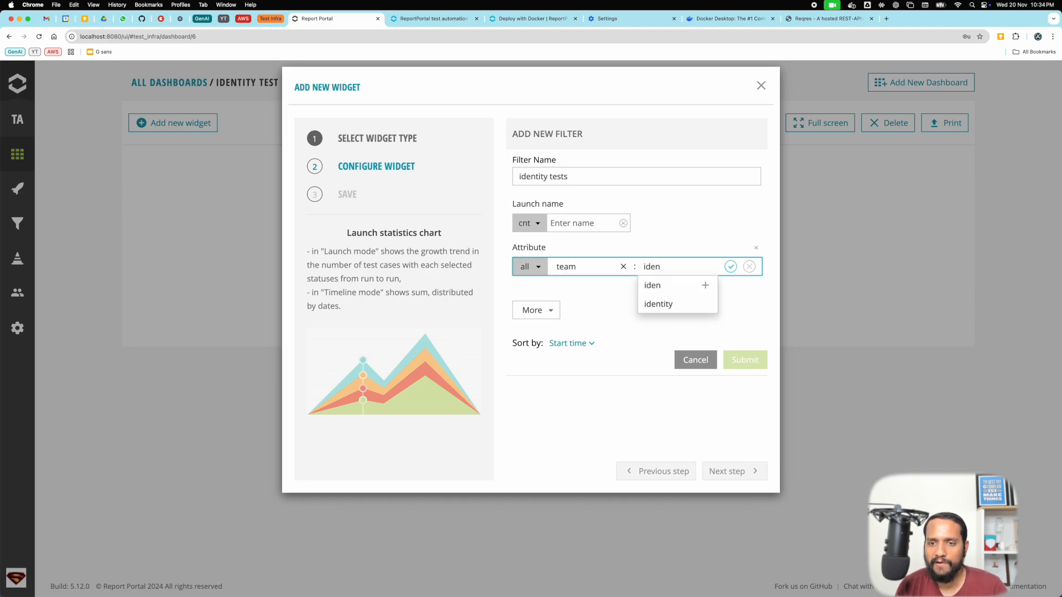
left_click(658, 304)
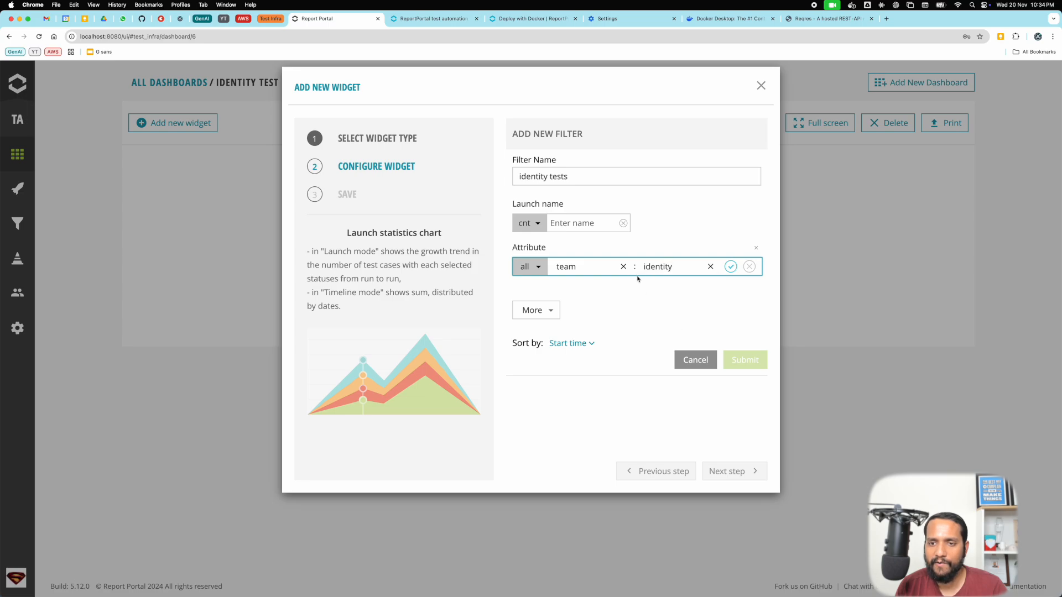
left_click(730, 266)
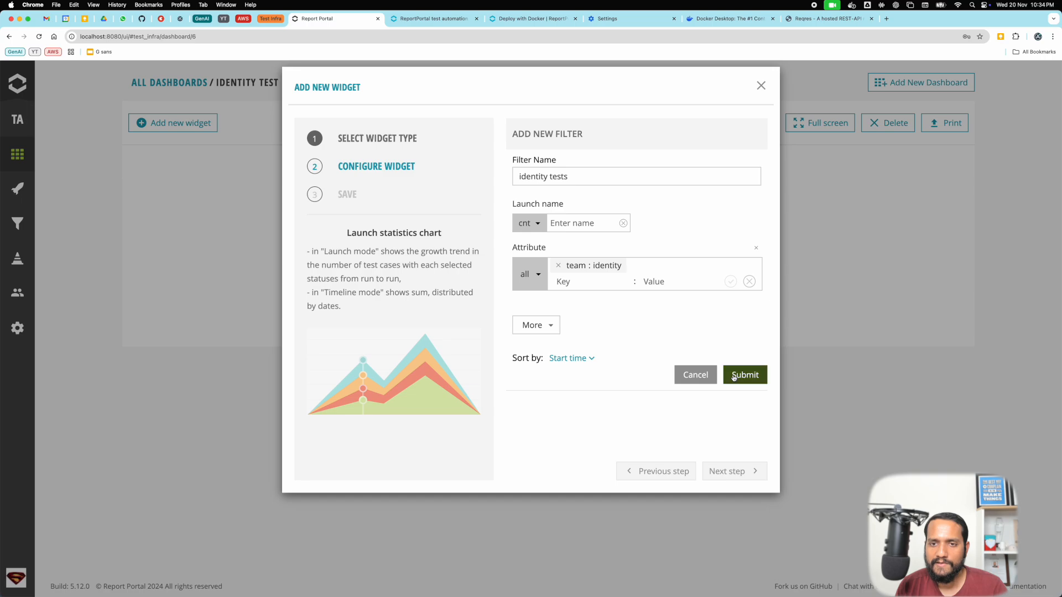
left_click(744, 375)
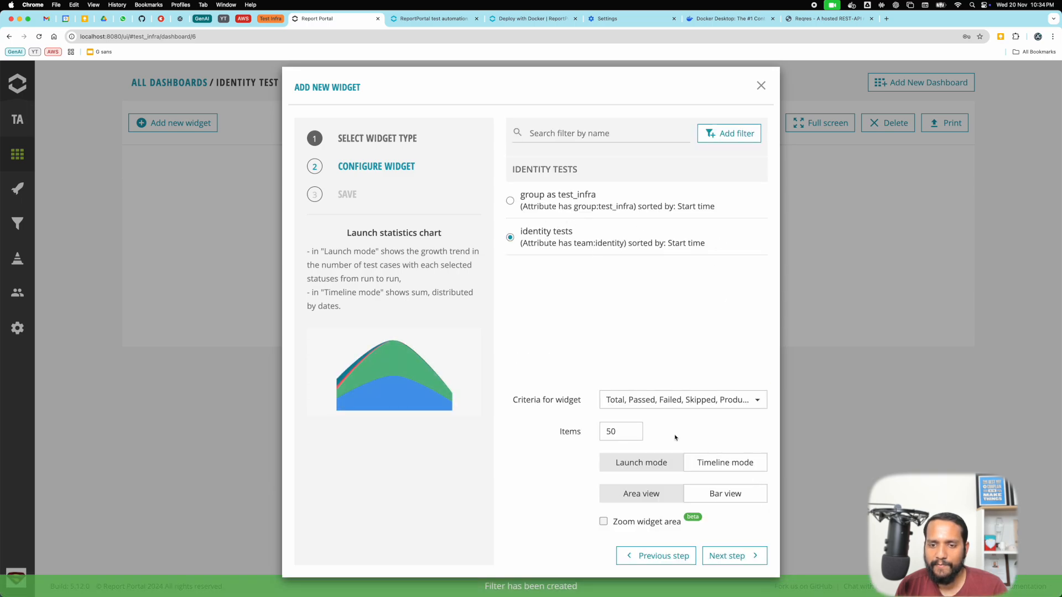
Limit chart criteria to Total, Passed, Failed, Skipped and keep Area view.
left_click(681, 399)
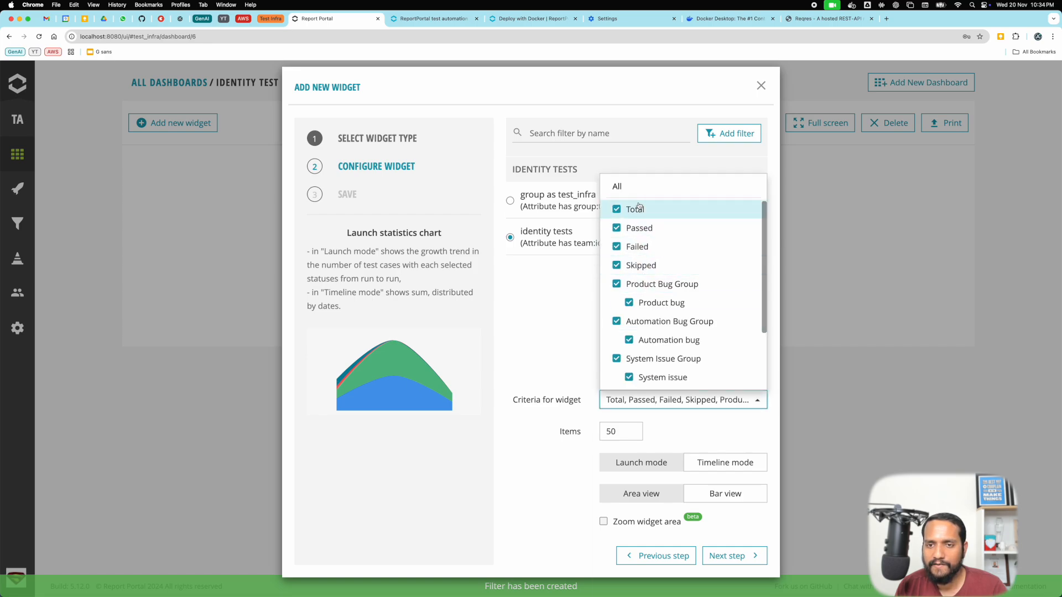
left_click(616, 283)
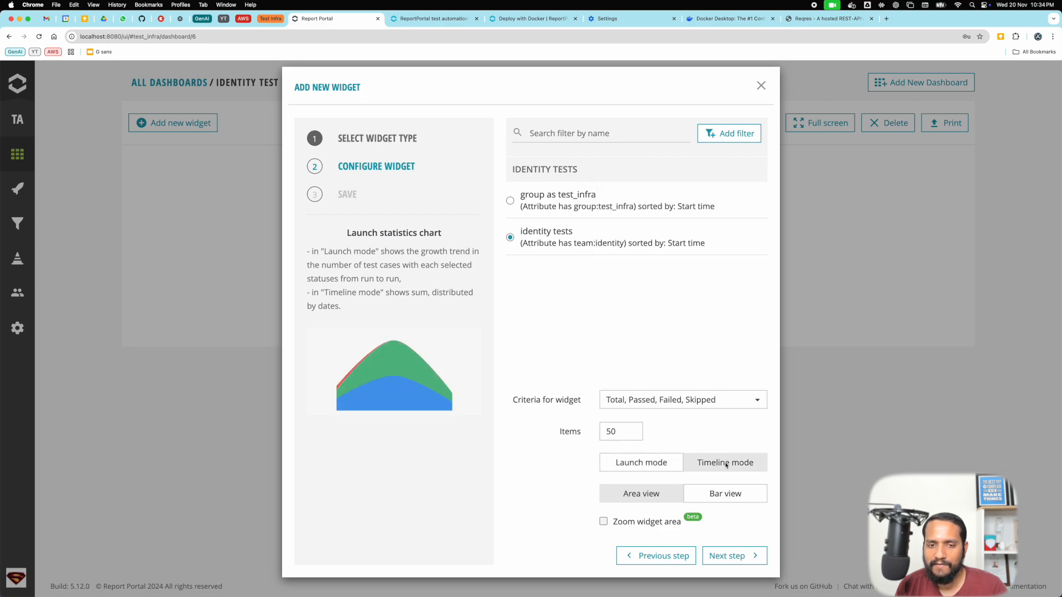
left_click(640, 462)
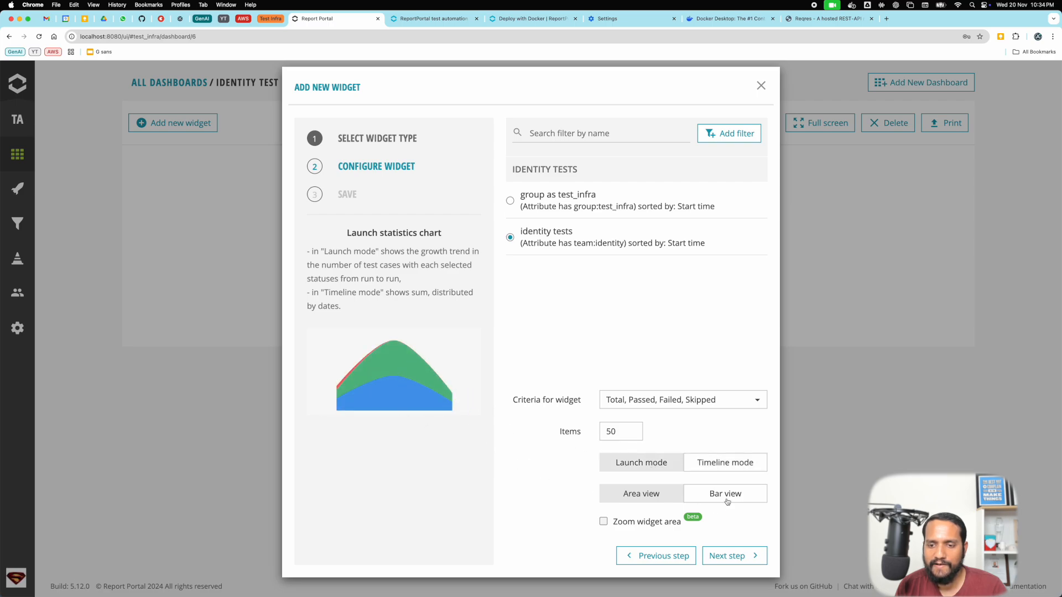
left_click(724, 493)
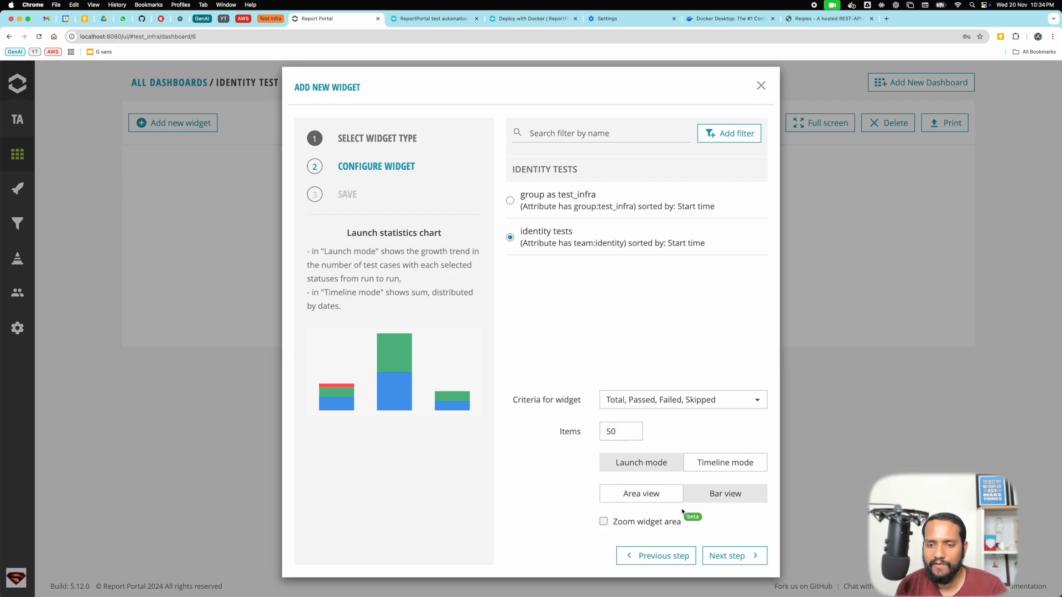
left_click(639, 493)
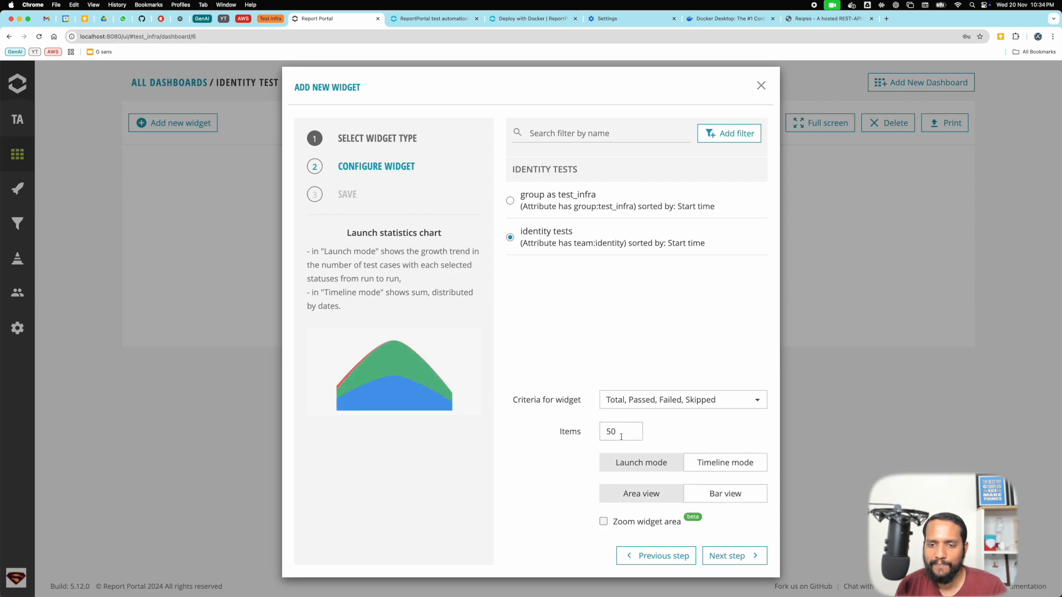
left_click(729, 556)
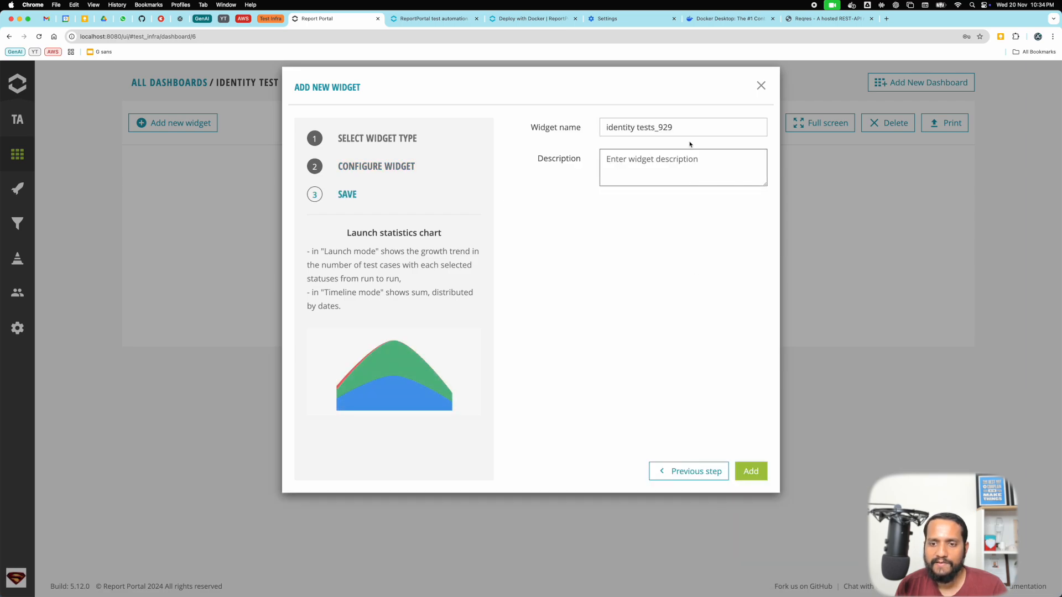
Save the identity tests_929 area chart onto the Identity test health dashboard.
left_click(750, 470)
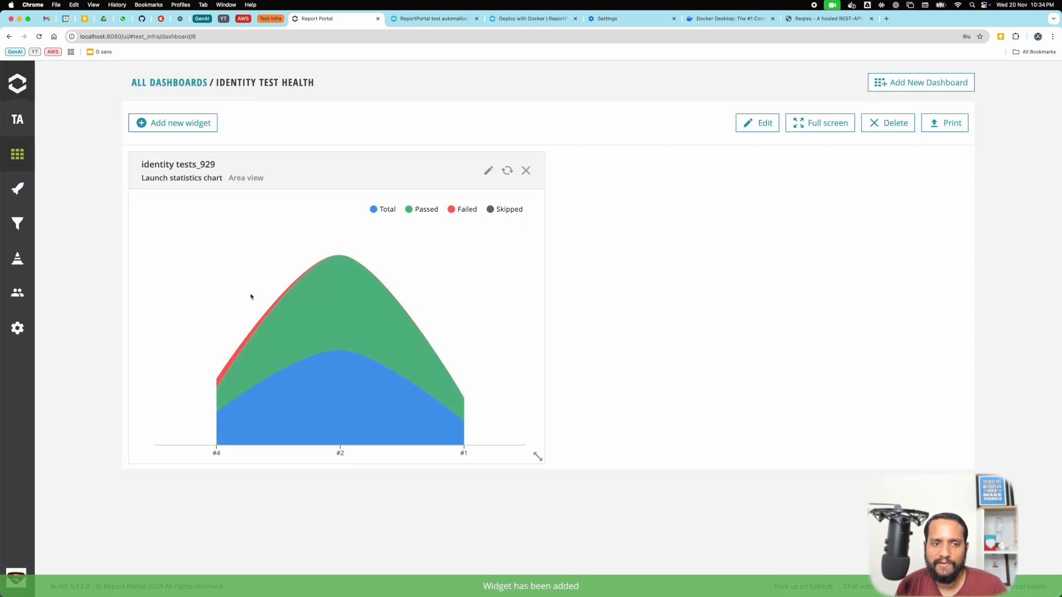
mouse_move(230, 366)
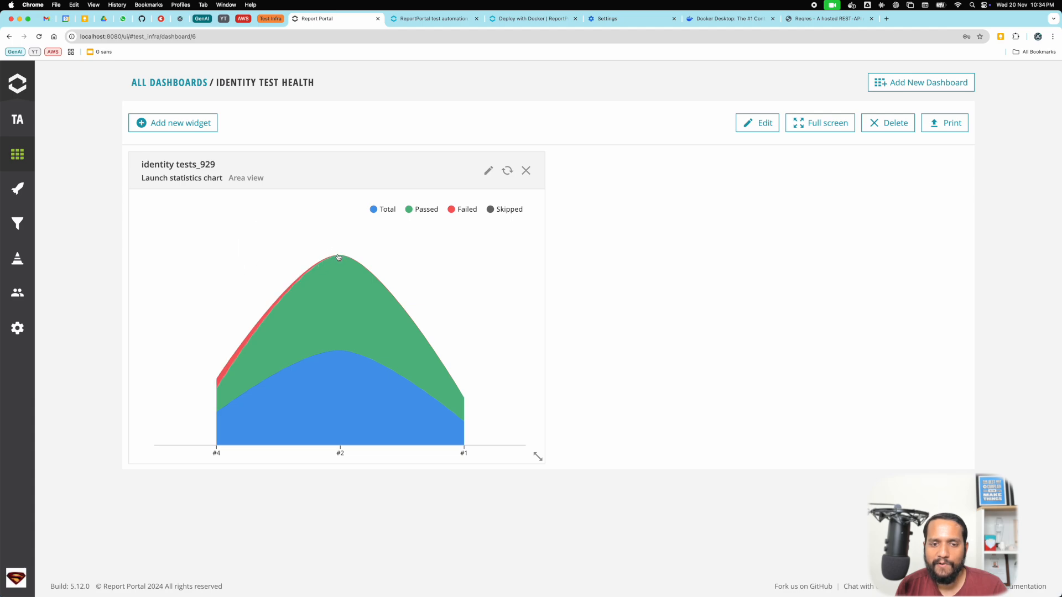
mouse_move(231, 380)
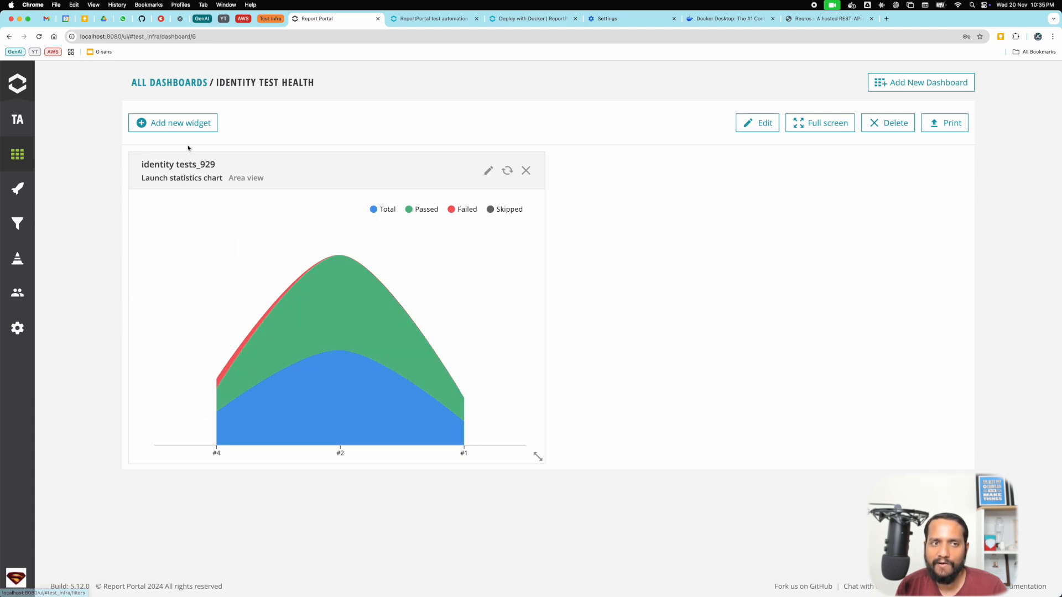
Add identity tests_917: overall statistics donut of latest launches, without To Investigate.
left_click(173, 123)
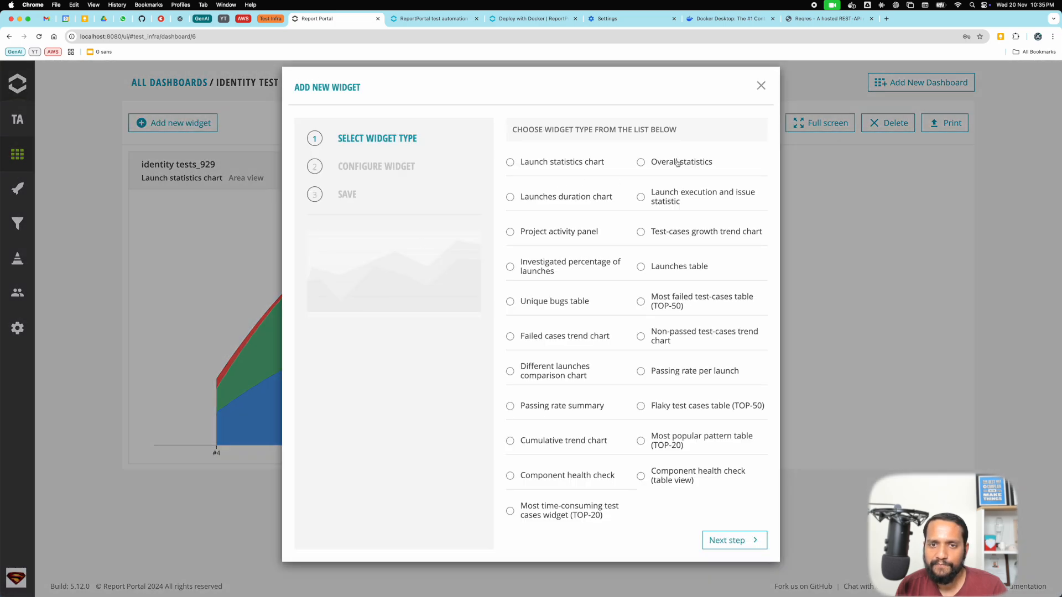
left_click(640, 161)
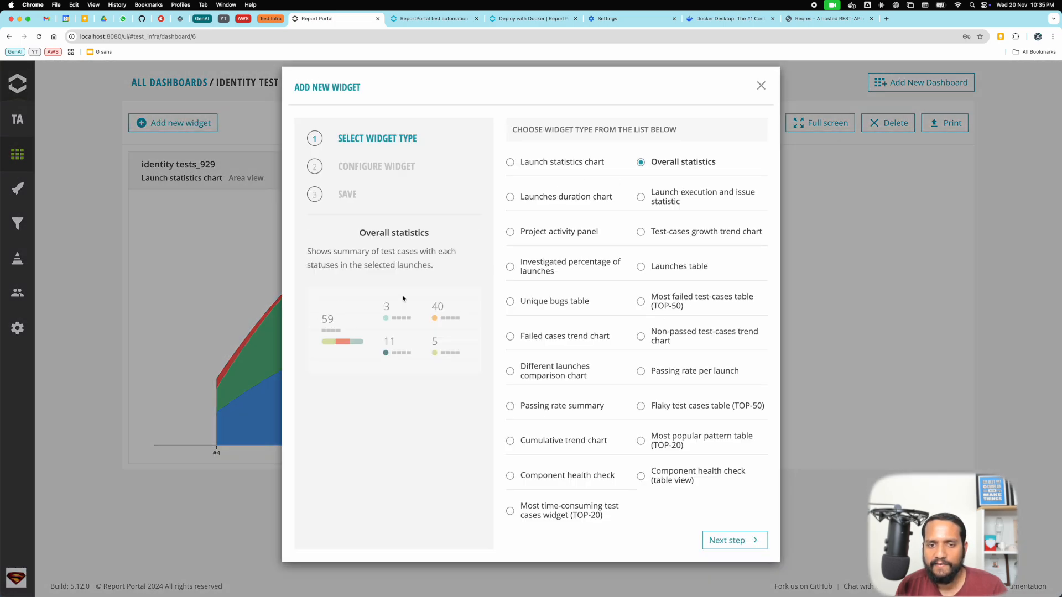
left_click(733, 540)
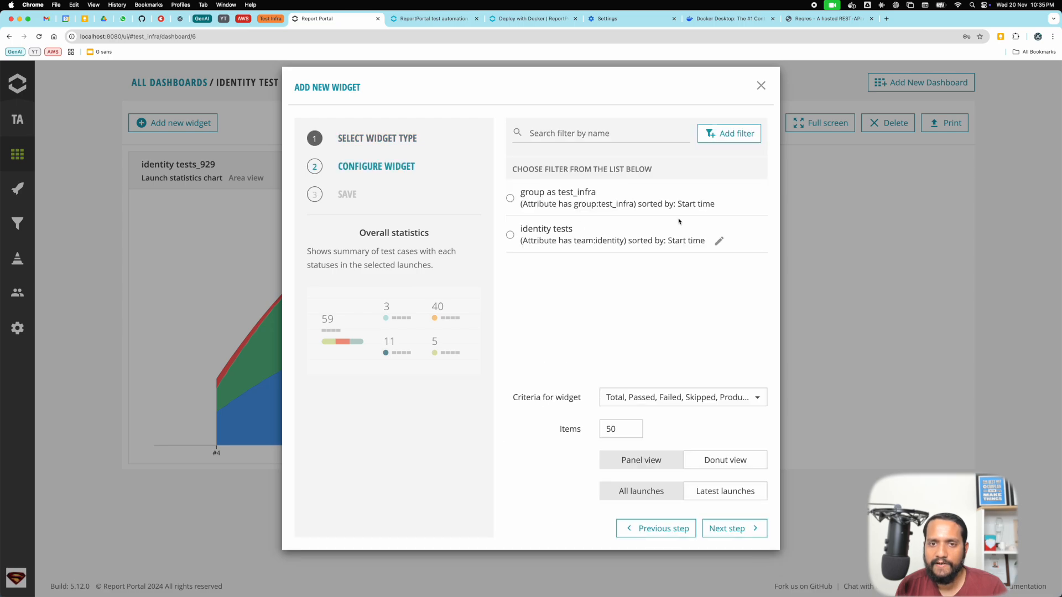
left_click(510, 237)
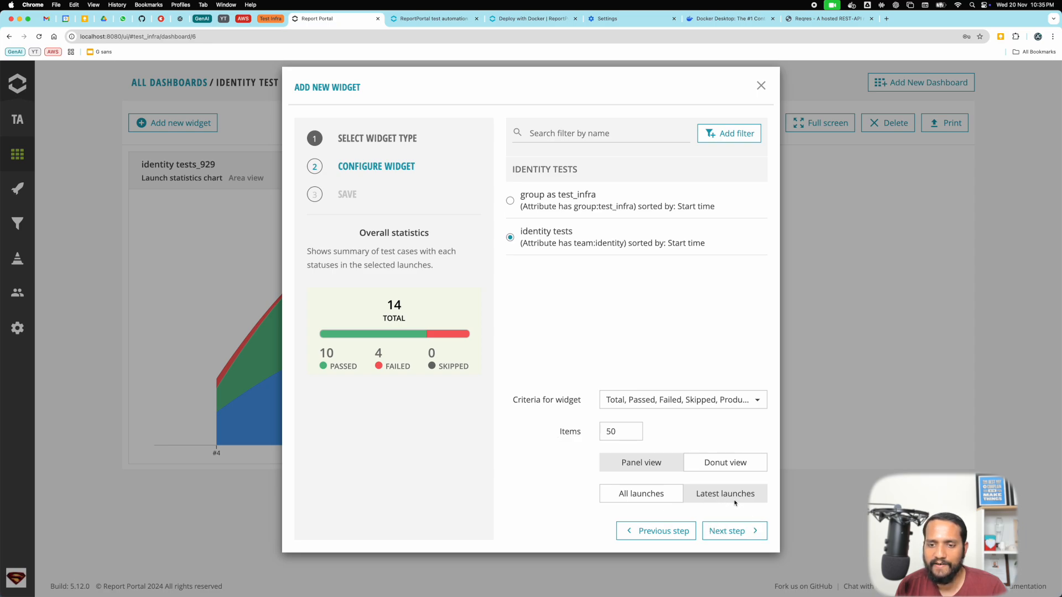
left_click(723, 463)
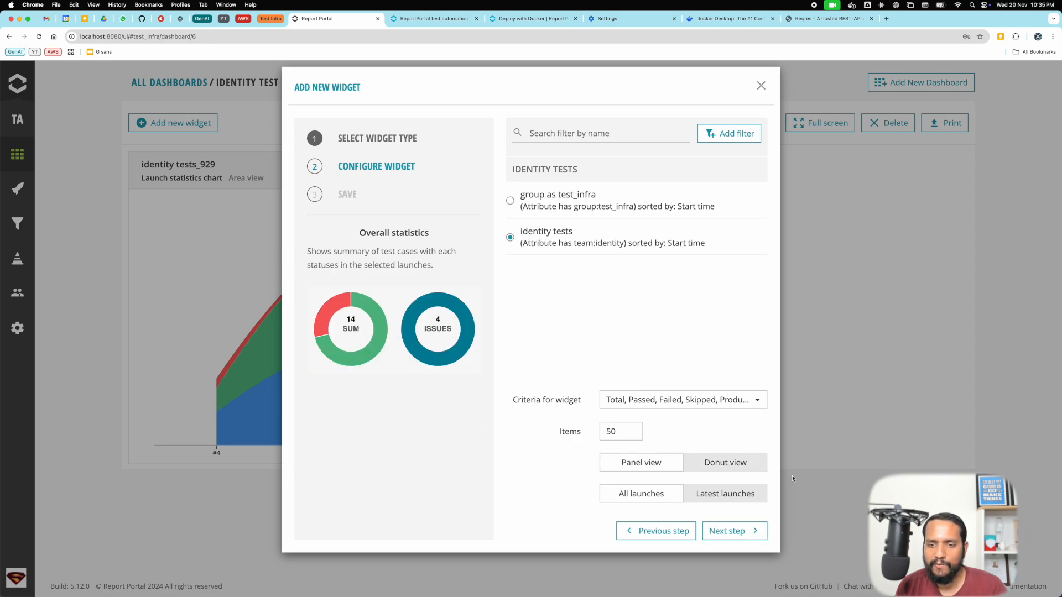
left_click(640, 462)
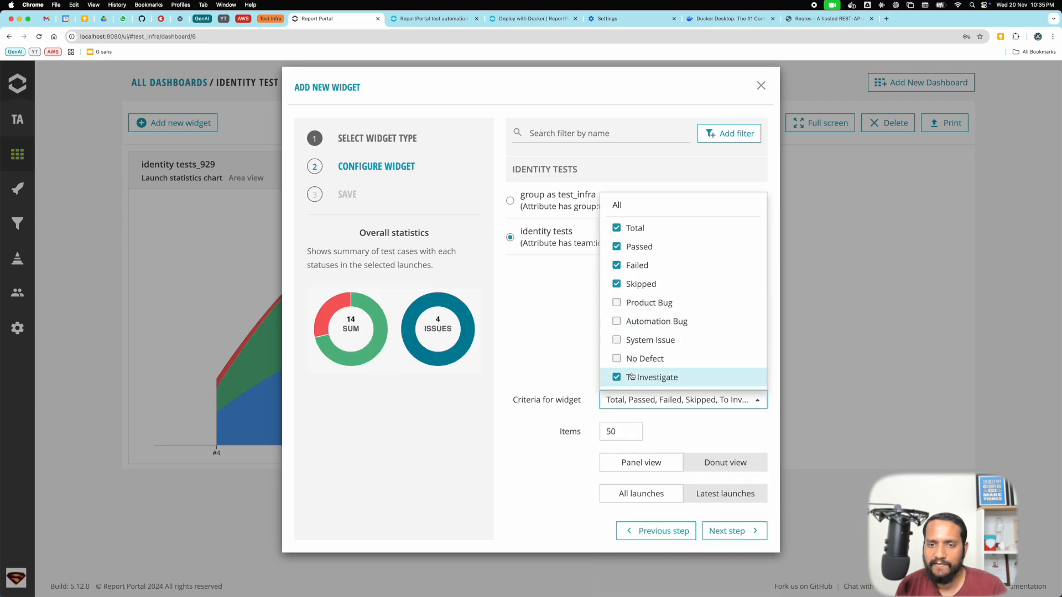
left_click(615, 377)
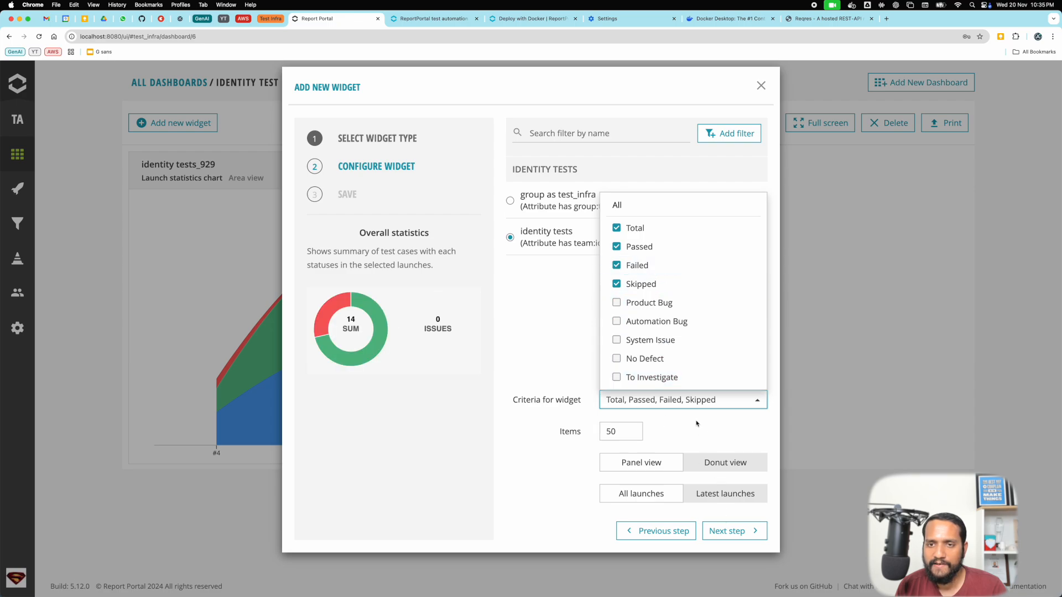
left_click(733, 530)
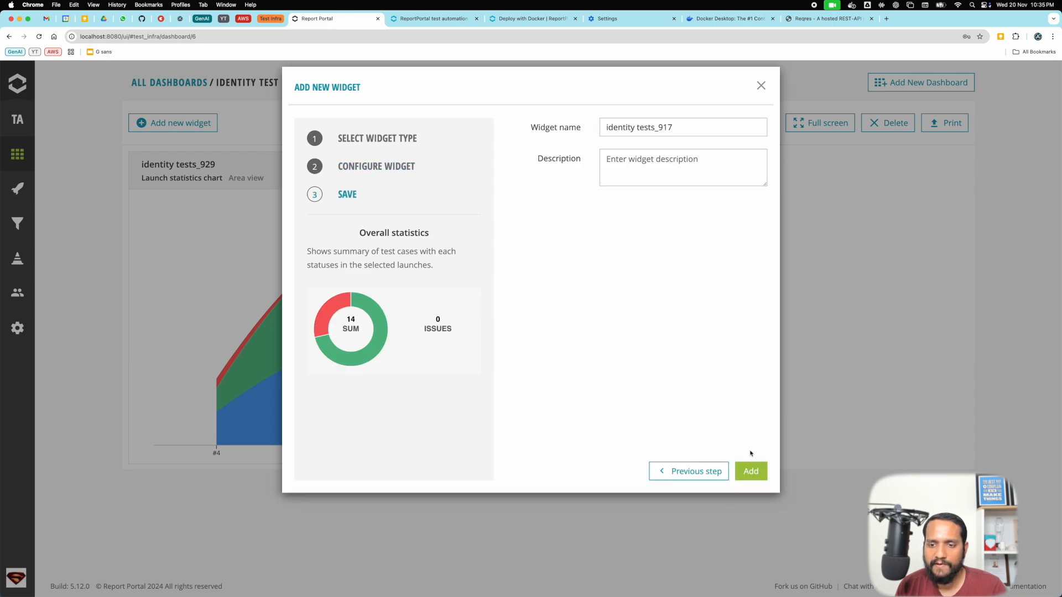
left_click(751, 470)
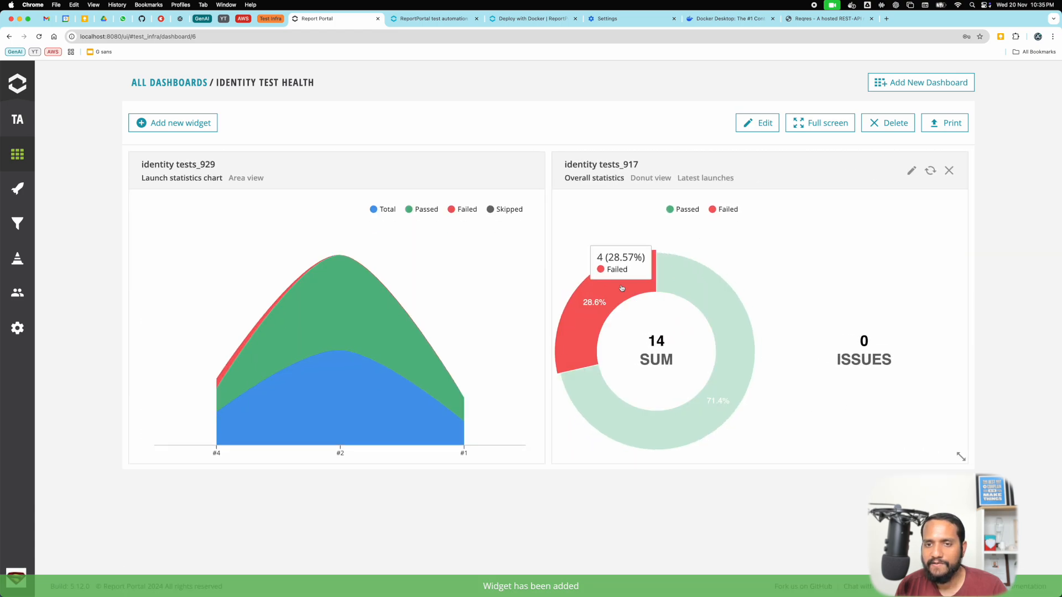
mouse_move(715, 287)
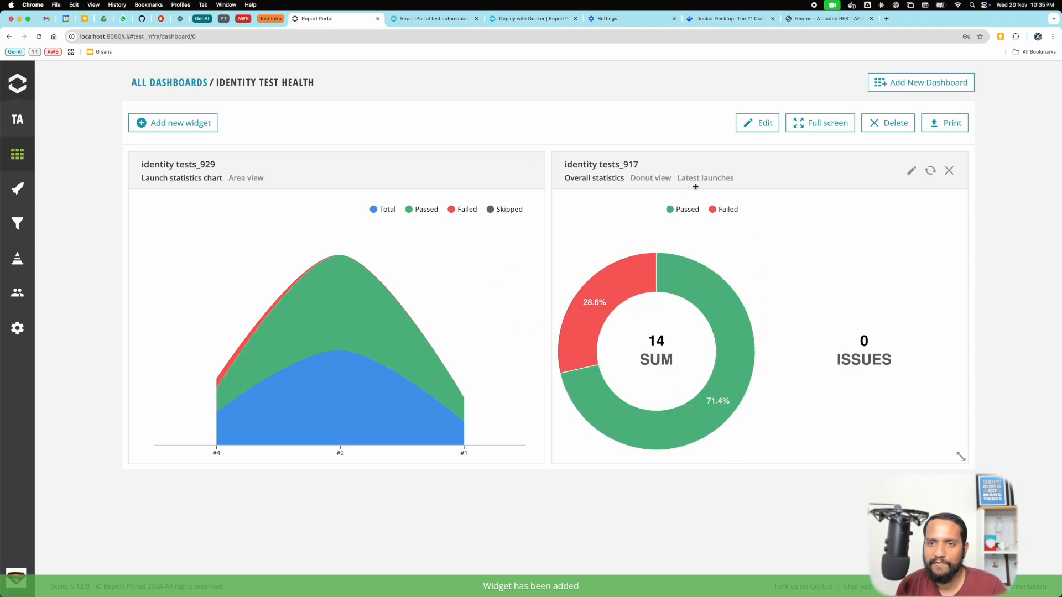
Add identity tests_327, a launches duration chart on the identity tests filter.
left_click(173, 123)
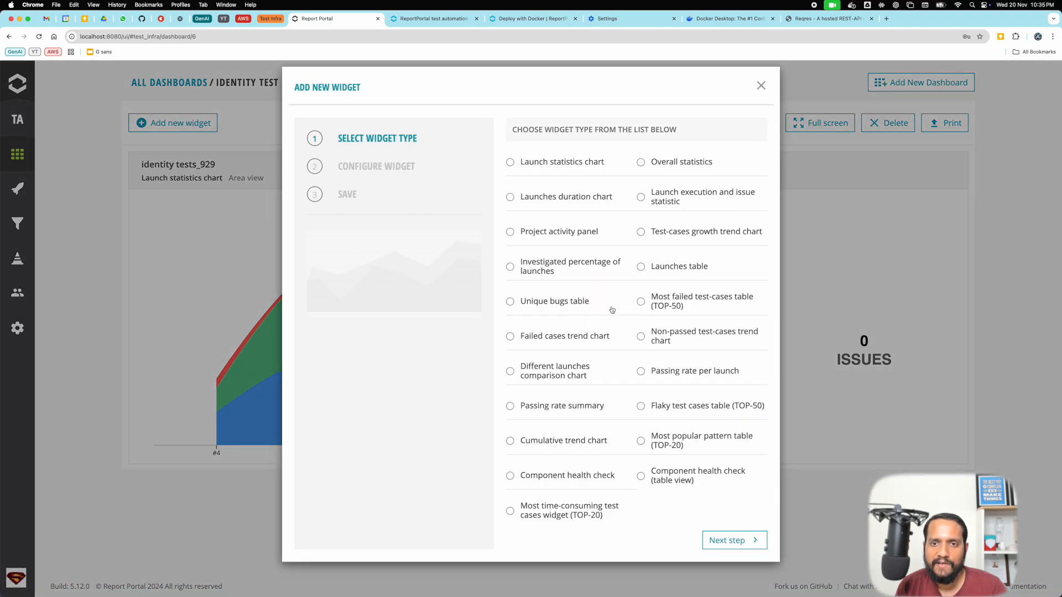
left_click(510, 196)
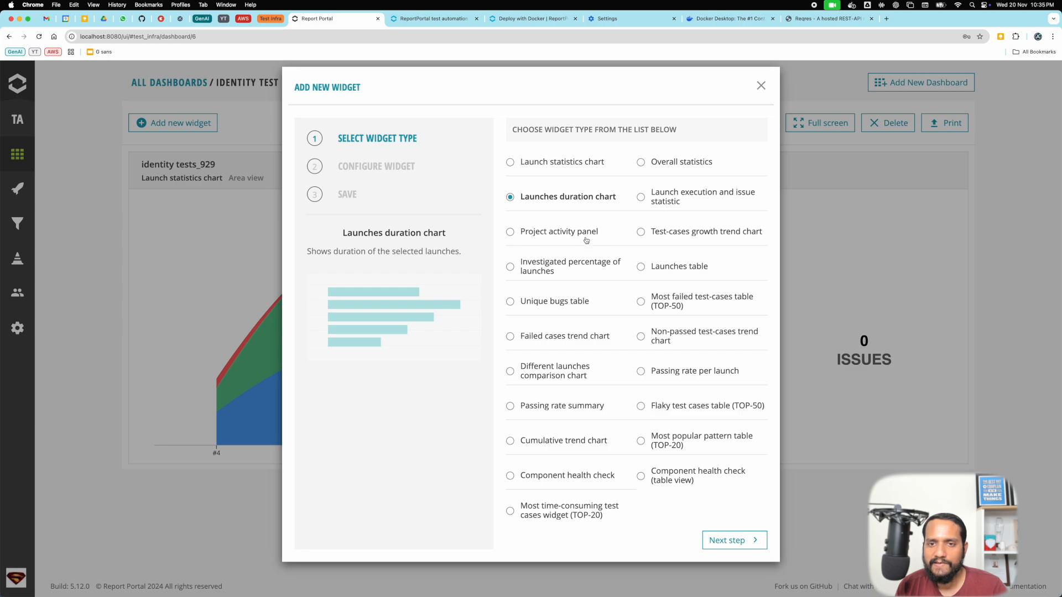
left_click(733, 540)
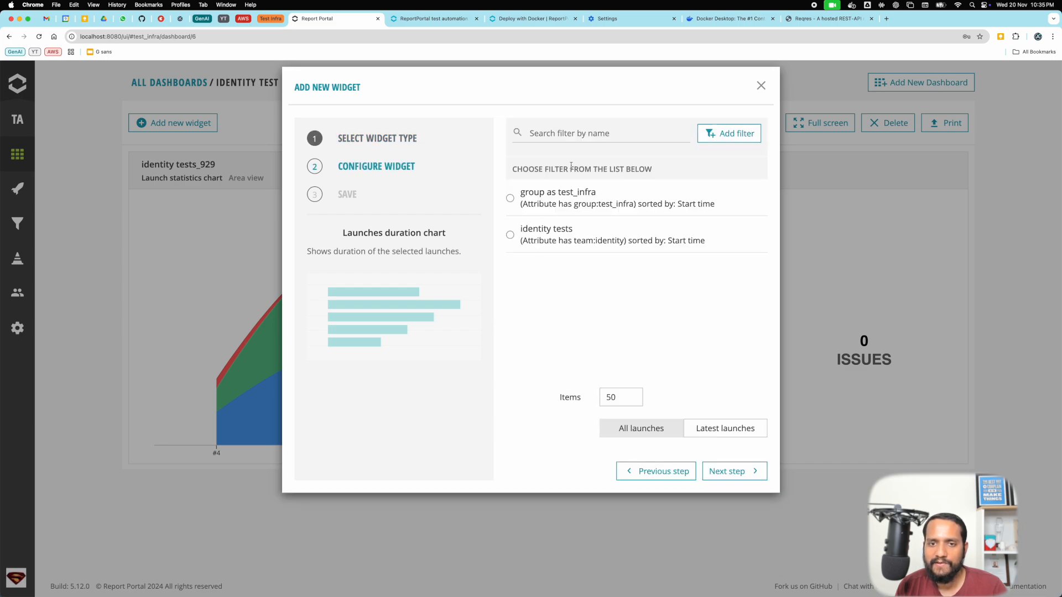
left_click(510, 237)
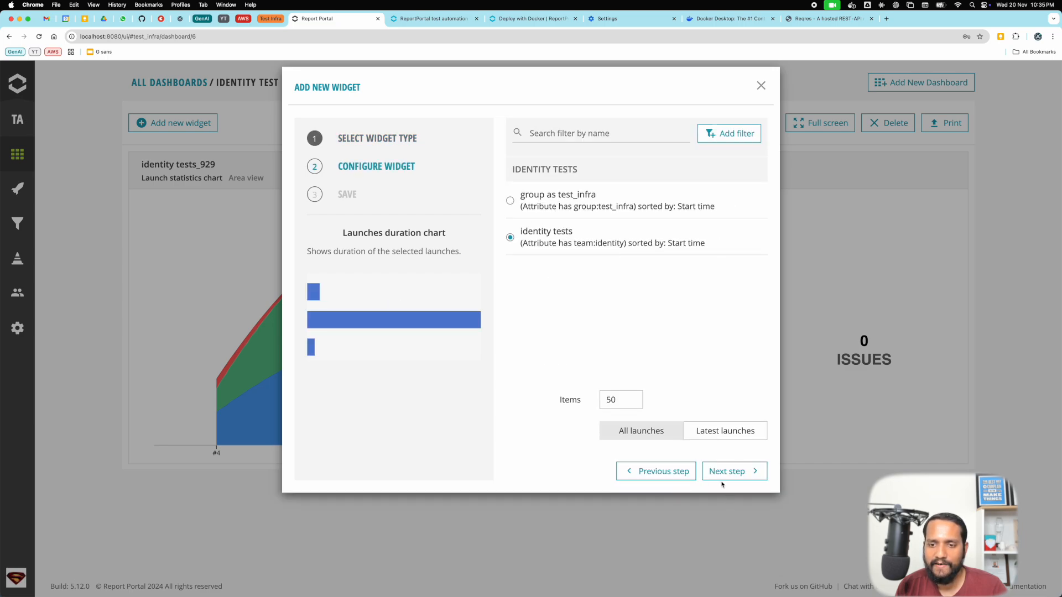
left_click(640, 431)
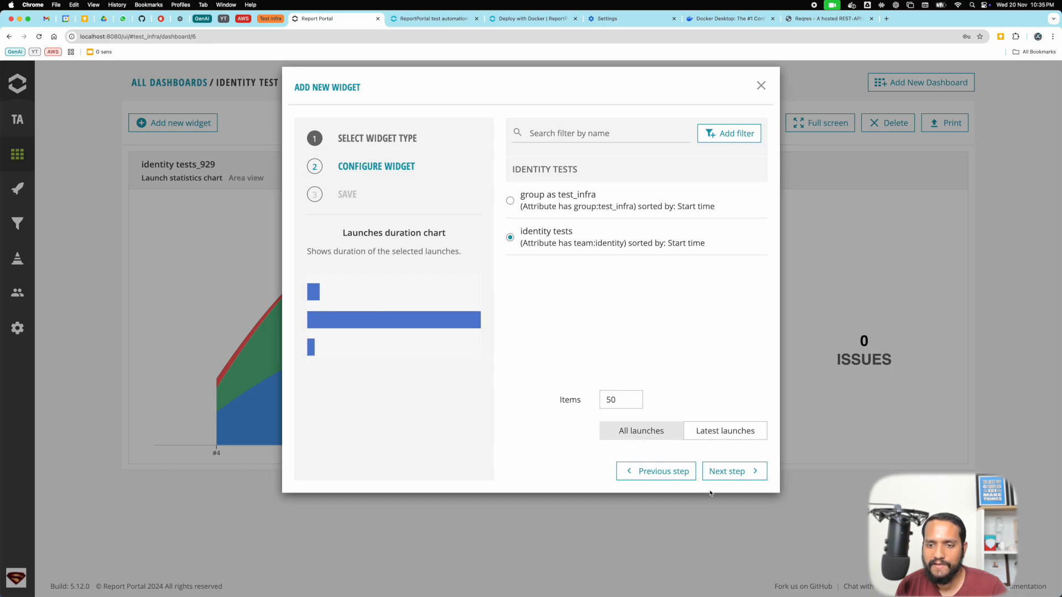
left_click(733, 471)
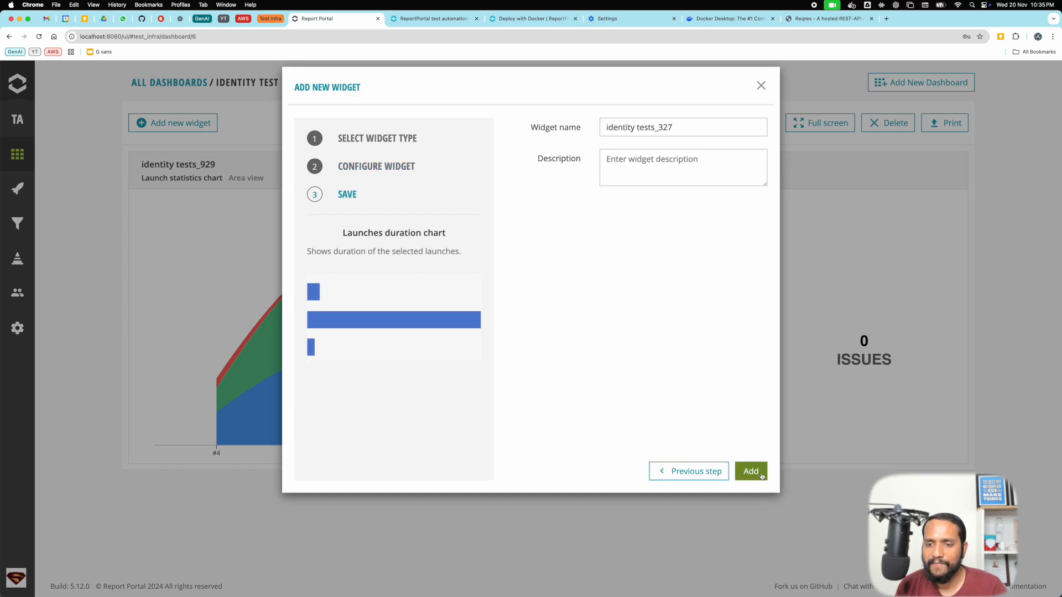
left_click(750, 470)
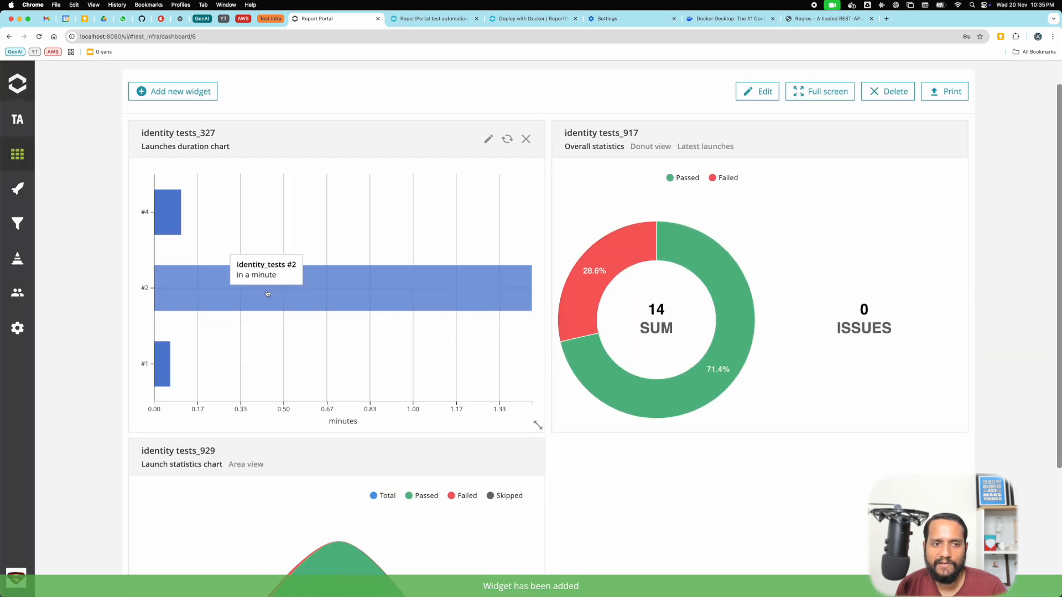
mouse_move(175, 221)
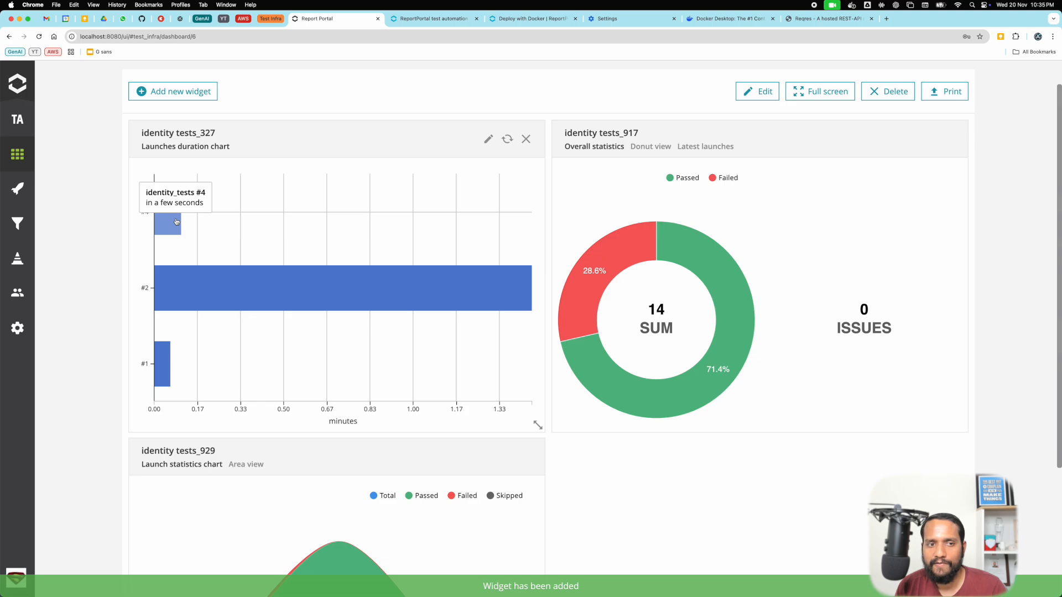
mouse_move(346, 289)
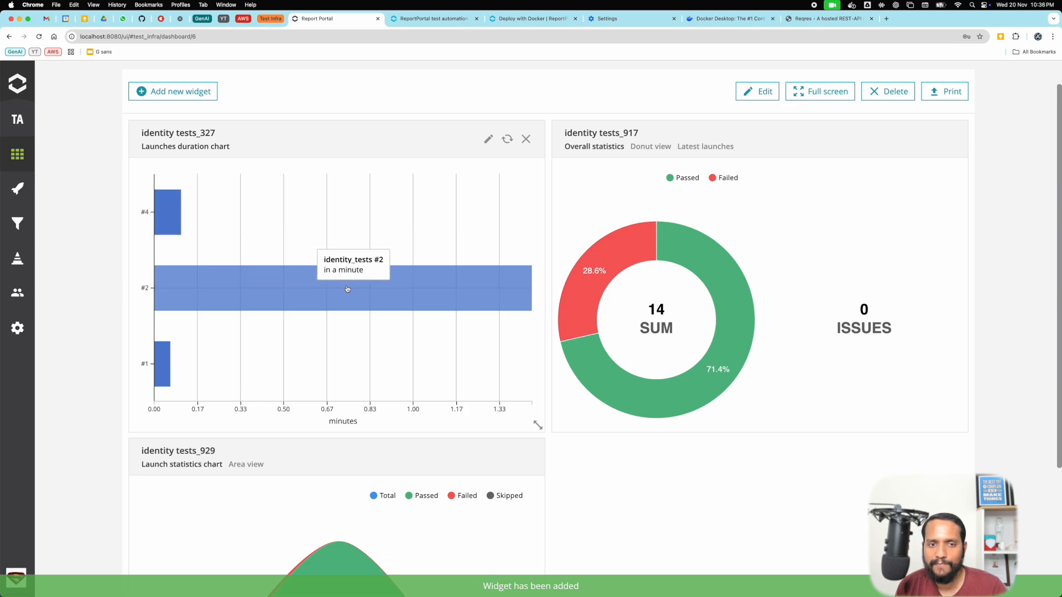
mouse_move(312, 379)
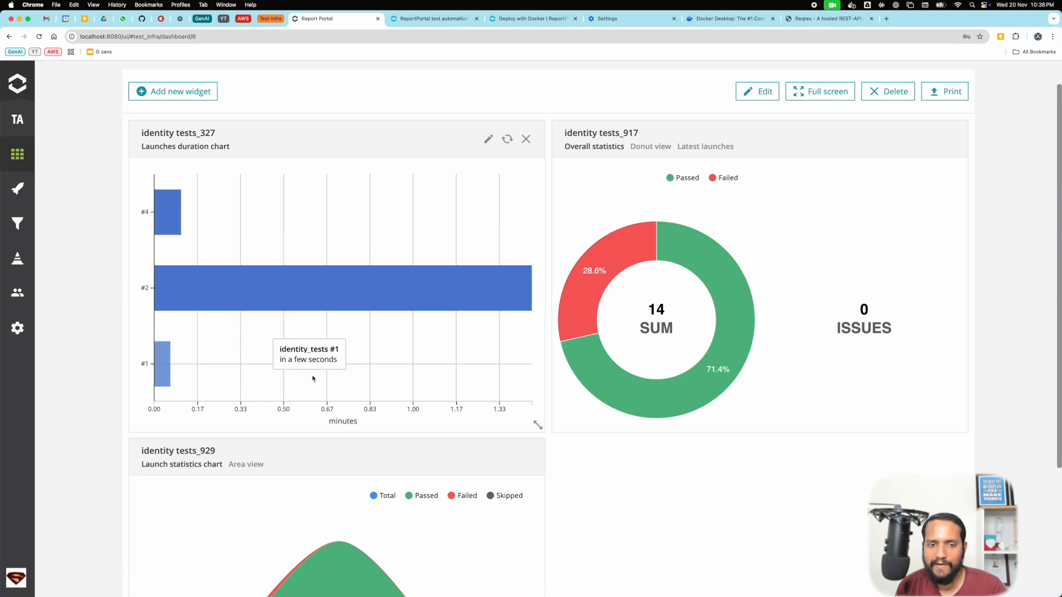
mouse_move(181, 114)
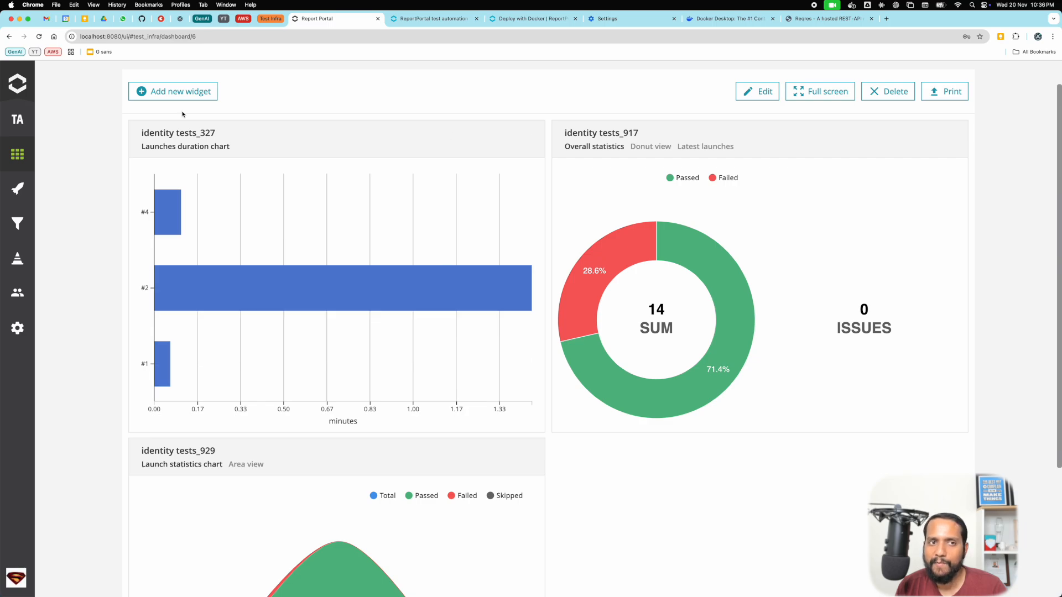
Add a TOP-50 most failed test-cases table widget for the identity_tests launch.
left_click(172, 90)
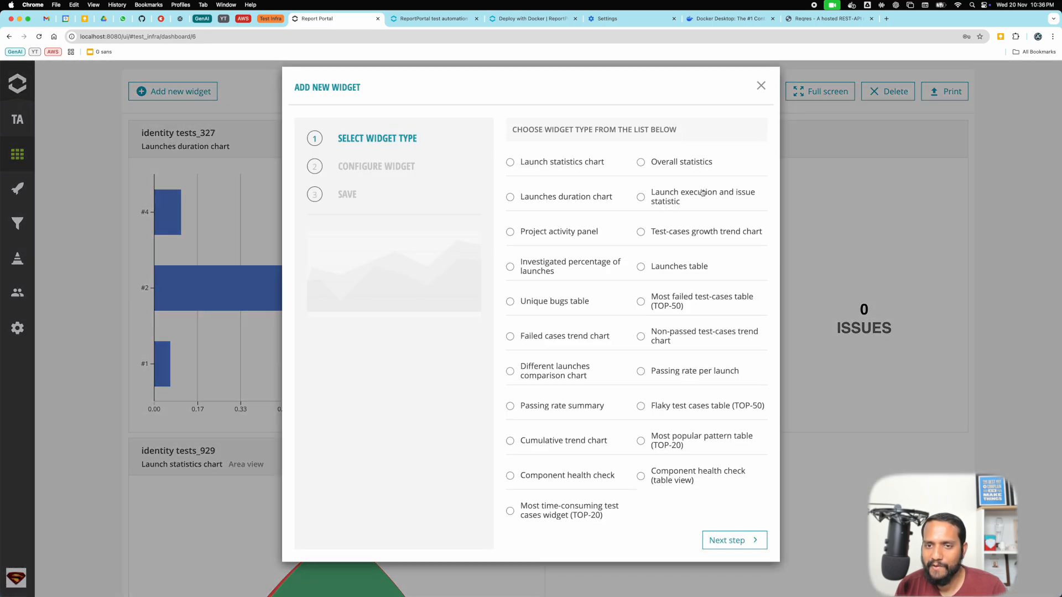
mouse_move(533, 235)
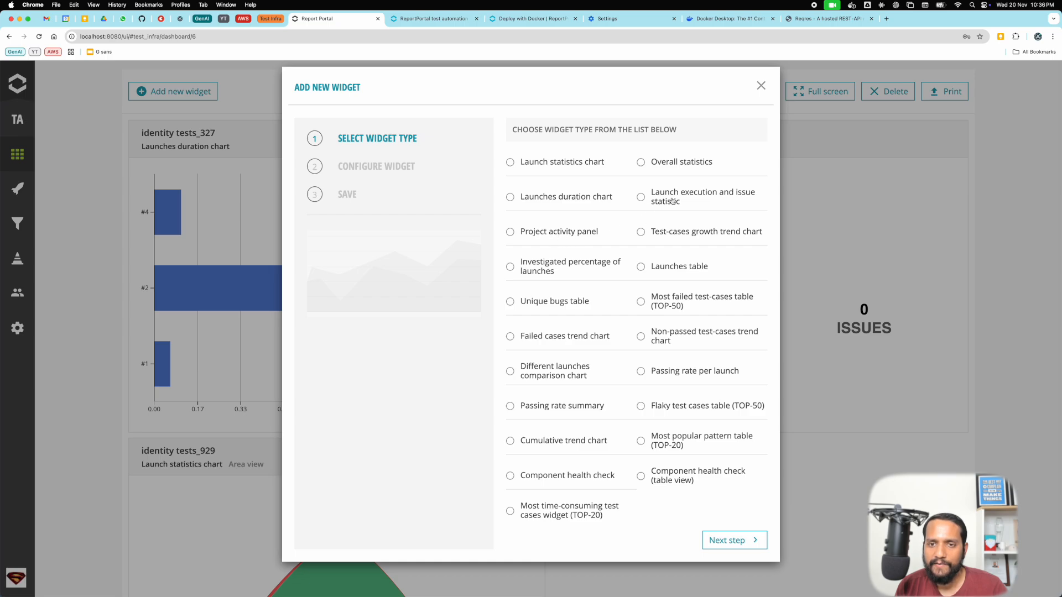
mouse_move(676, 215)
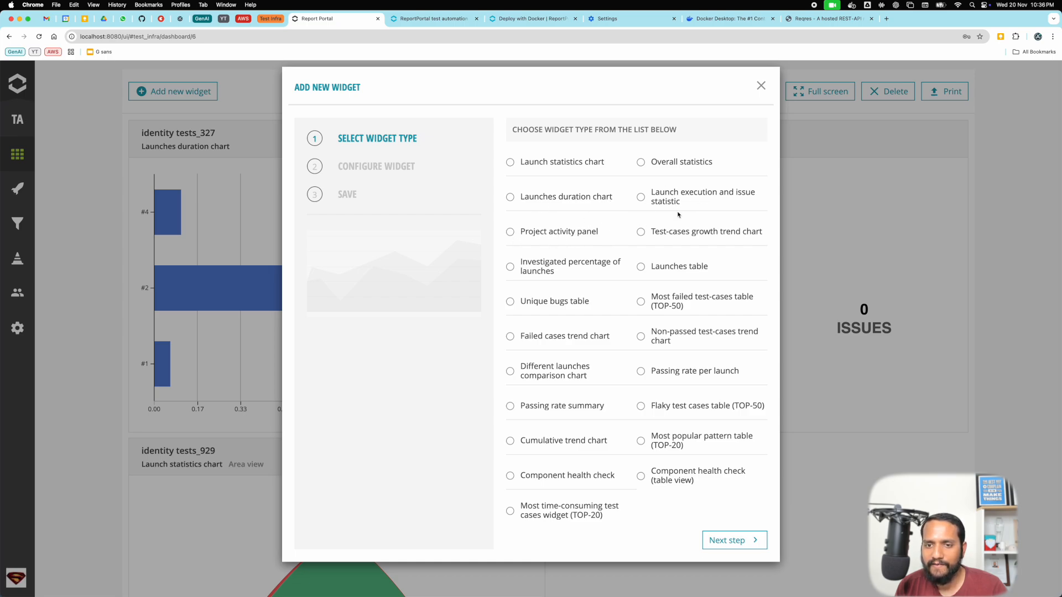
left_click(640, 301)
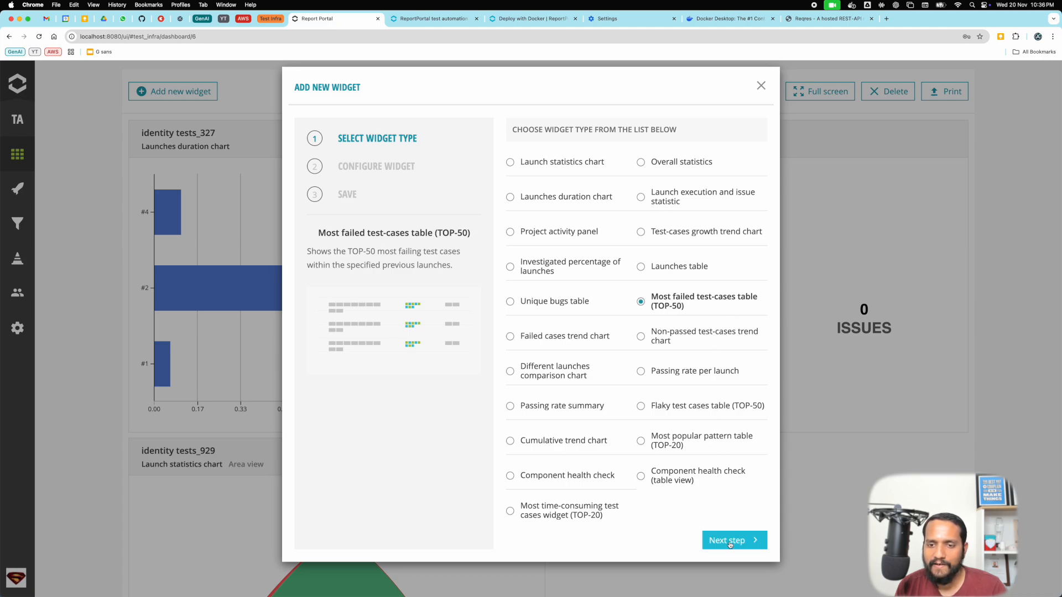
mouse_move(664, 302)
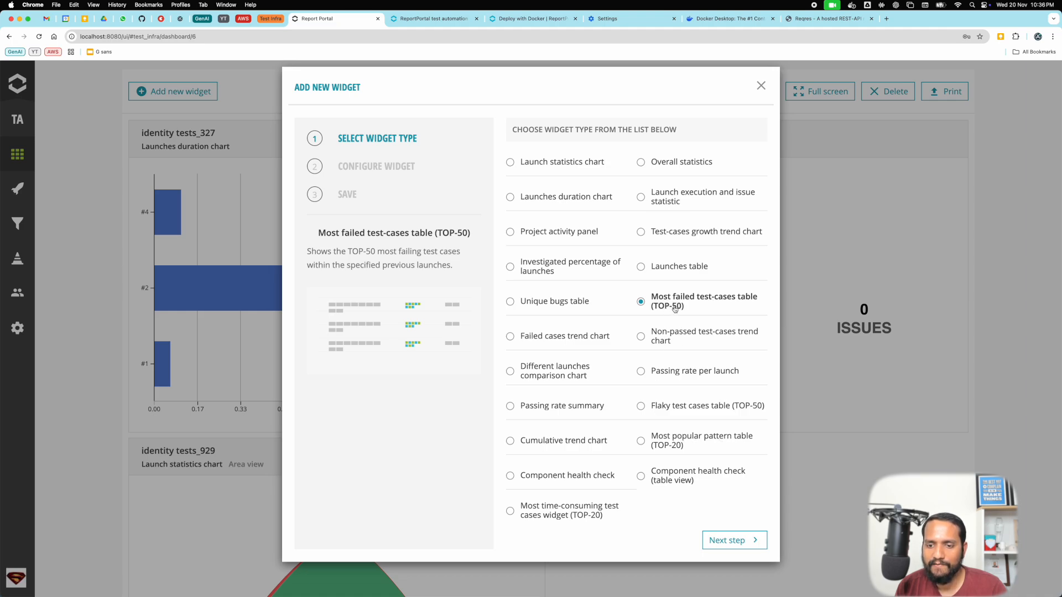
left_click(733, 540)
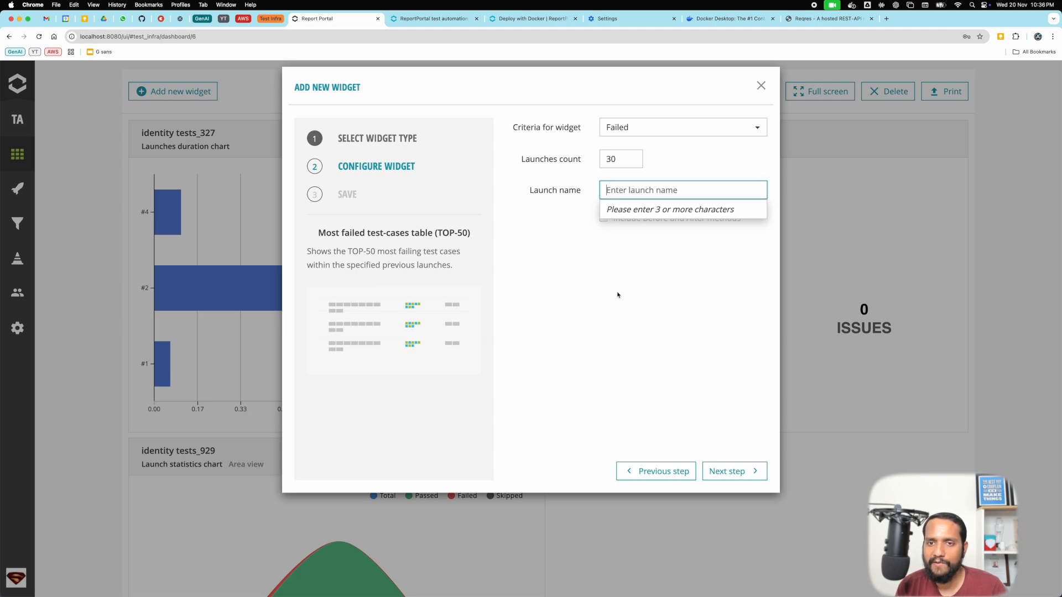
type("ideni")
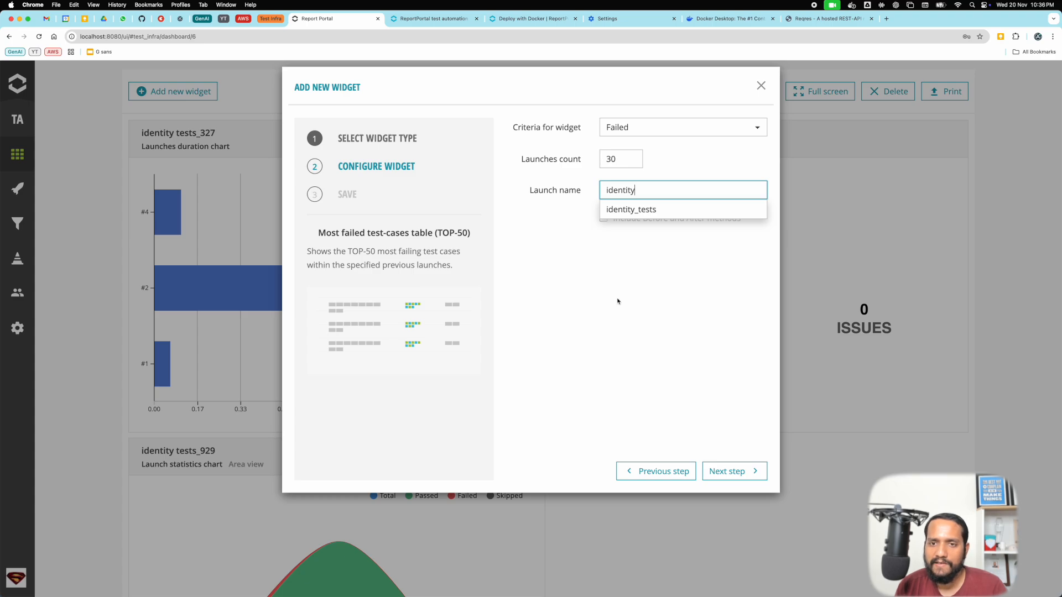
left_click(629, 209)
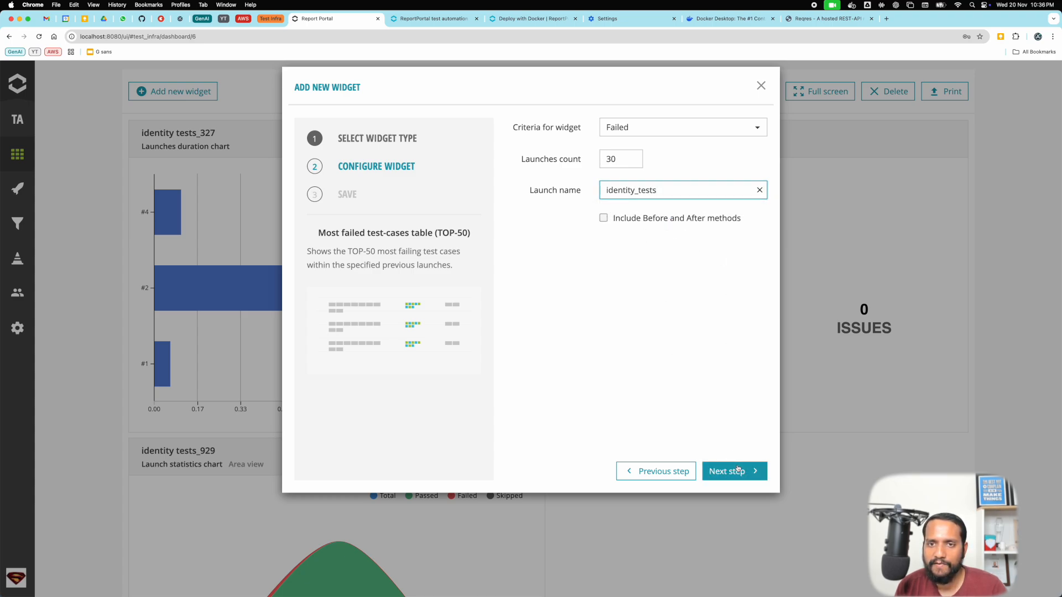
left_click(733, 470)
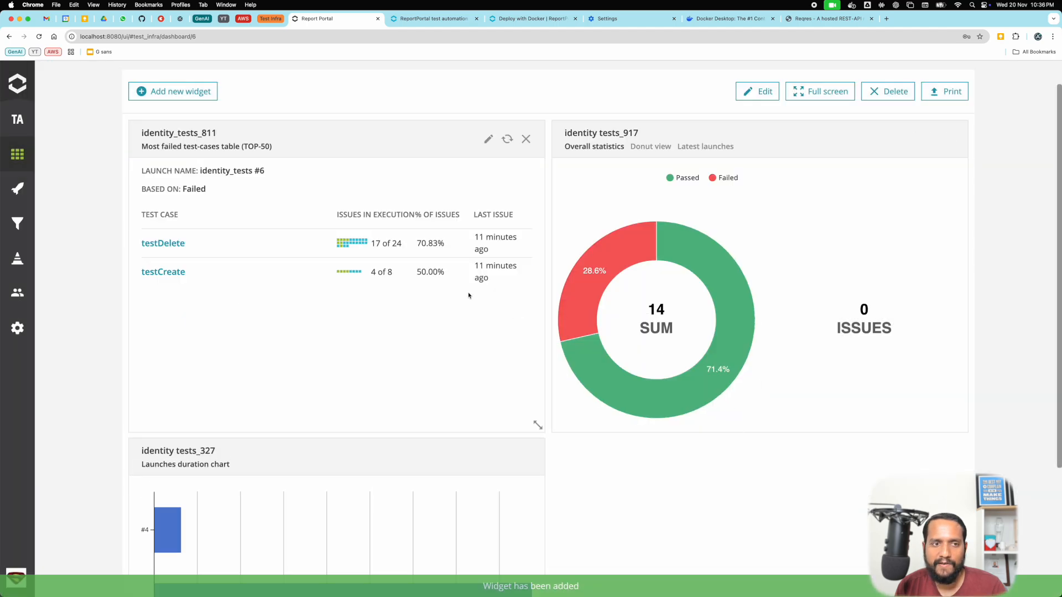
mouse_move(162, 243)
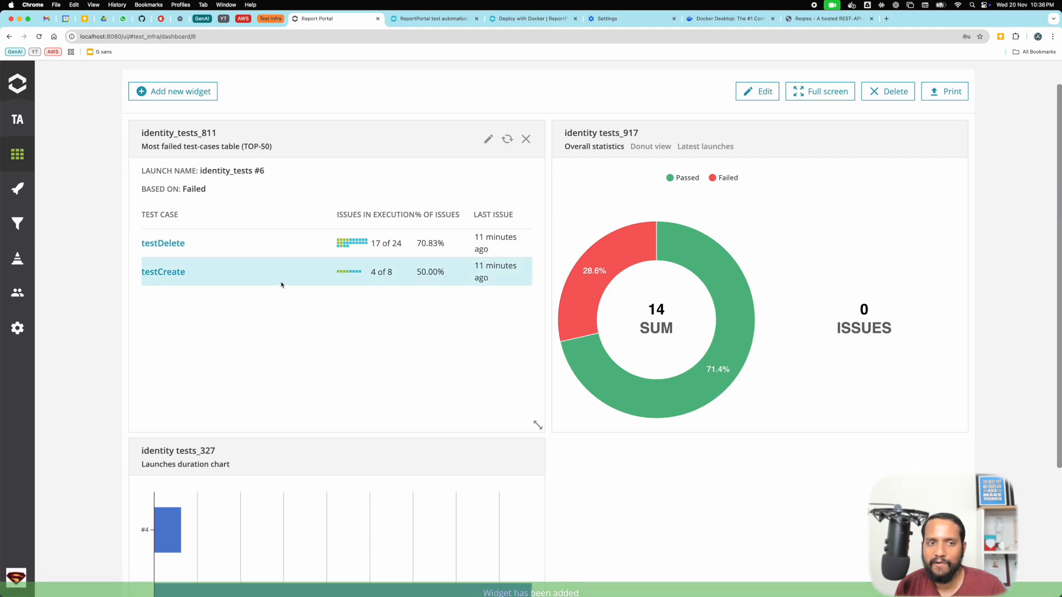
mouse_move(259, 302)
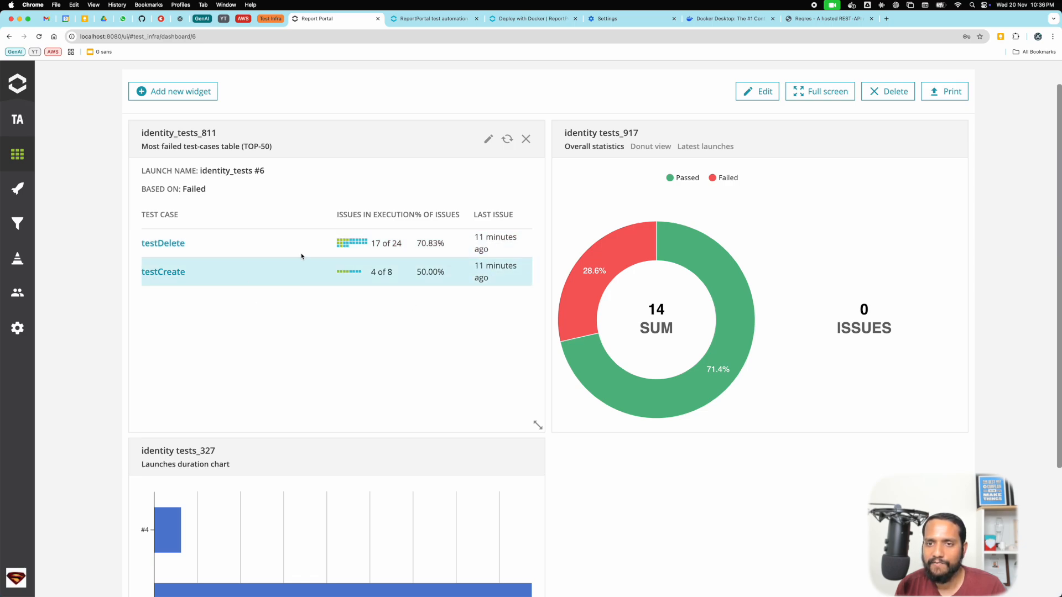
mouse_move(191, 103)
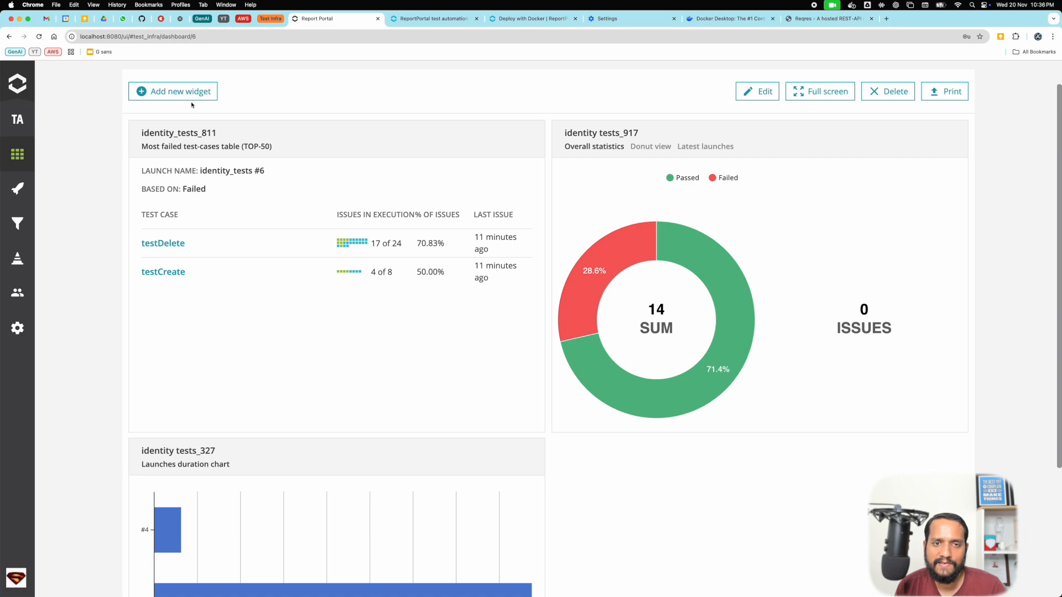
Add a failed cases trend chart widget on the identity tests filter.
left_click(173, 91)
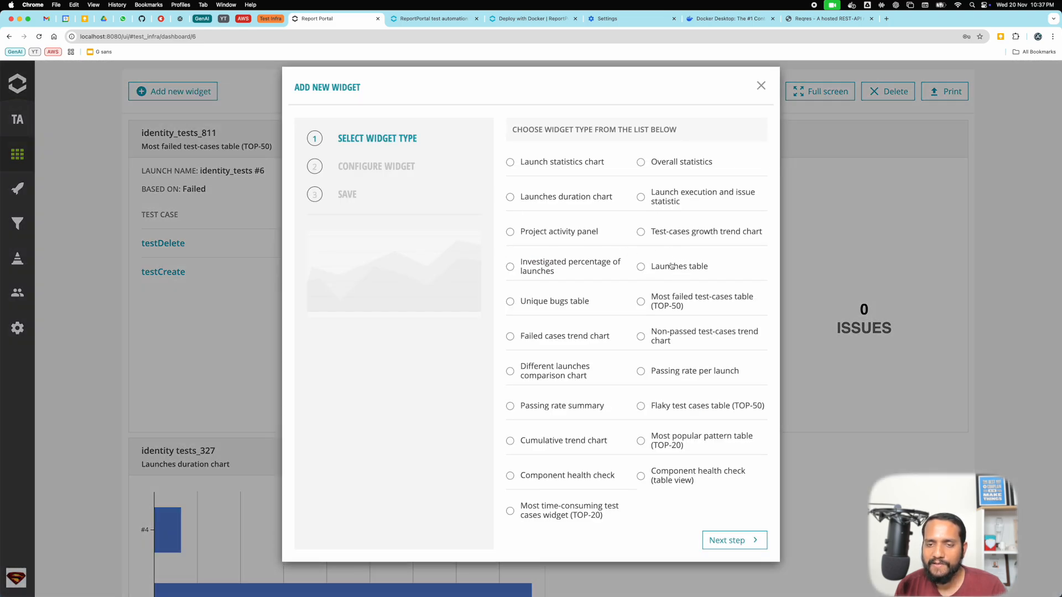
mouse_move(663, 269)
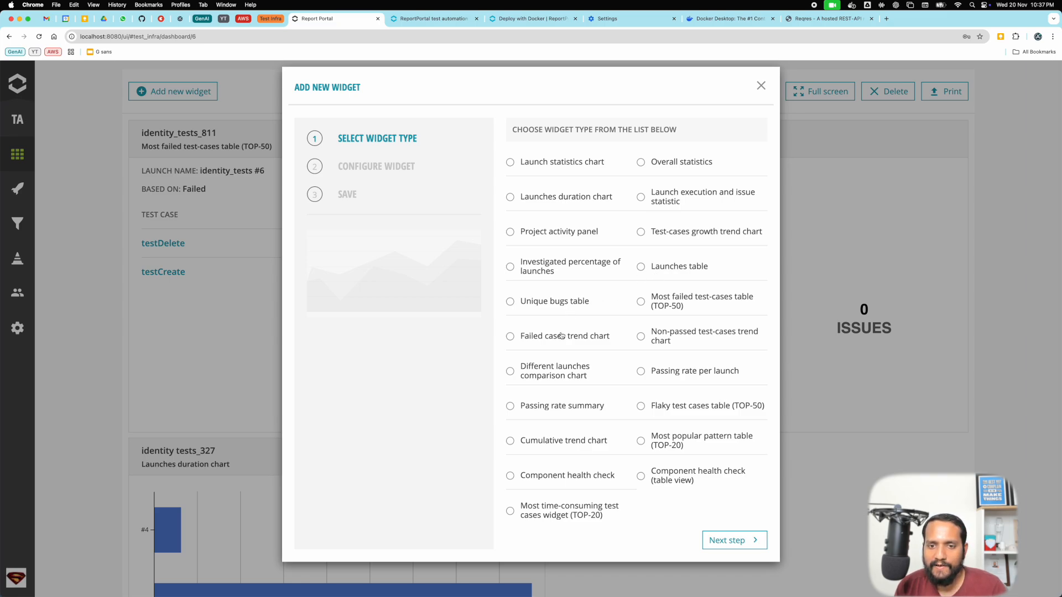
left_click(510, 336)
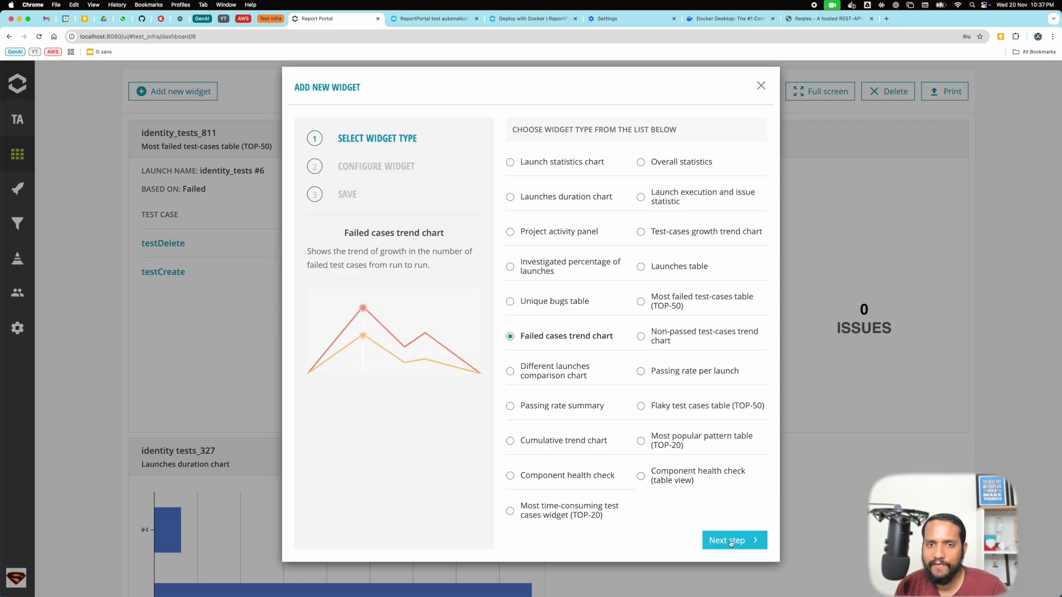
left_click(733, 539)
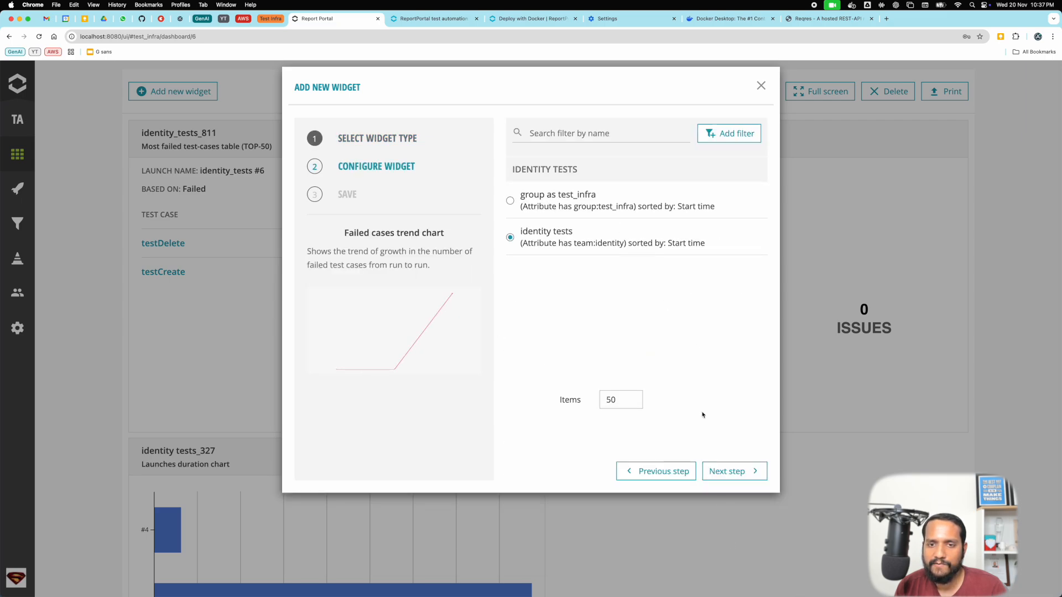
left_click(732, 471)
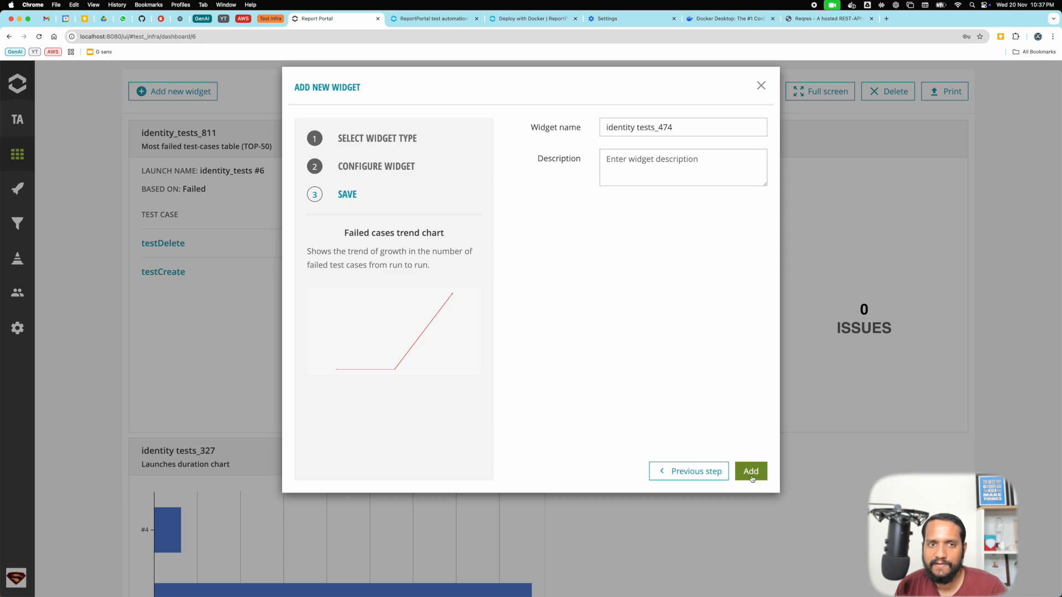
left_click(750, 471)
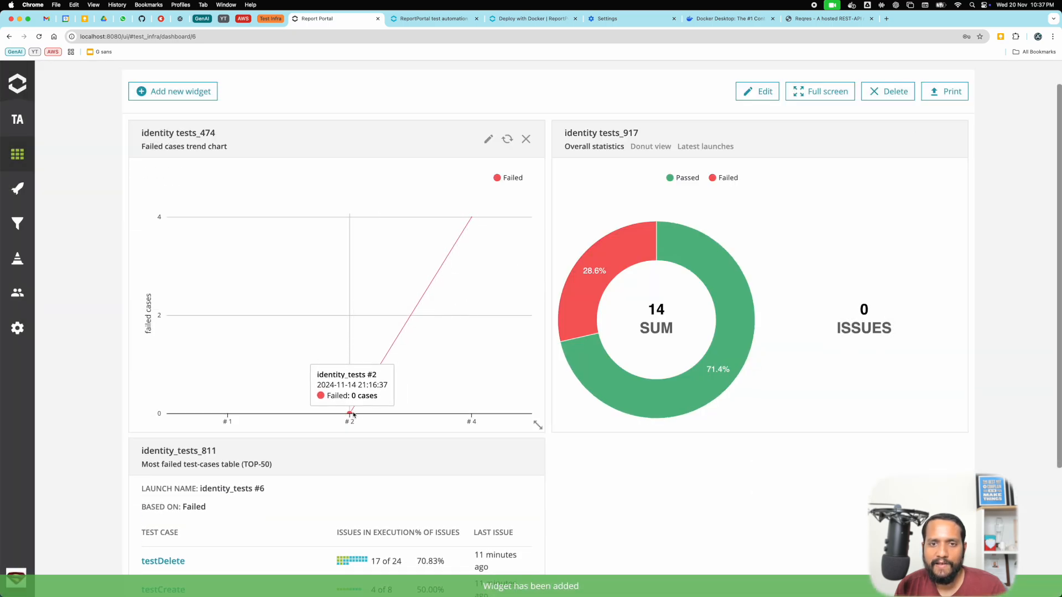
mouse_move(471, 217)
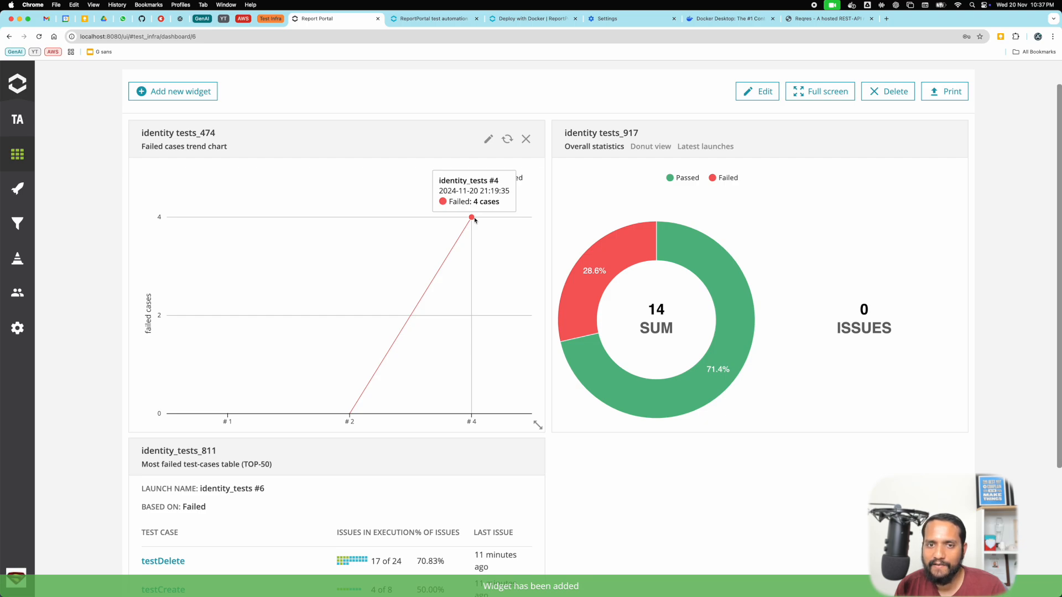
mouse_move(555, 360)
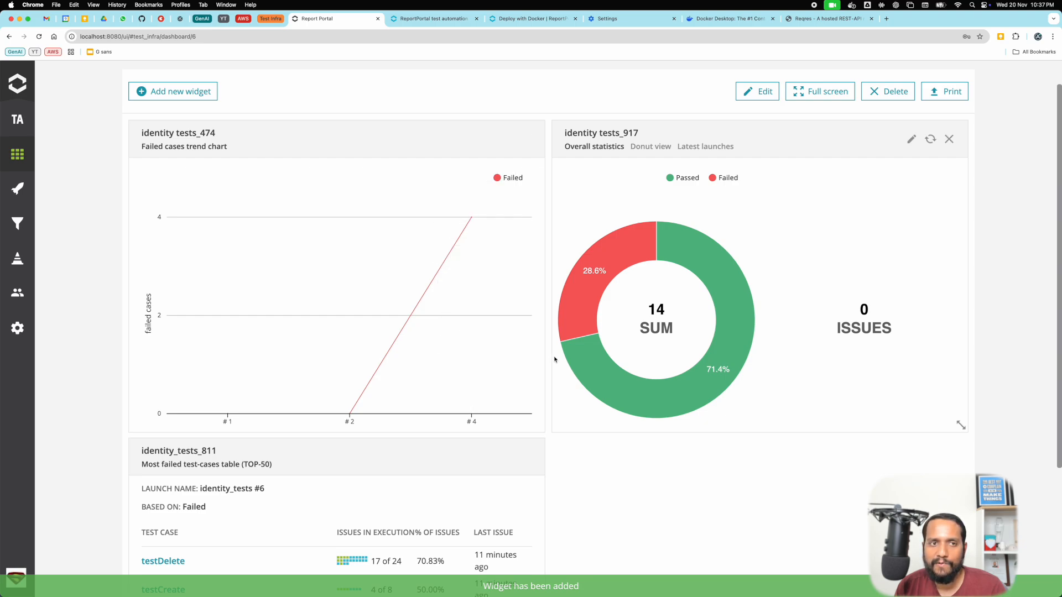
Add a different launches comparison chart widget on the identity tests filter.
left_click(172, 91)
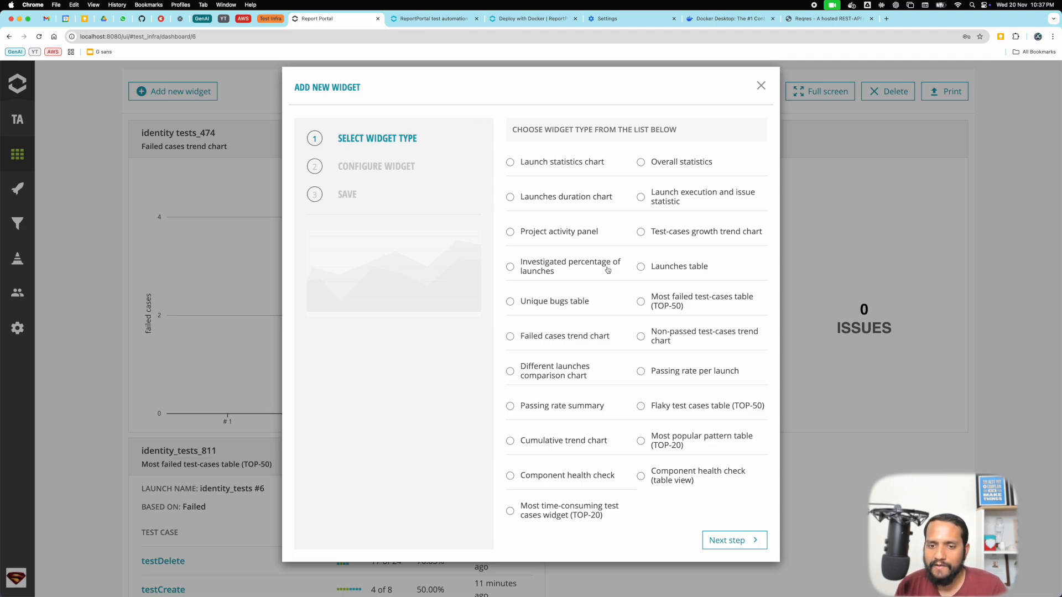
mouse_move(532, 377)
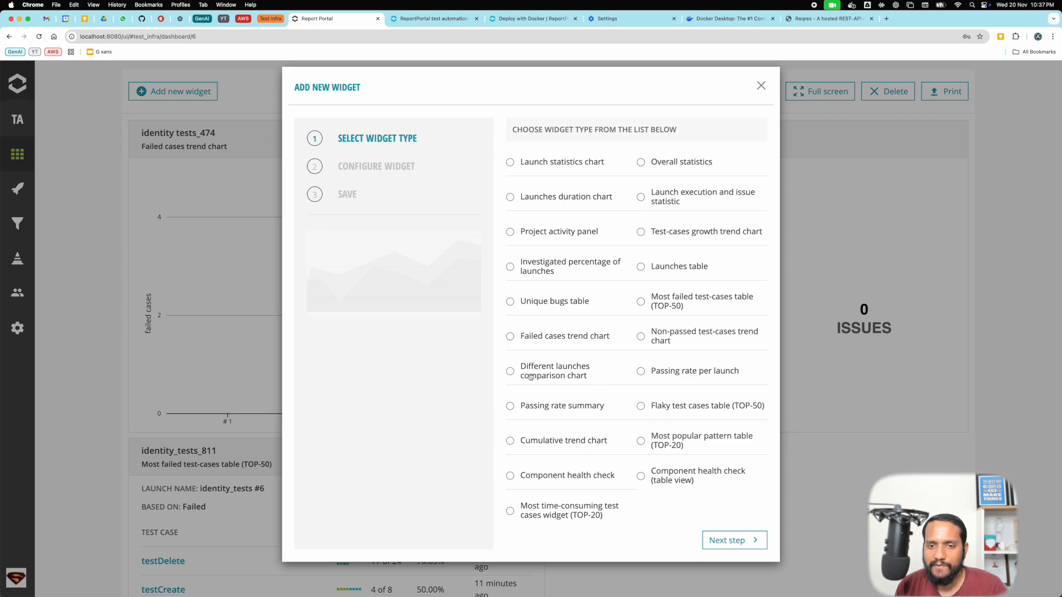
left_click(510, 371)
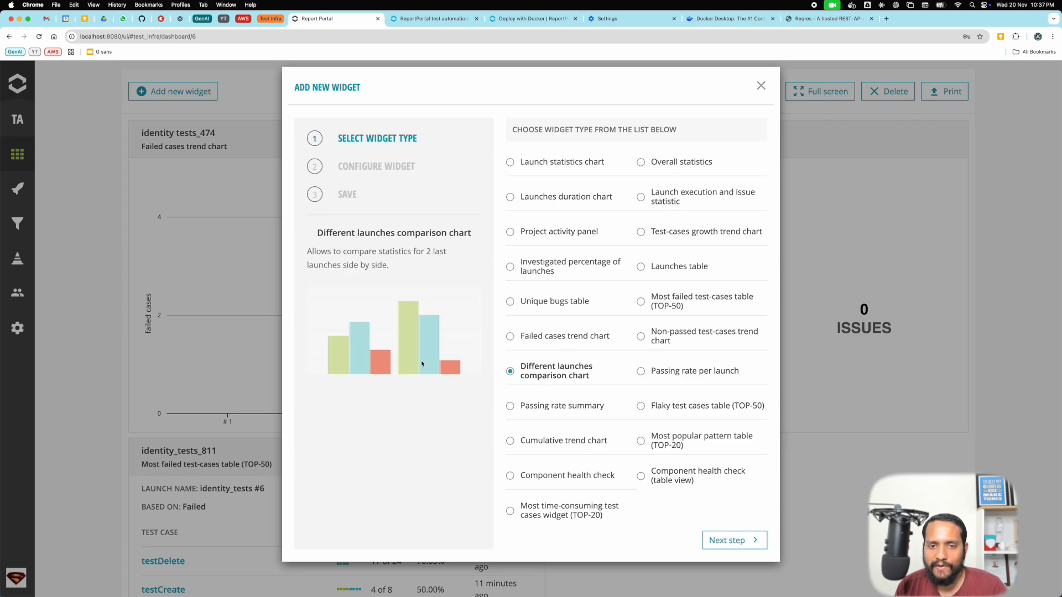
mouse_move(557, 405)
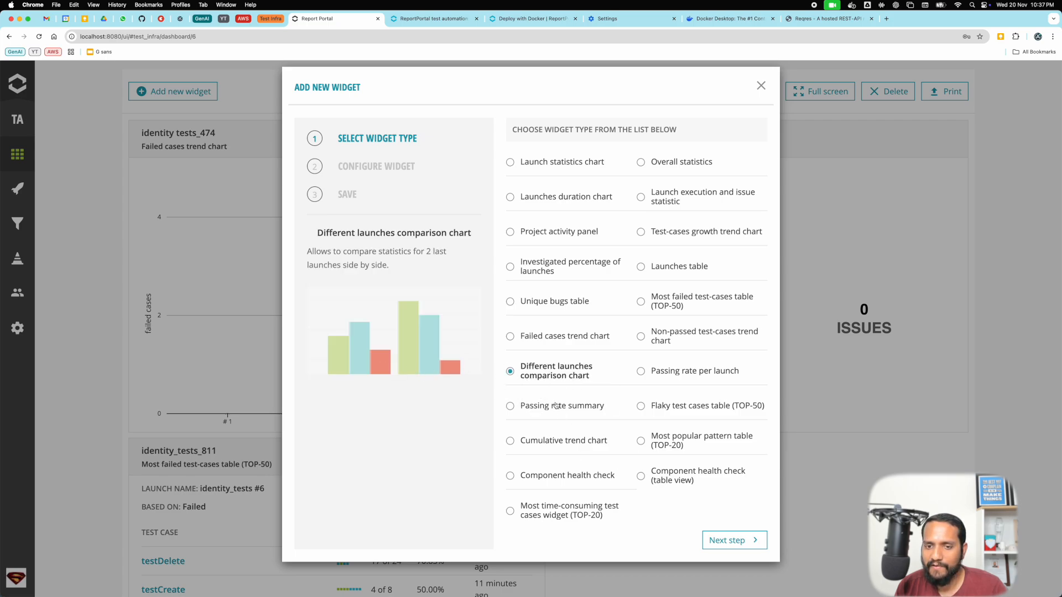
left_click(733, 540)
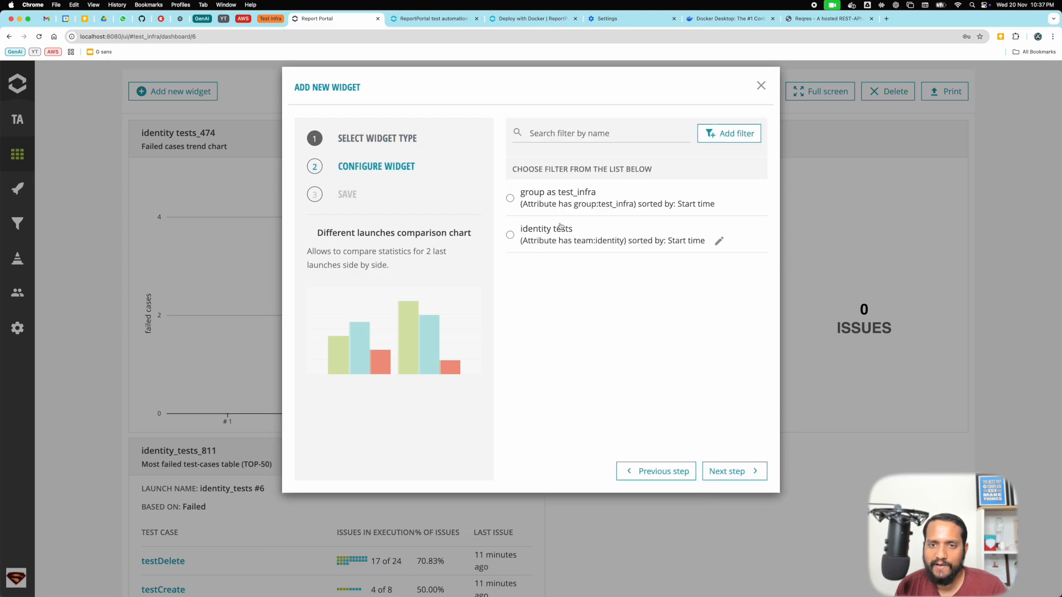
left_click(732, 471)
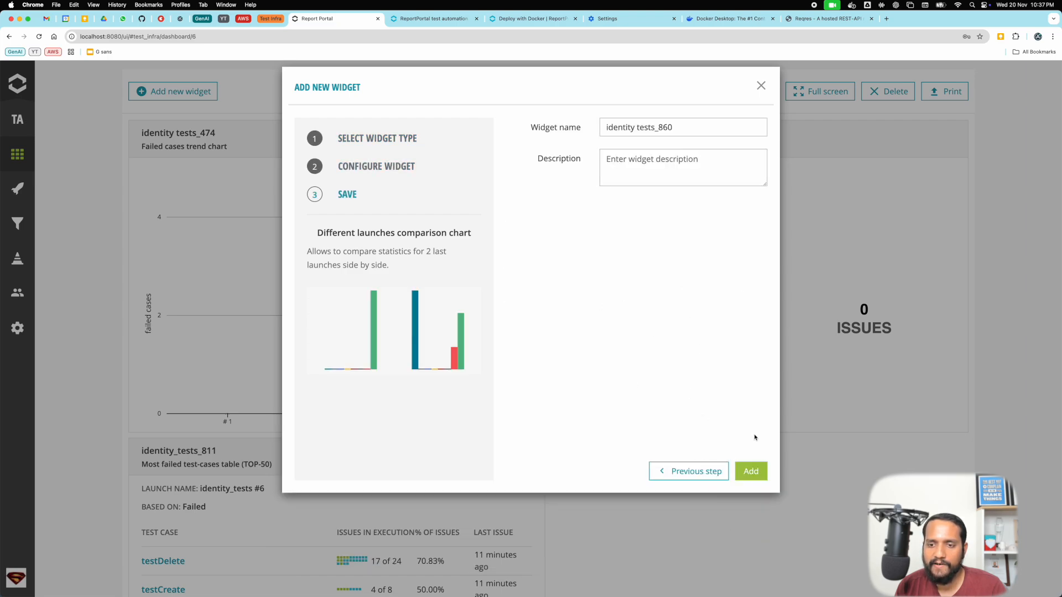
left_click(750, 470)
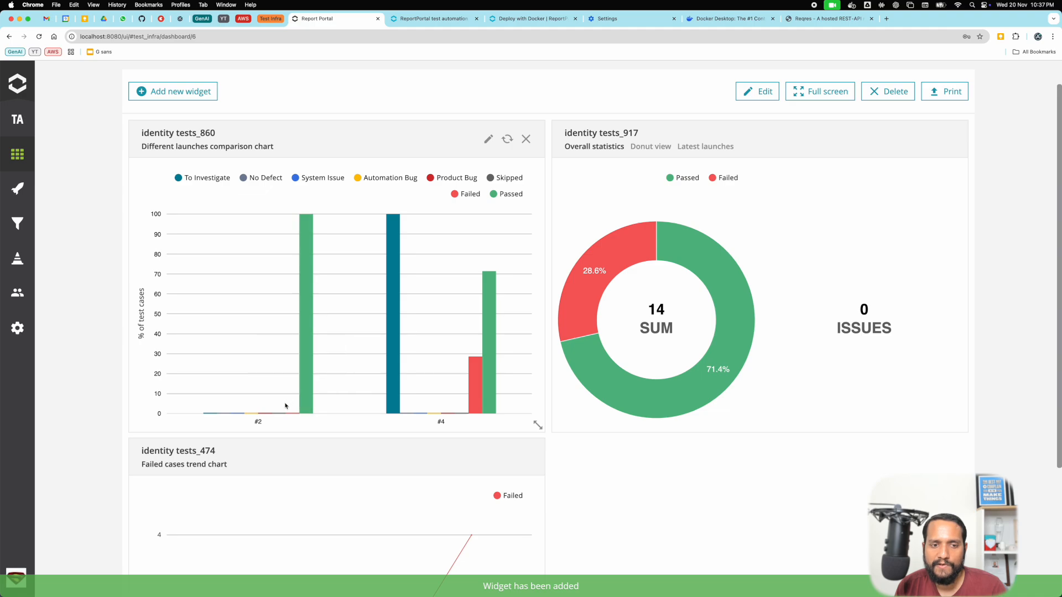
mouse_move(481, 392)
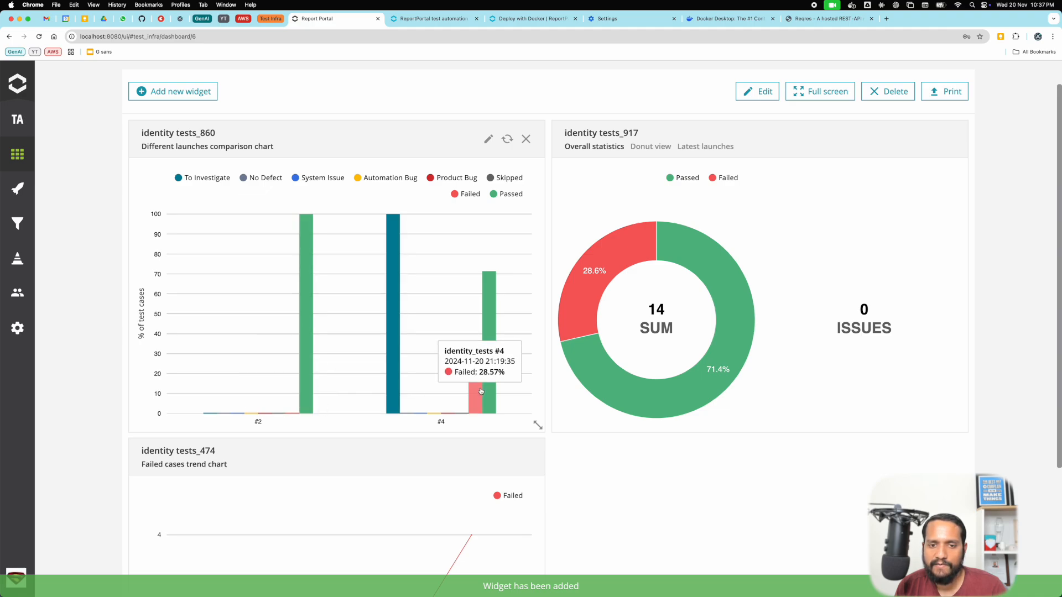
mouse_move(476, 394)
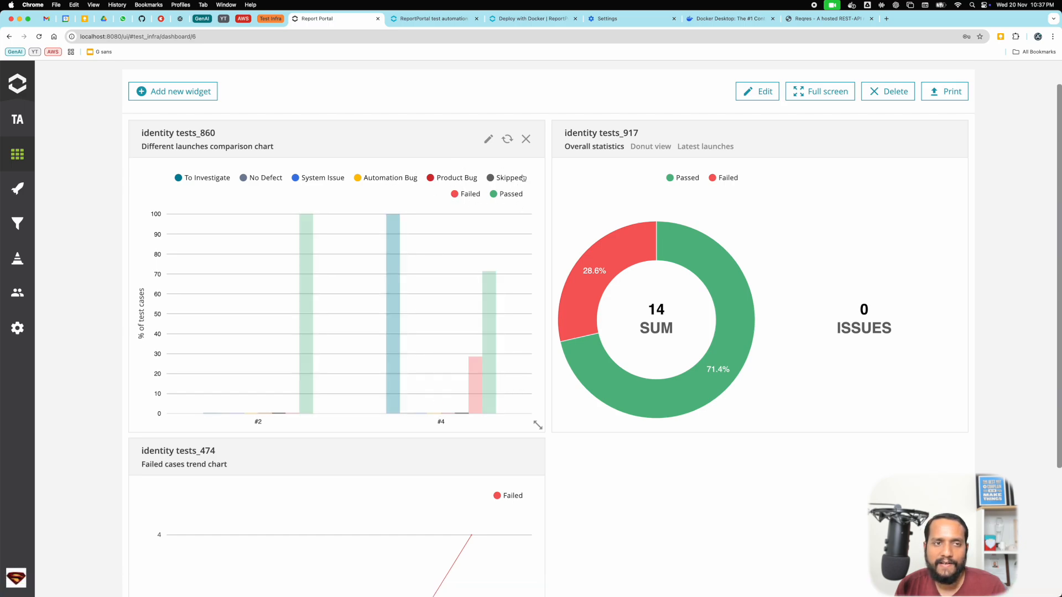
Add a test-cases growth trend chart on identity tests in timeline (by date) mode.
left_click(172, 90)
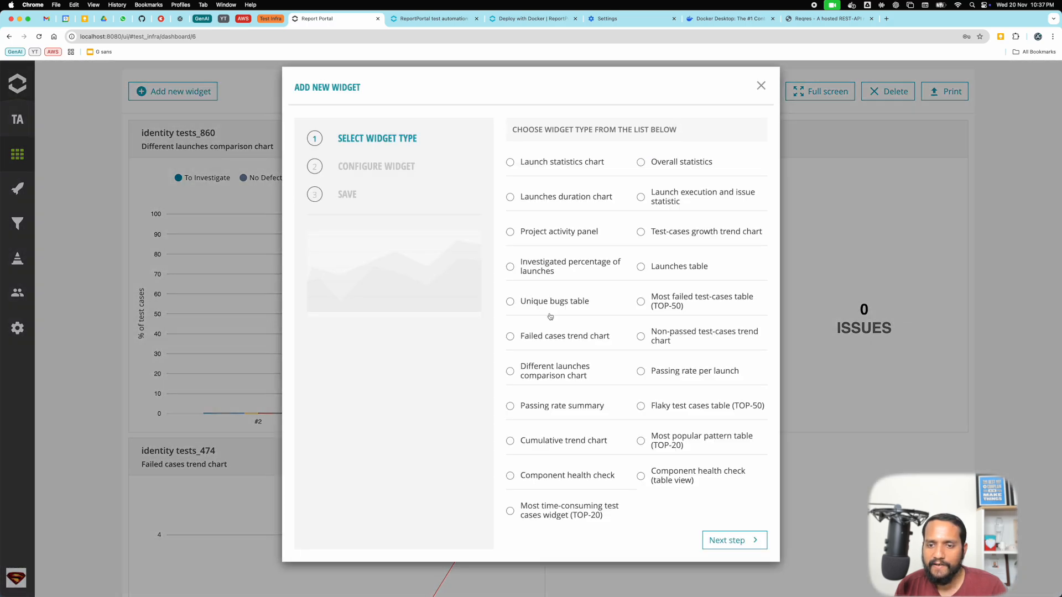
mouse_move(524, 231)
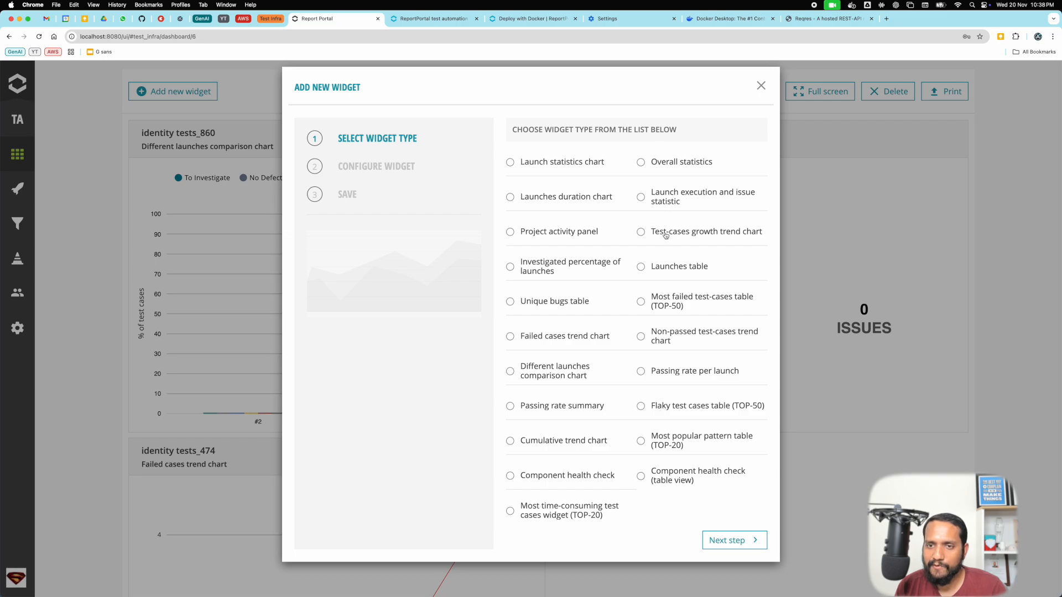
left_click(640, 231)
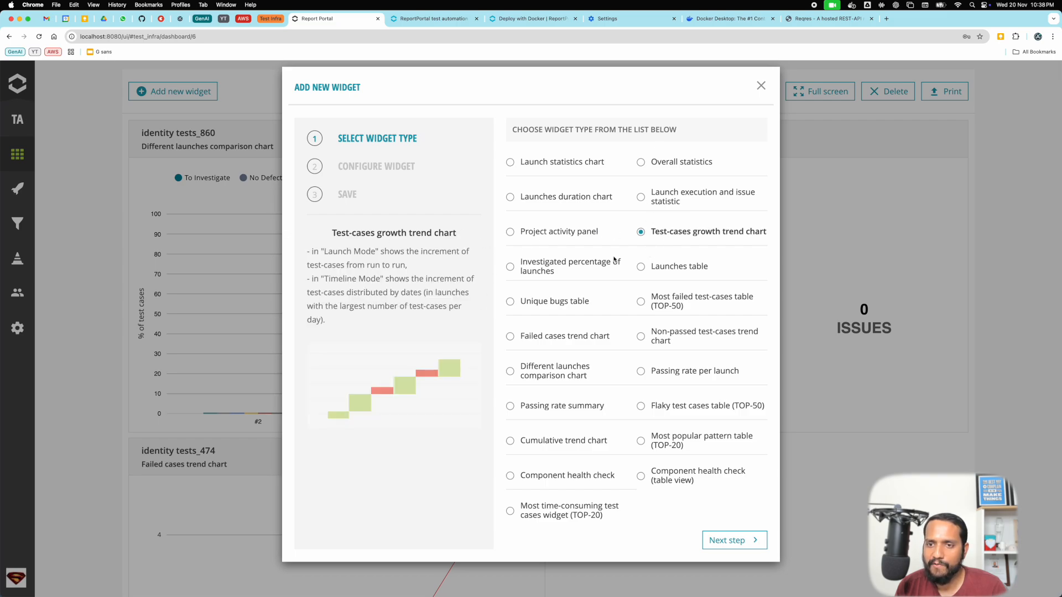
left_click(733, 540)
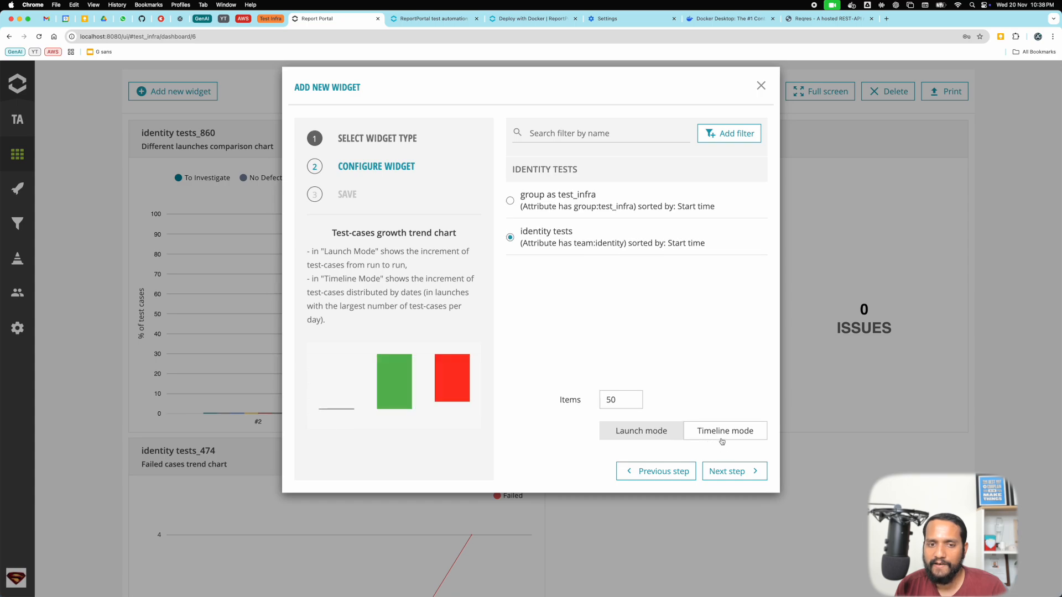
left_click(640, 431)
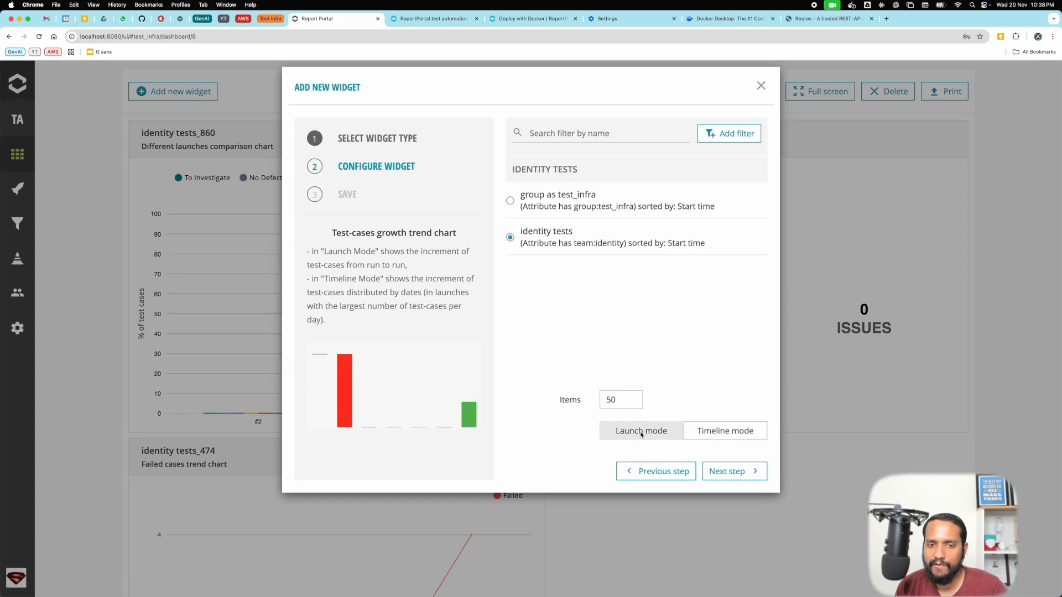
left_click(733, 470)
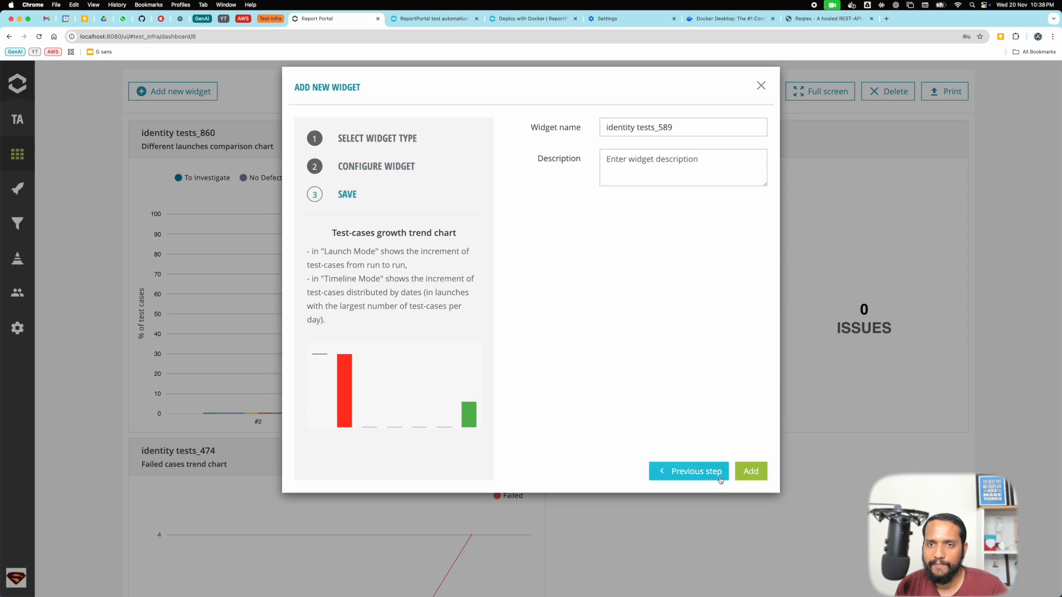
left_click(750, 471)
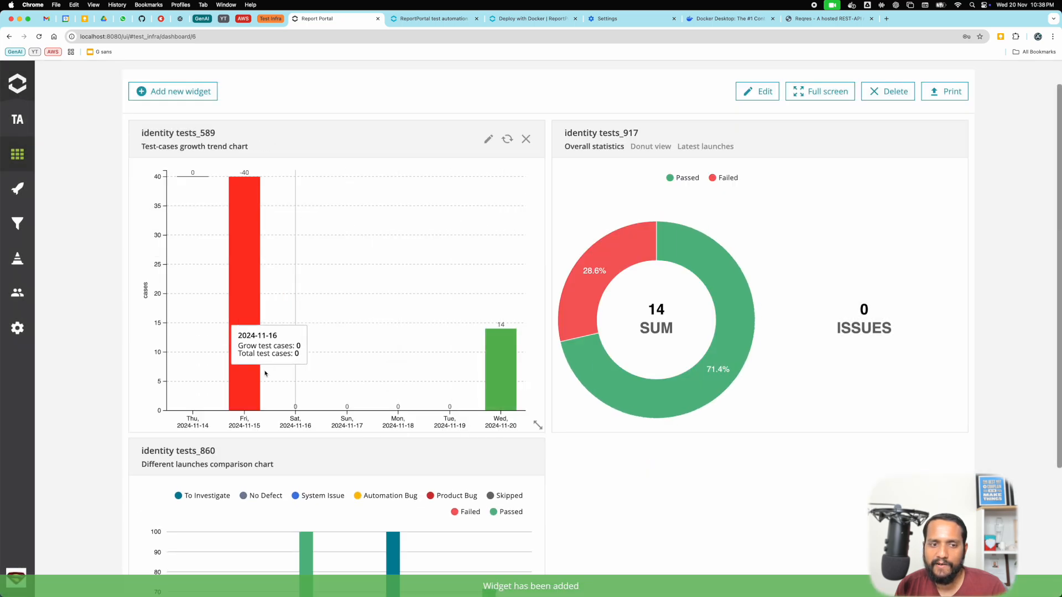
mouse_move(494, 407)
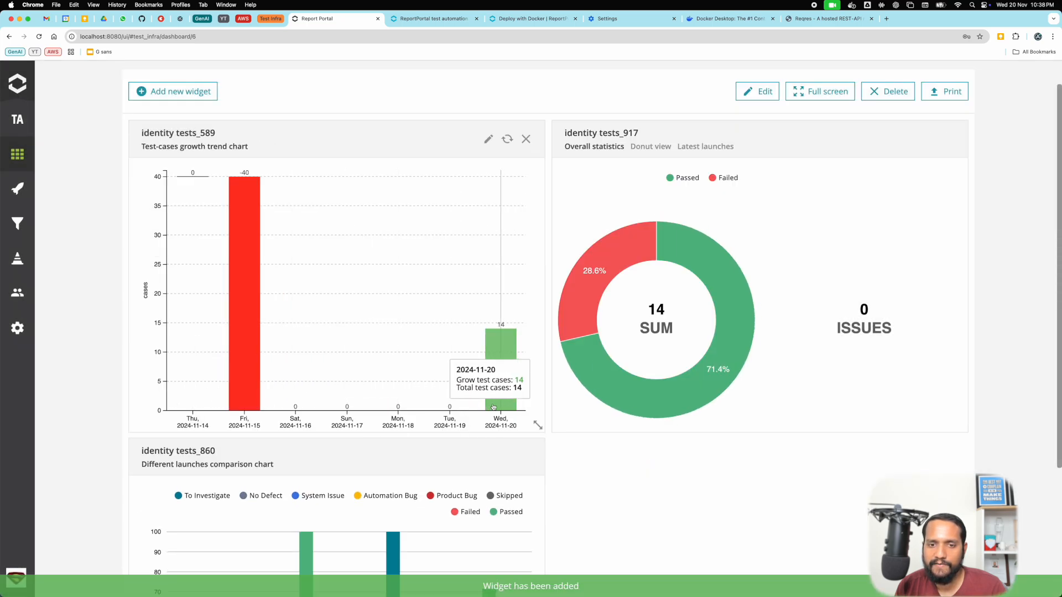
mouse_move(244, 210)
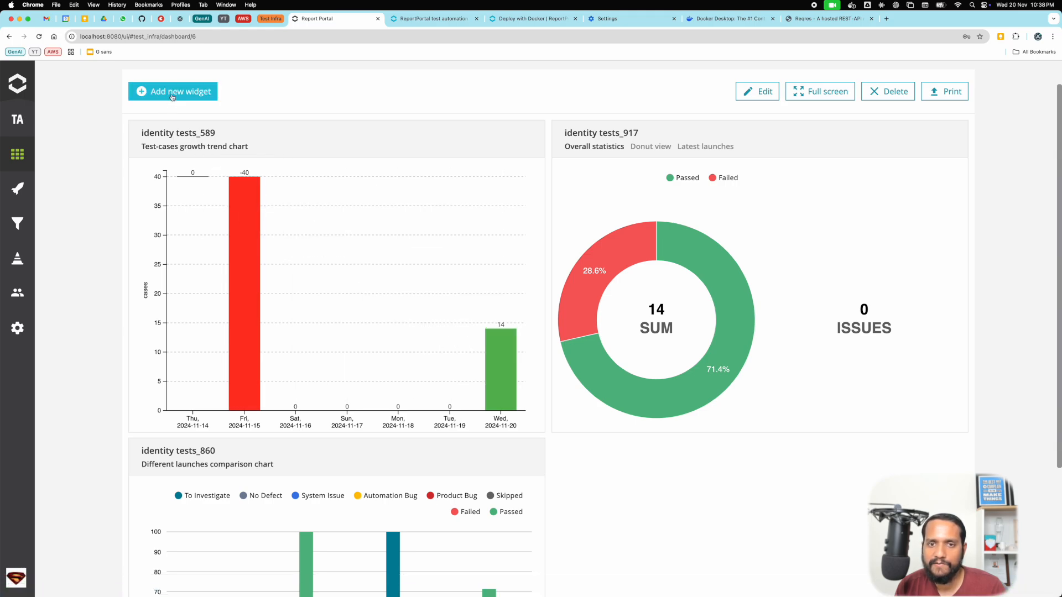
Abandon the new widget dialog and return to the all-dashboards list.
left_click(173, 90)
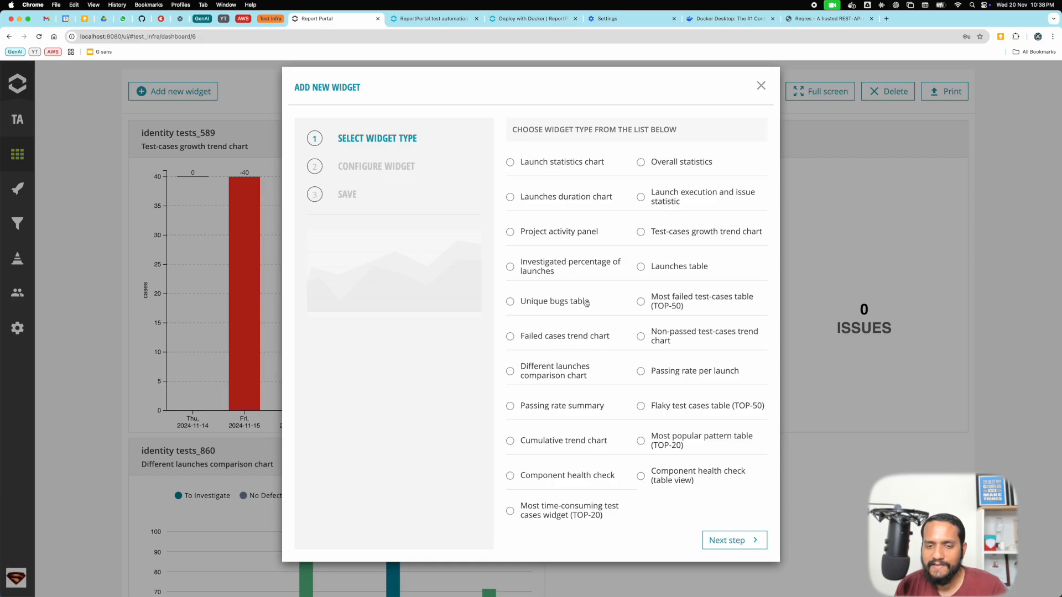
mouse_move(583, 317)
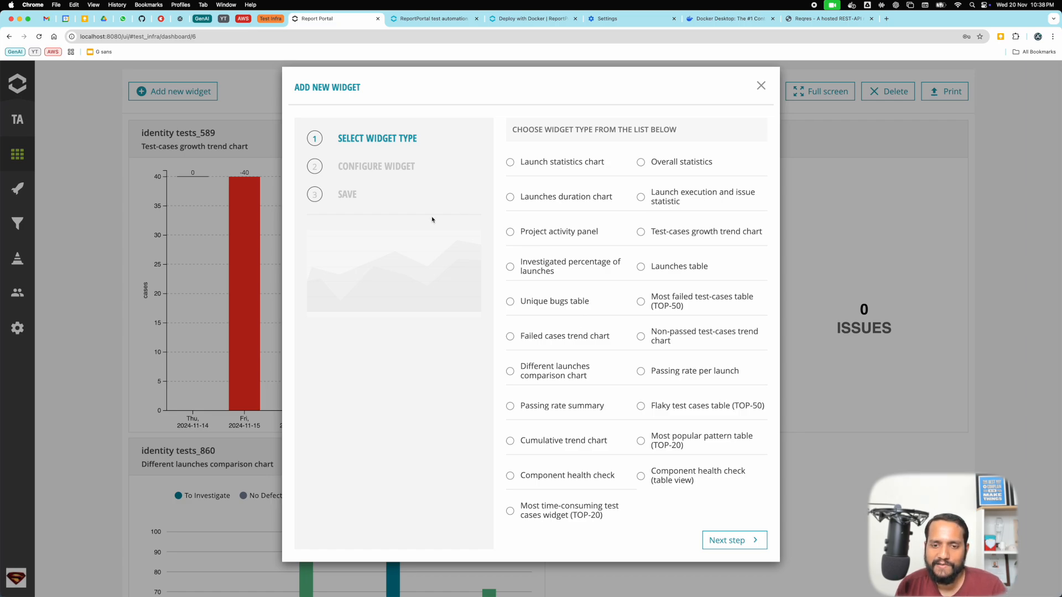
mouse_move(583, 234)
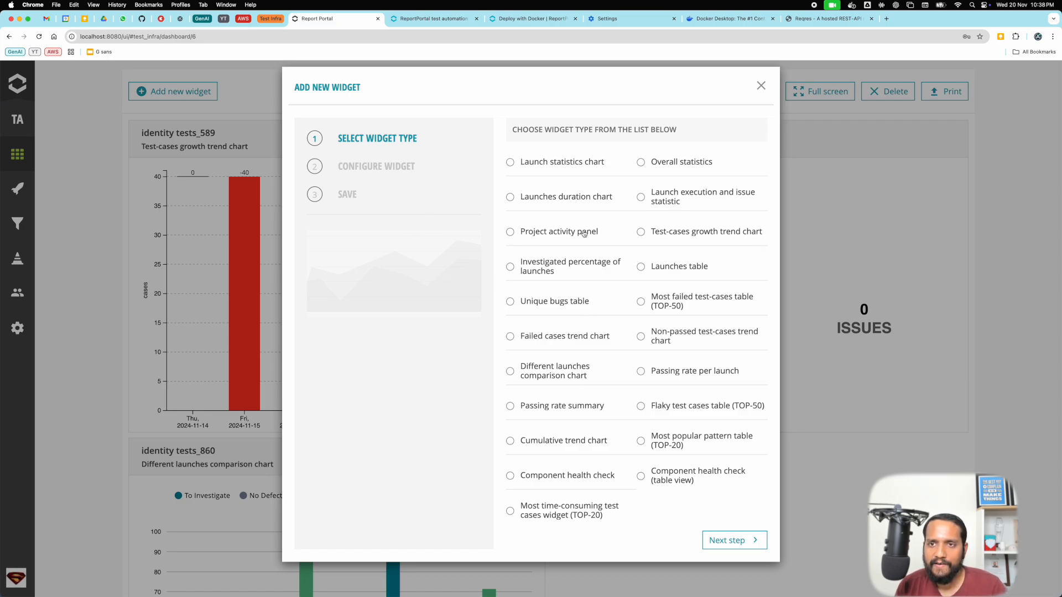
left_click(760, 85)
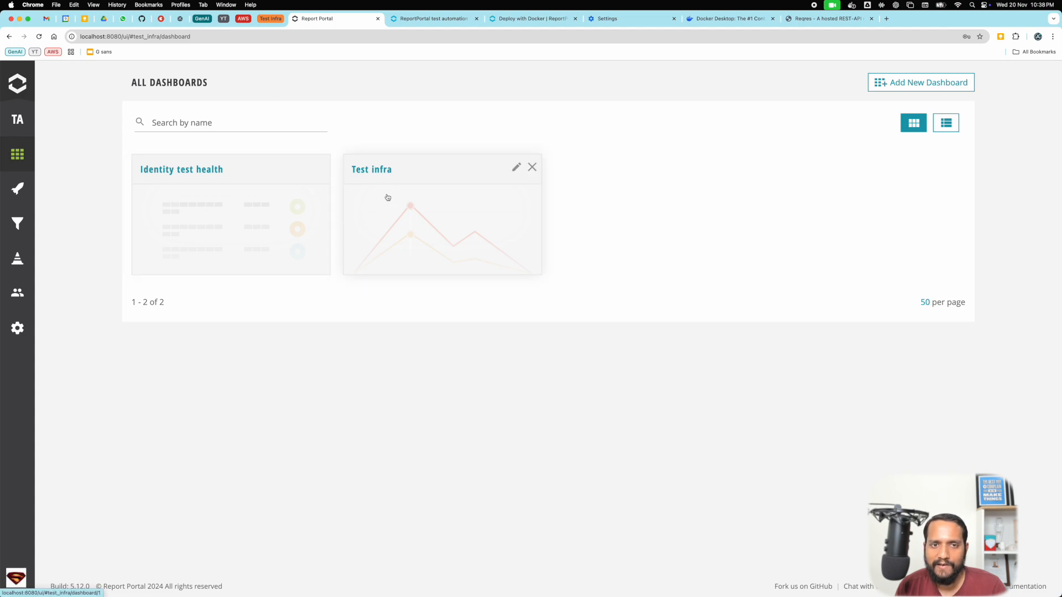
Open the Test infra dashboard and bring up its widget type list.
left_click(371, 168)
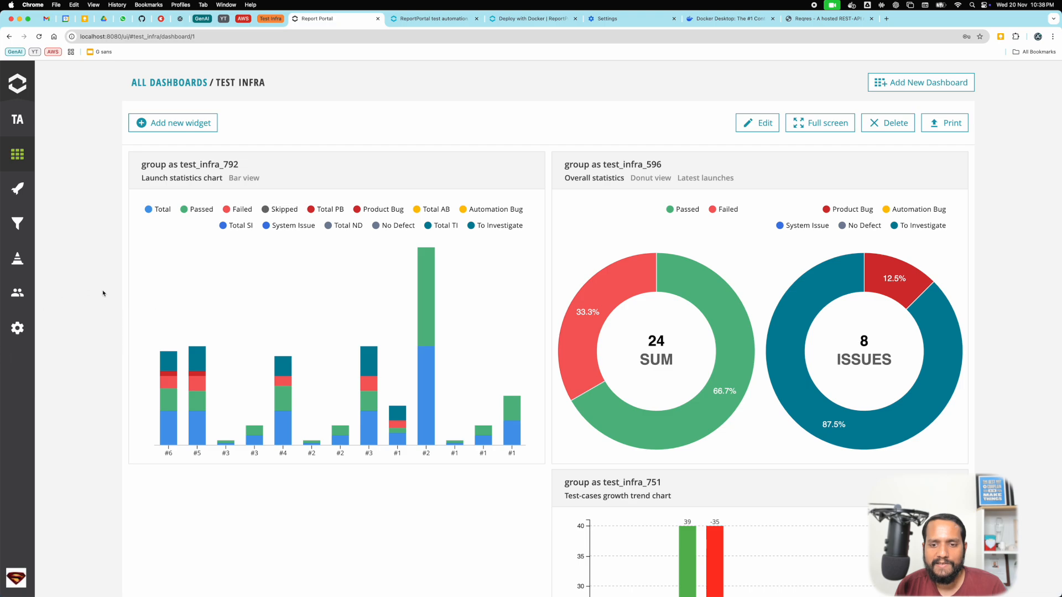
scroll("down", 3)
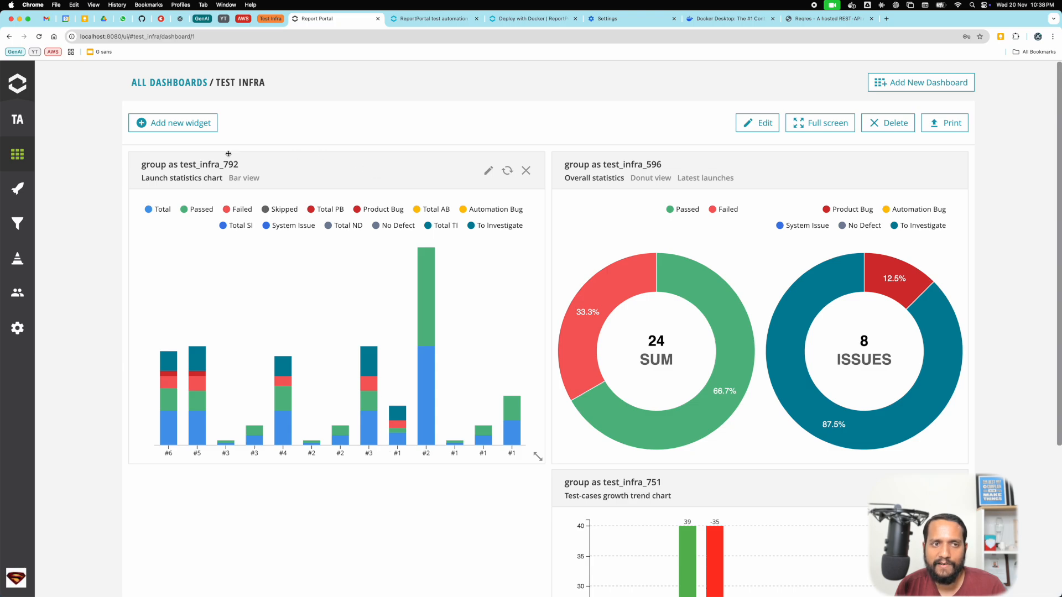
left_click(172, 123)
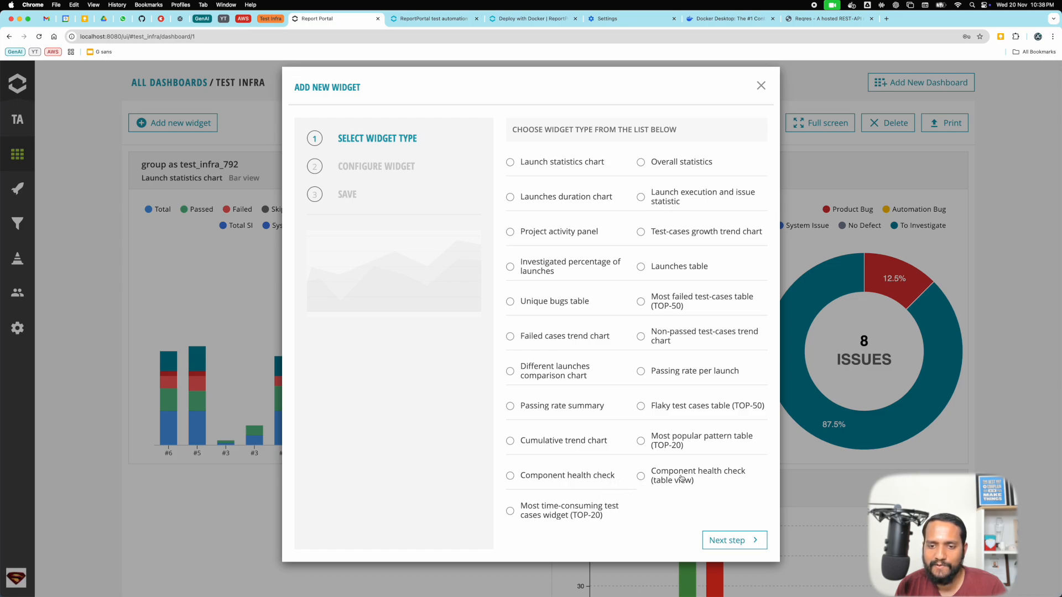
Configure a component health check table on group as test_infra, Level 1 team, latest launches.
left_click(639, 476)
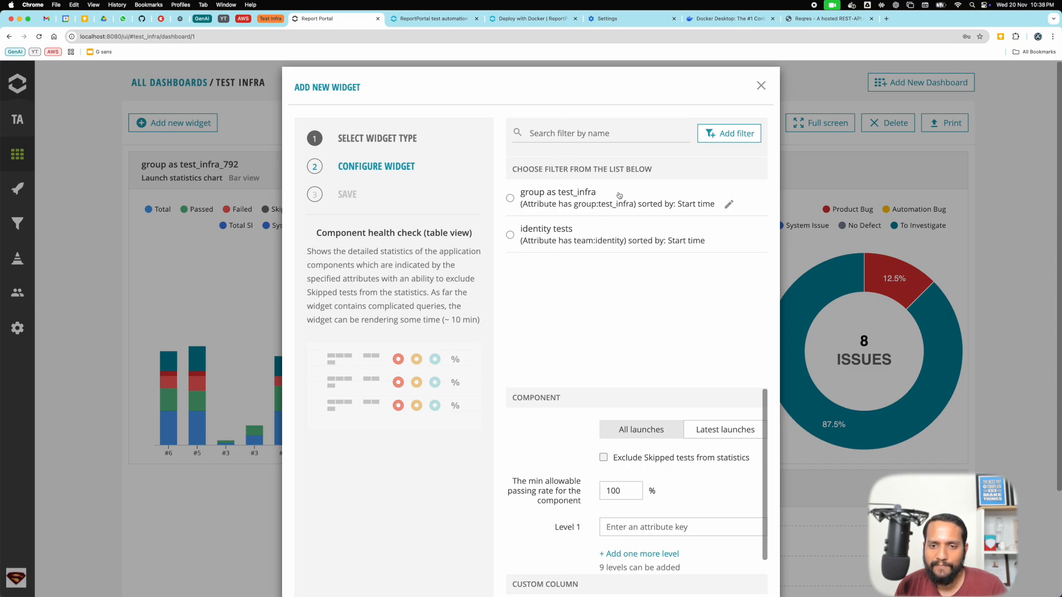
left_click(510, 198)
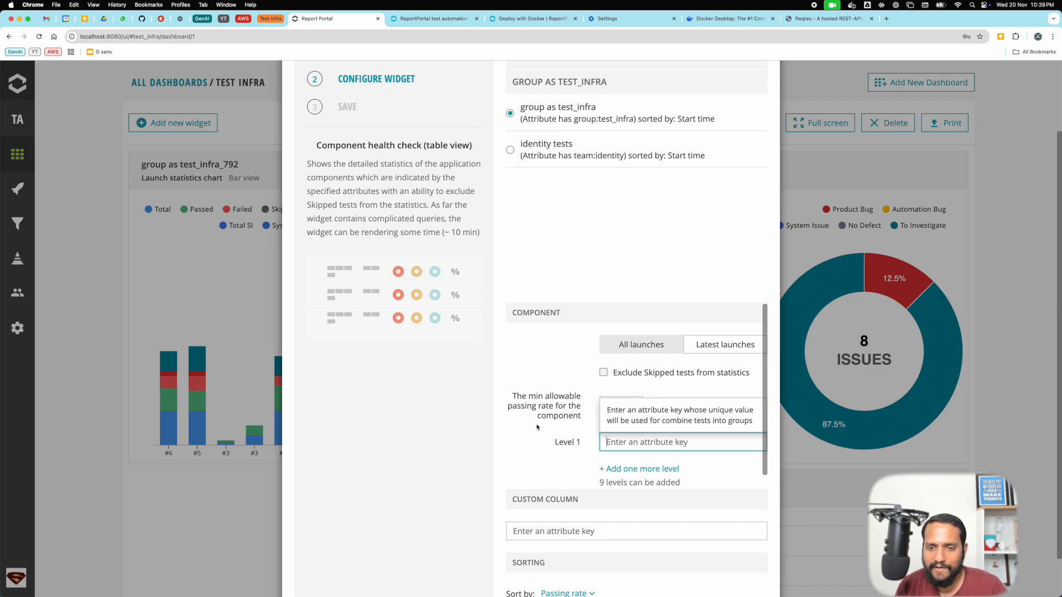
type("t")
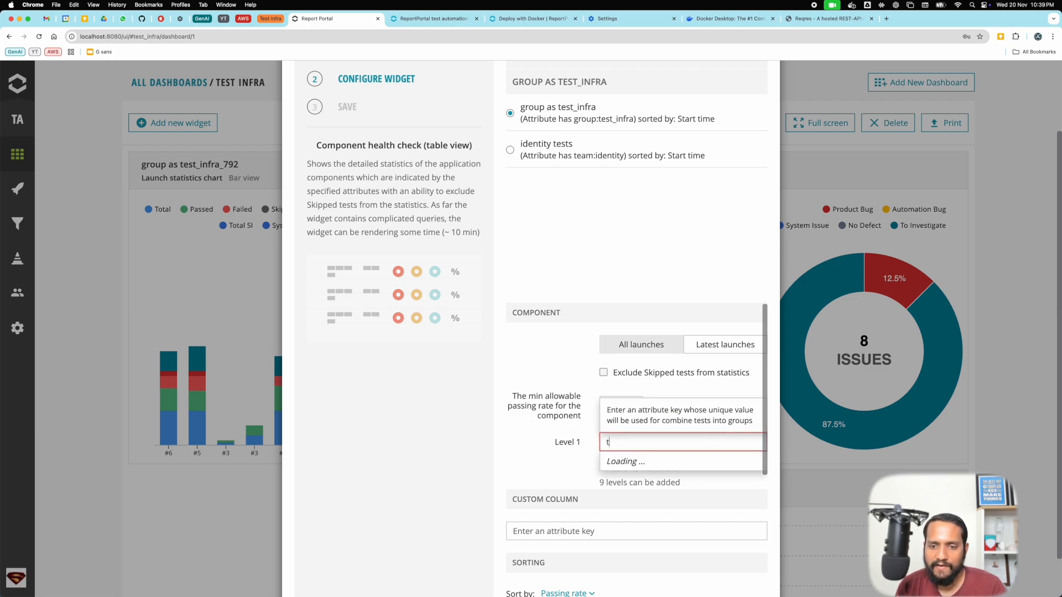
type("team")
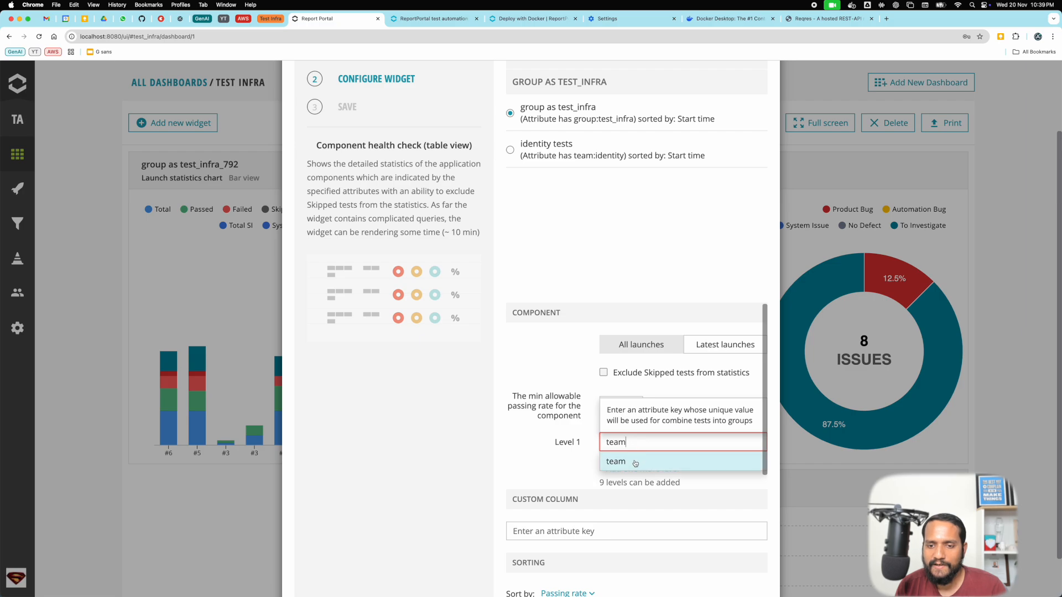
left_click(616, 461)
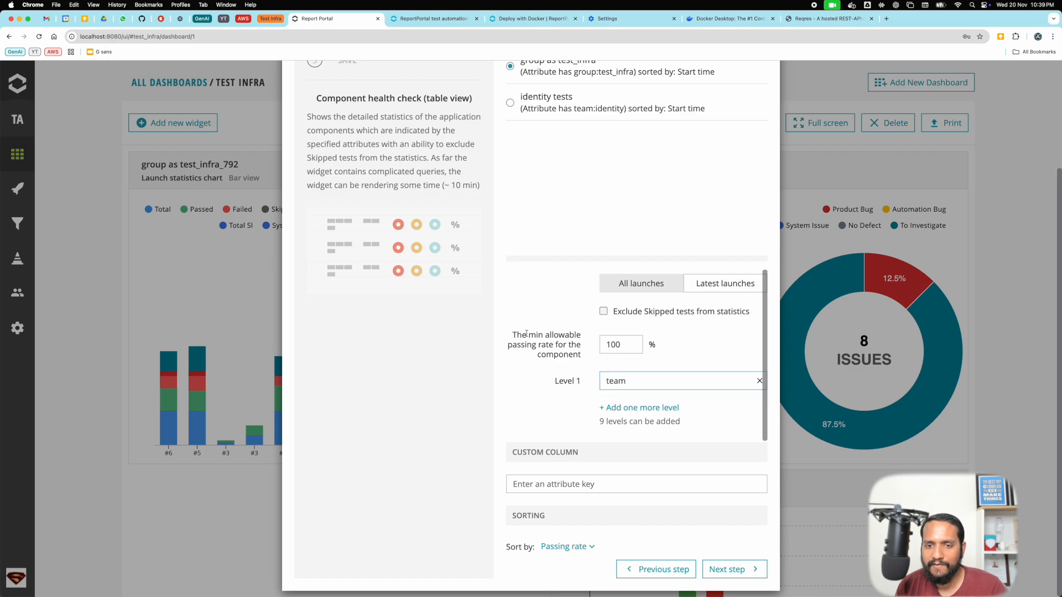
left_click_drag(515, 335, 581, 354)
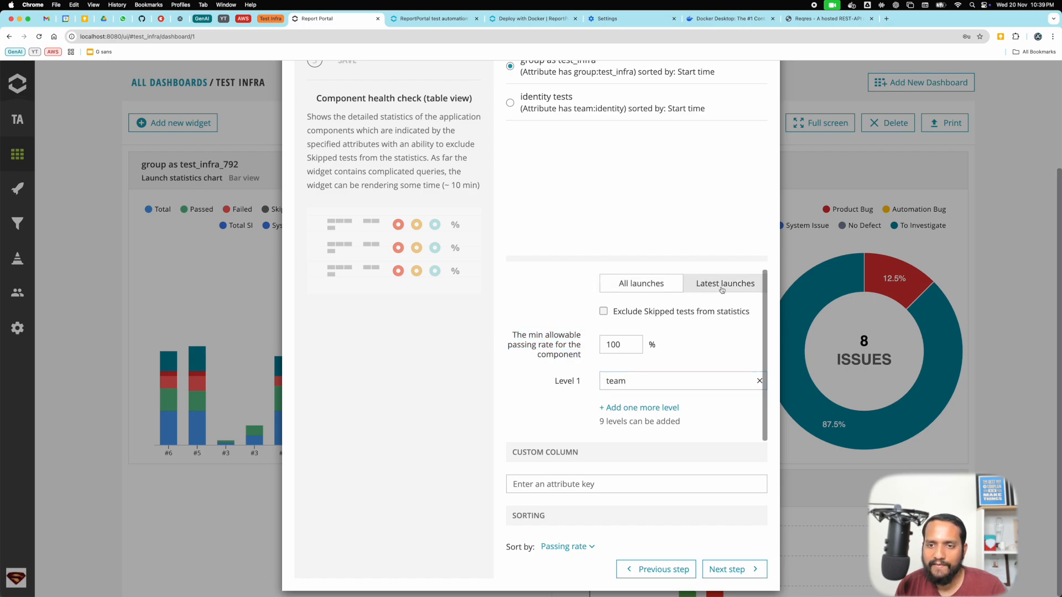
left_click(639, 283)
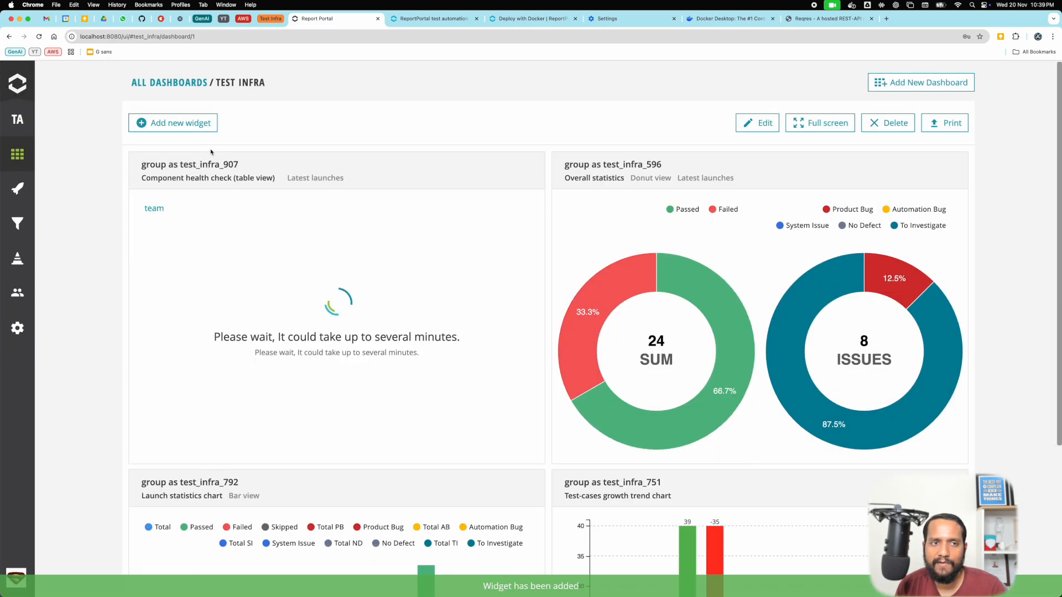
Add a component health check card on group as test_infra, grouped by team.
left_click(172, 122)
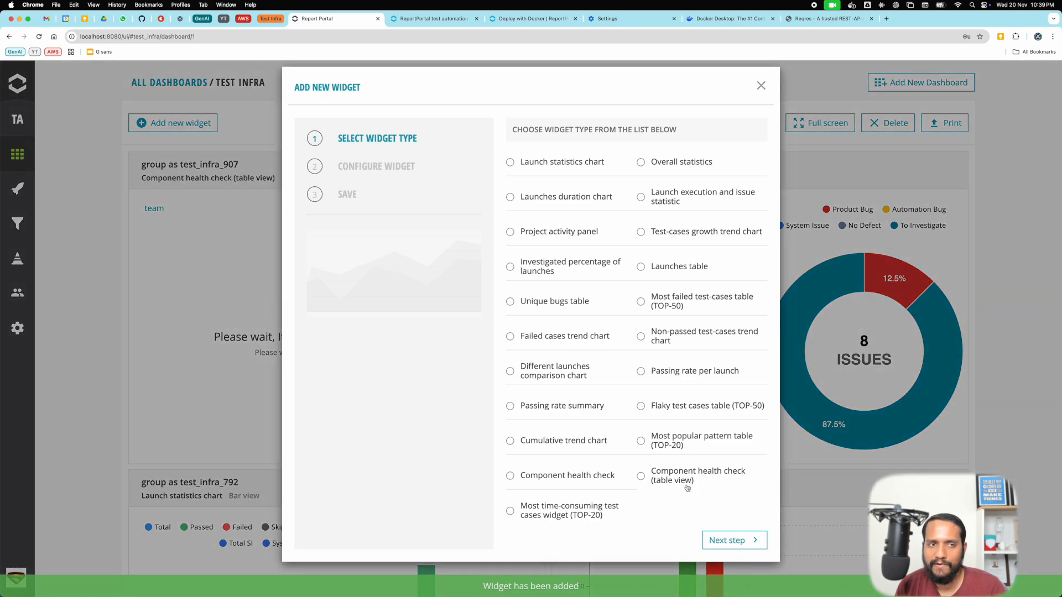
mouse_move(589, 479)
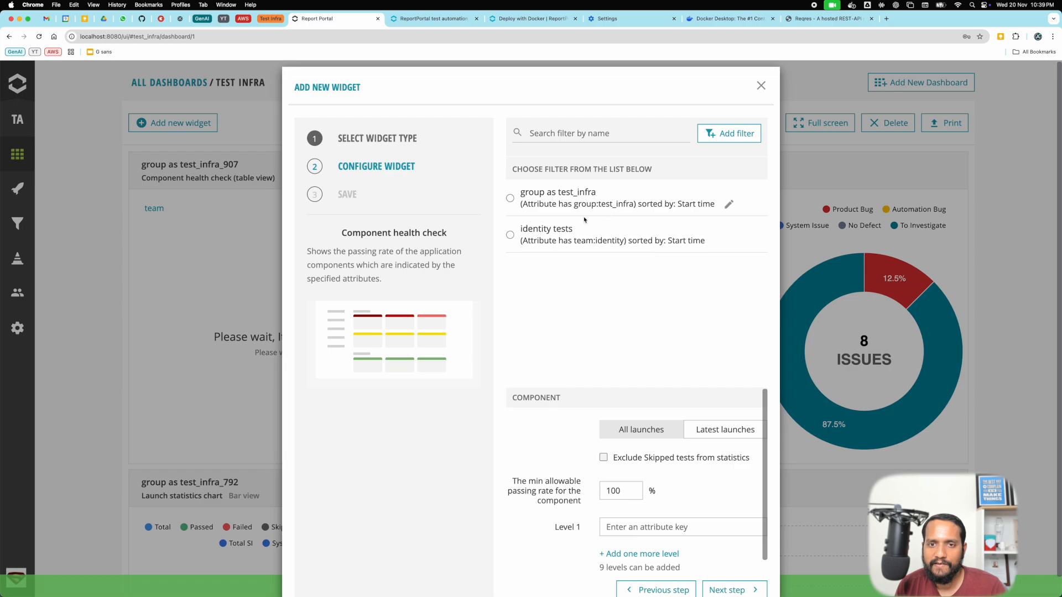
left_click(510, 198)
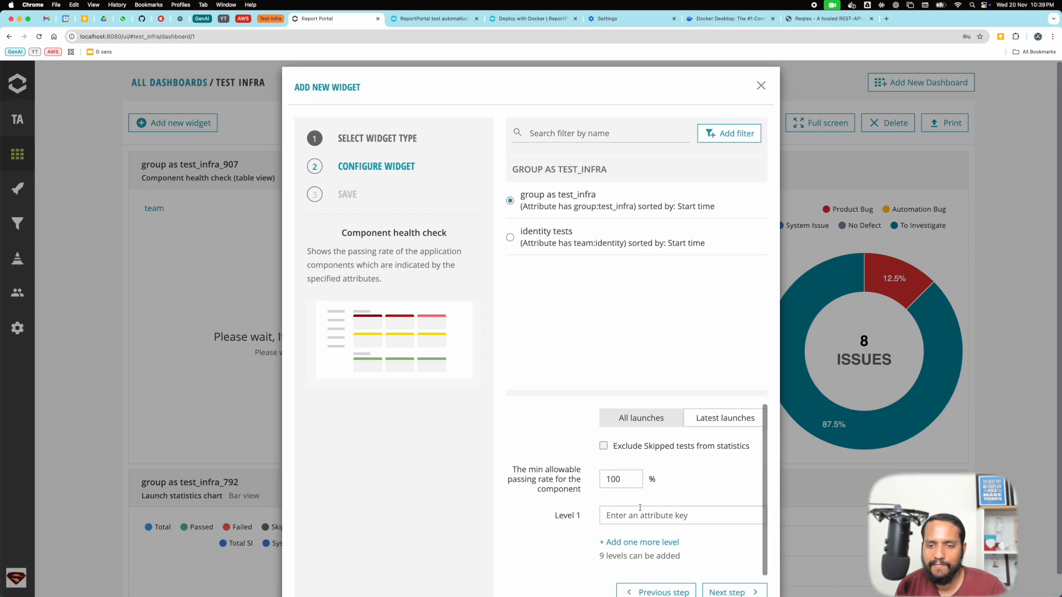
type("team")
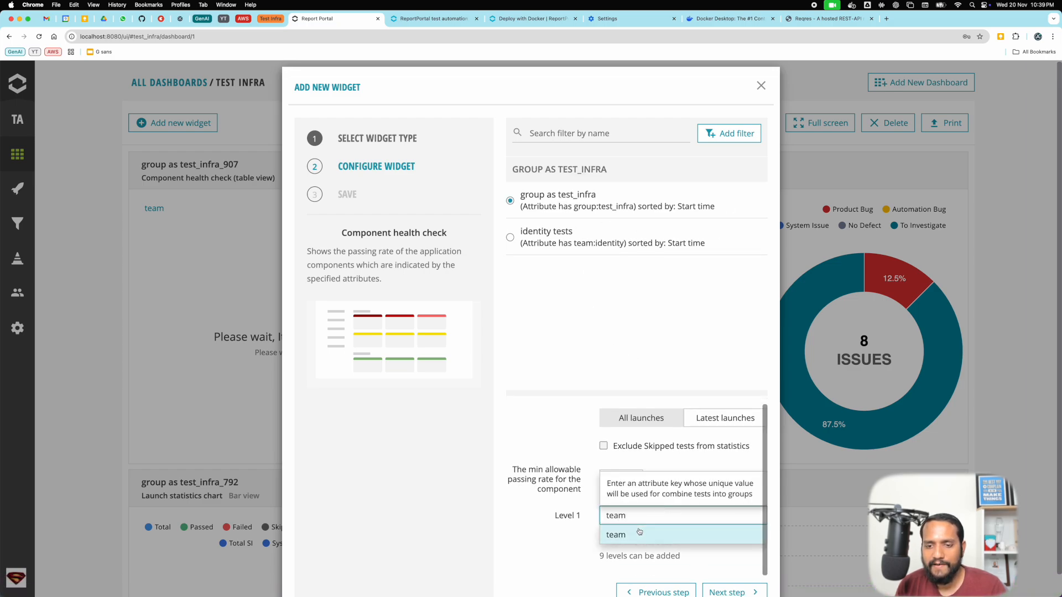
left_click(729, 592)
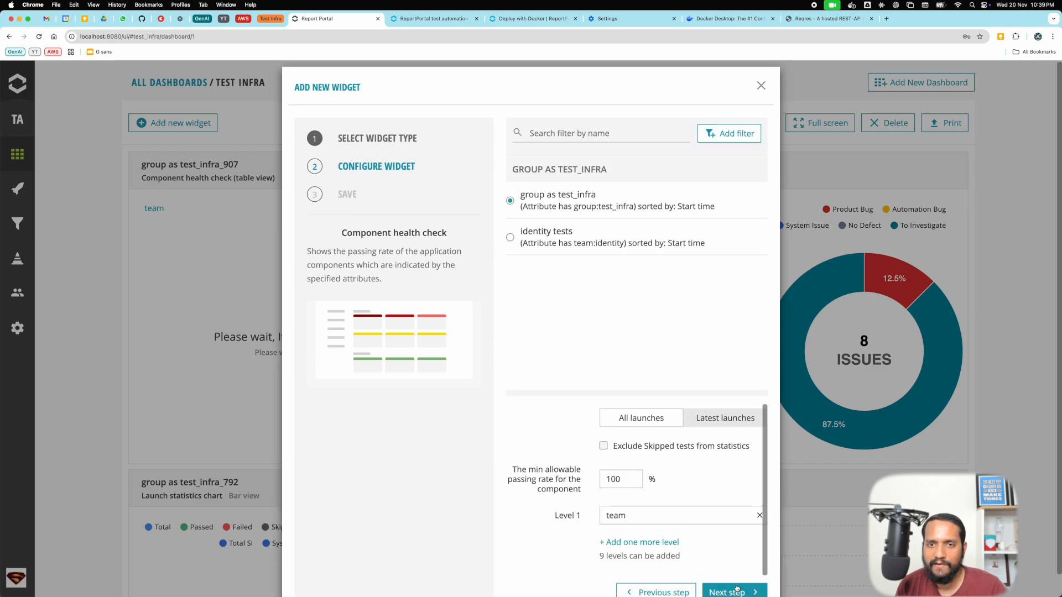
left_click(732, 592)
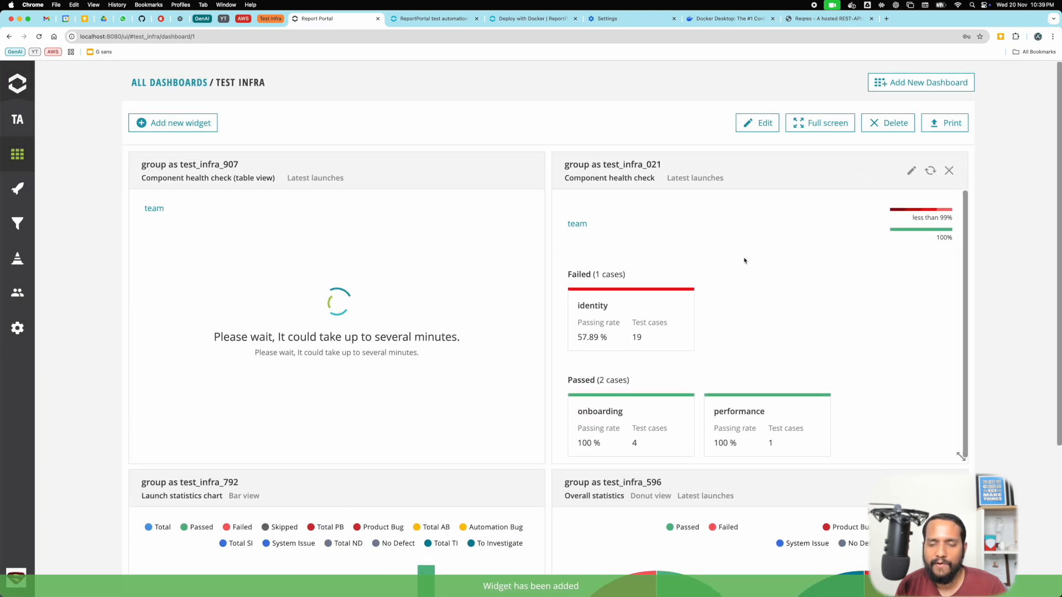
mouse_move(675, 219)
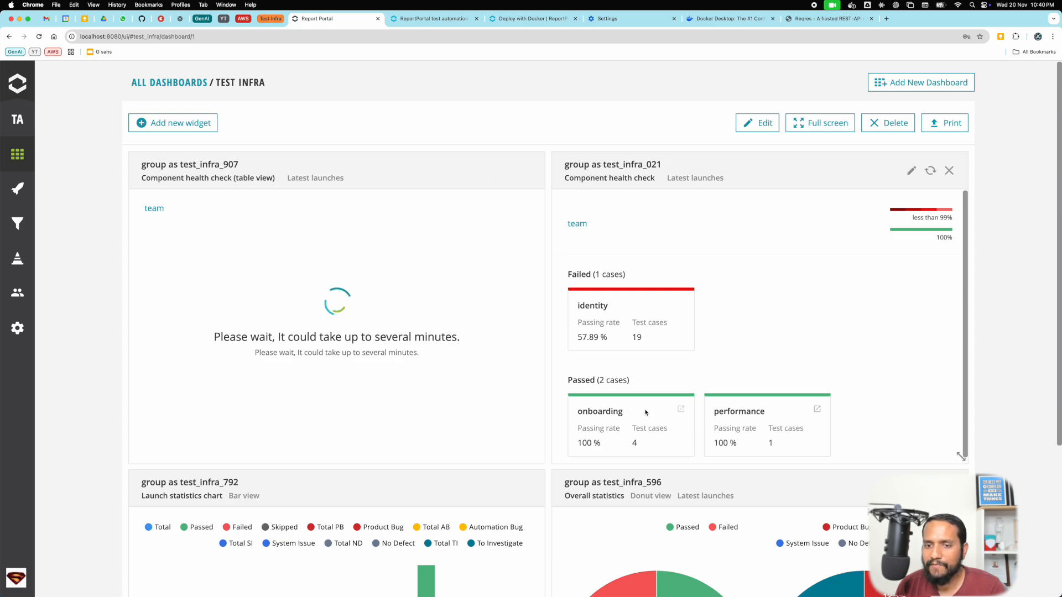
mouse_move(739, 411)
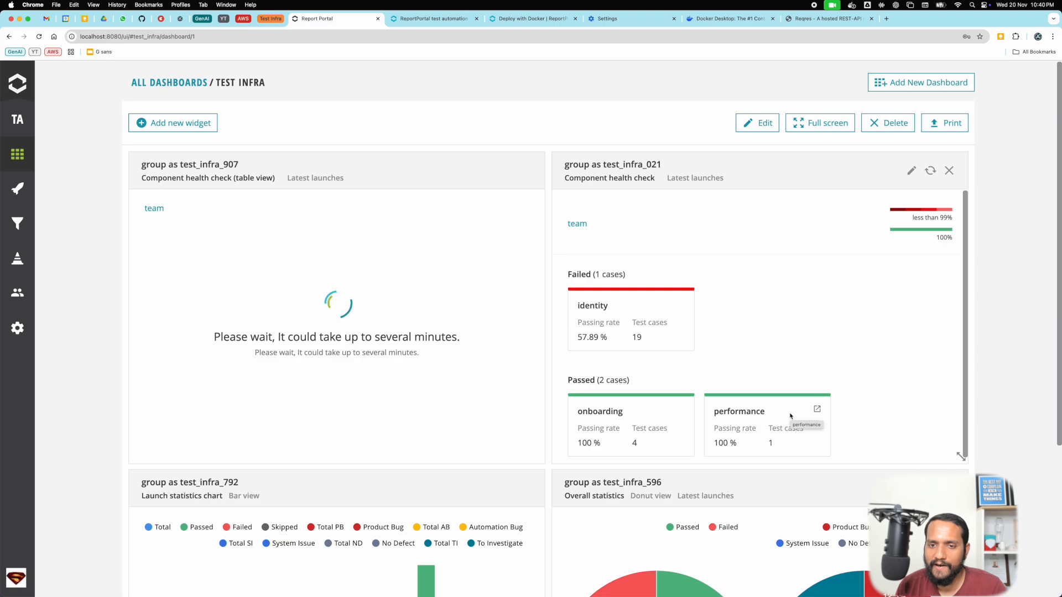
mouse_move(614, 337)
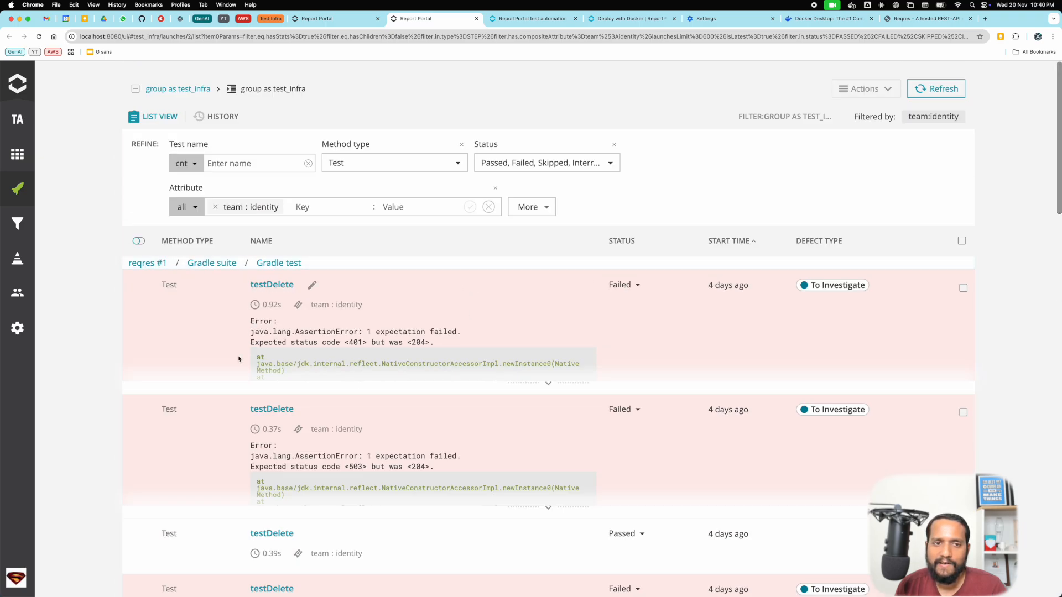
mouse_move(434, 428)
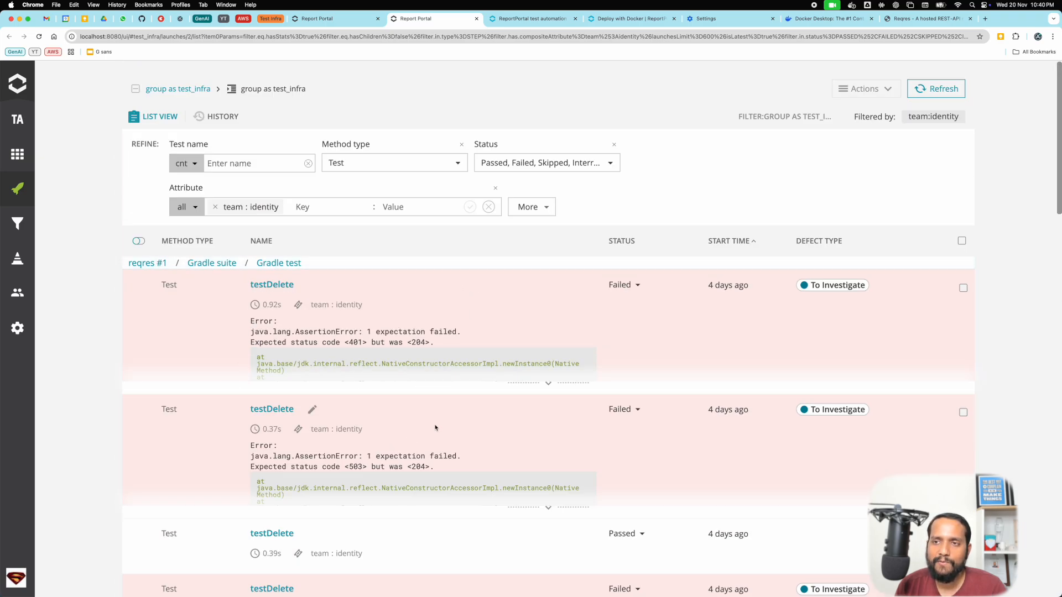
mouse_move(426, 434)
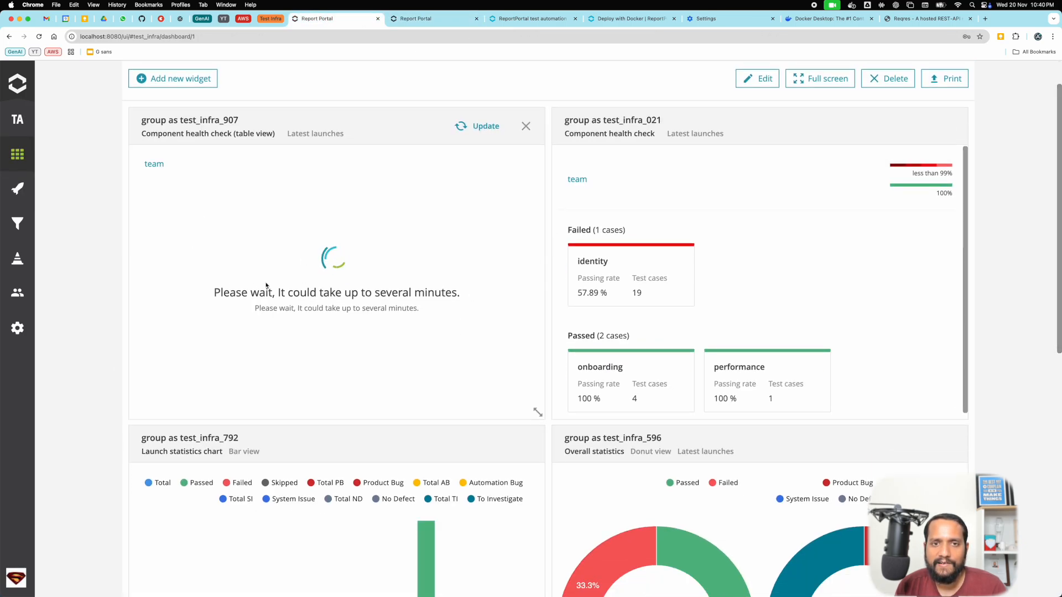
Update the test_infra_907 table widget and scroll through the dashboard to review results.
left_click(476, 126)
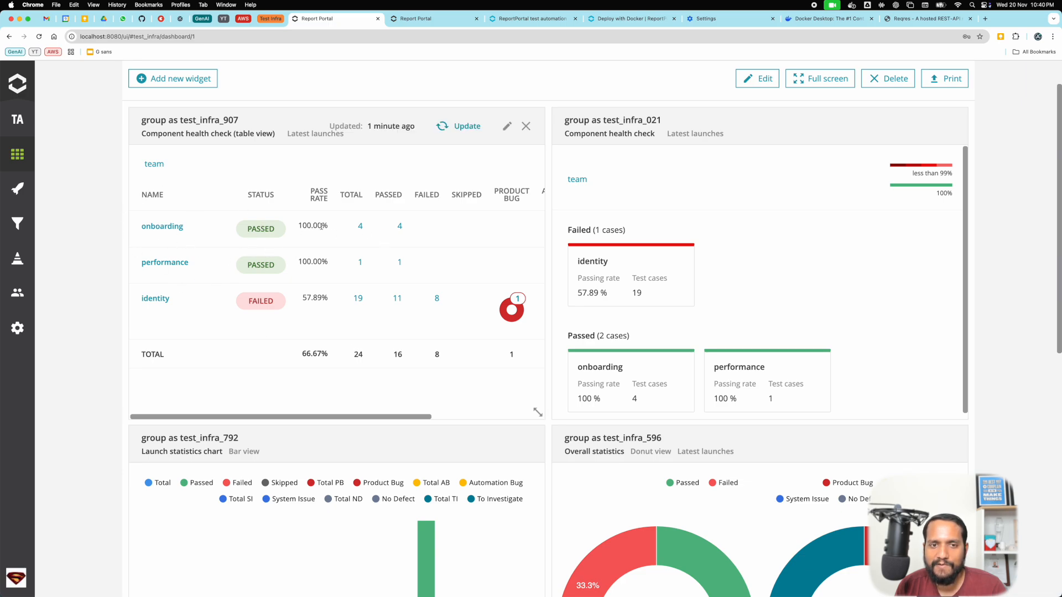
mouse_move(364, 215)
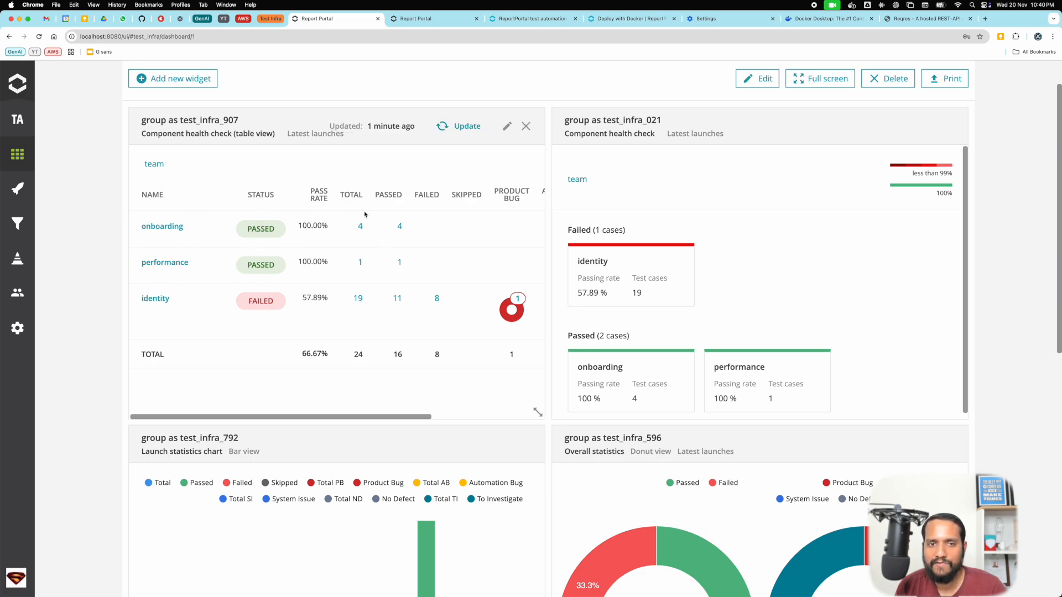
mouse_move(167, 222)
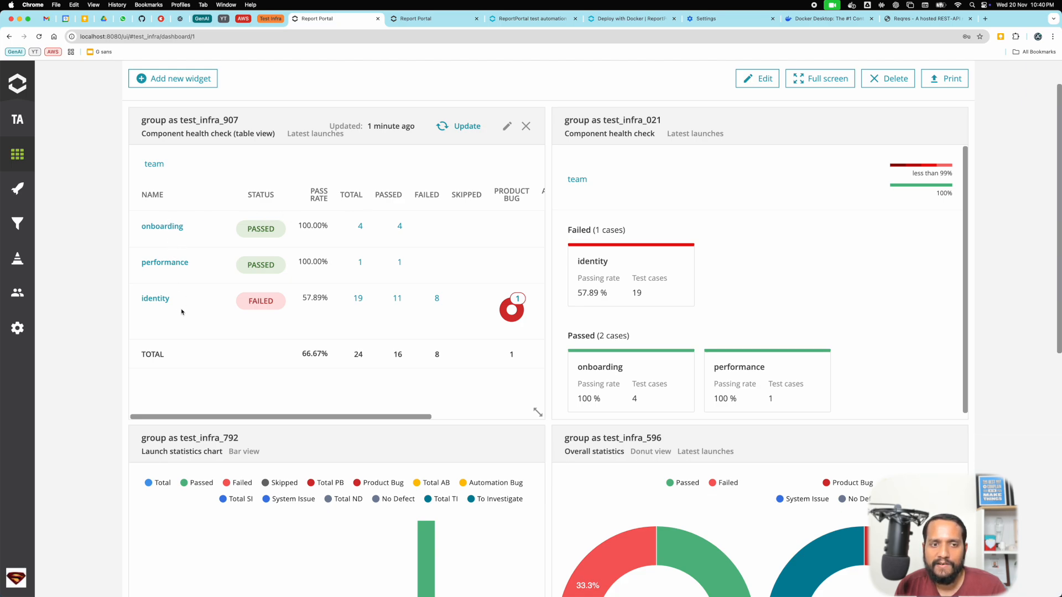
mouse_move(335, 303)
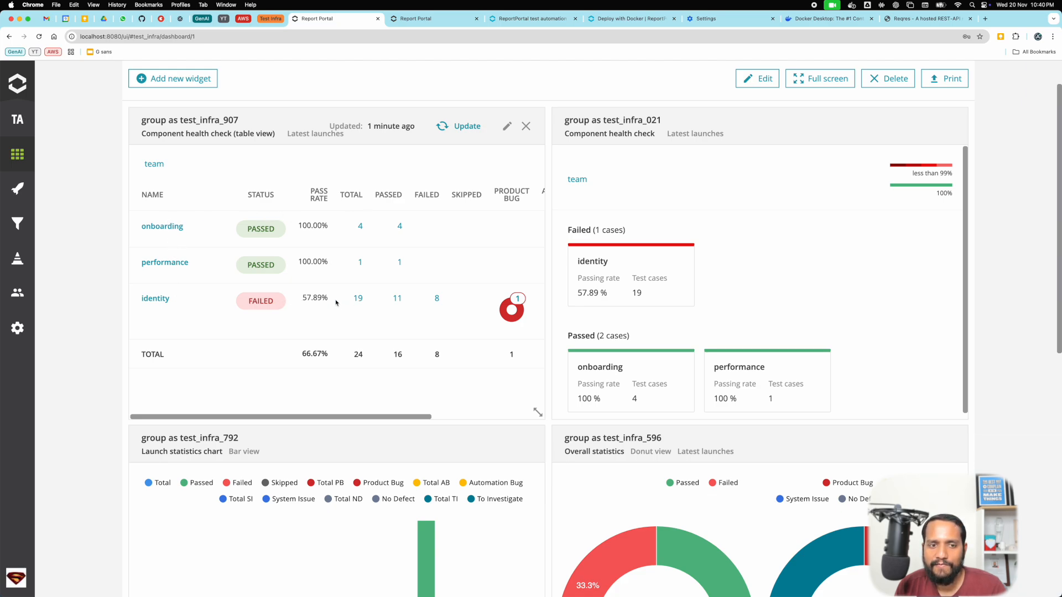
scroll("down", 3)
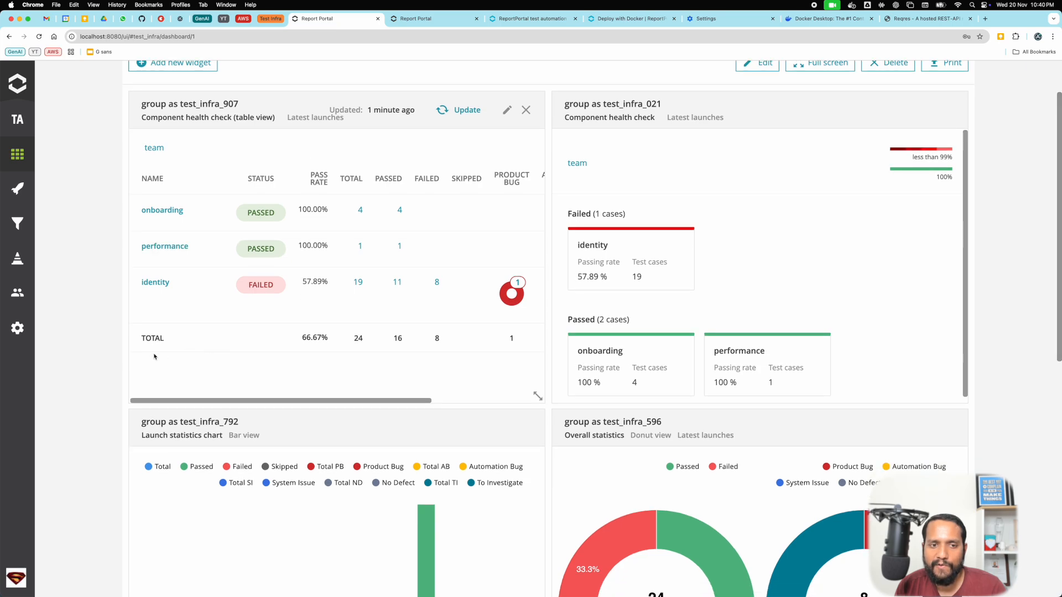
mouse_move(470, 345)
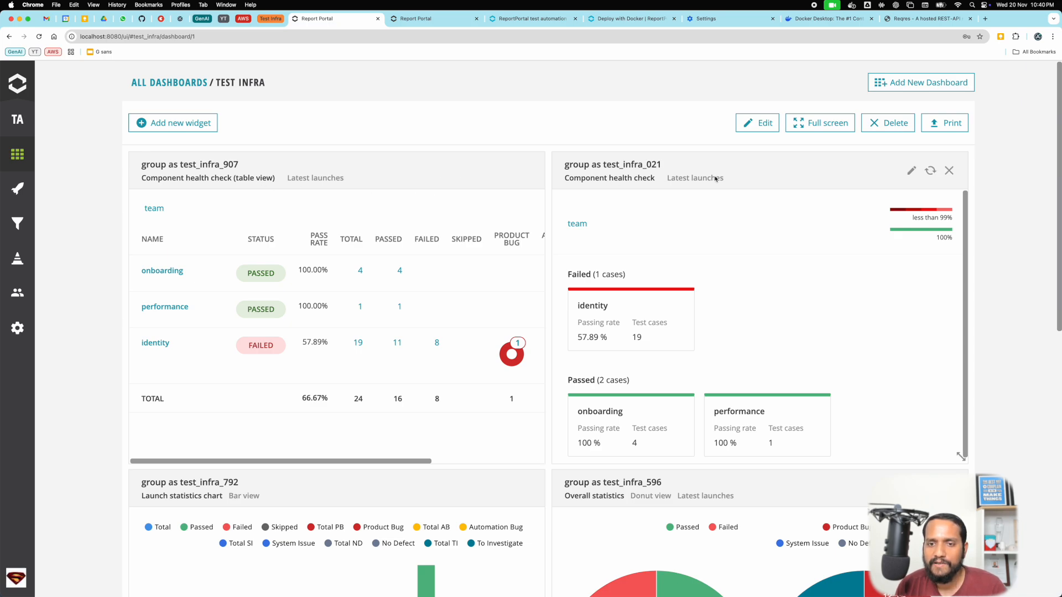
scroll("down", 3)
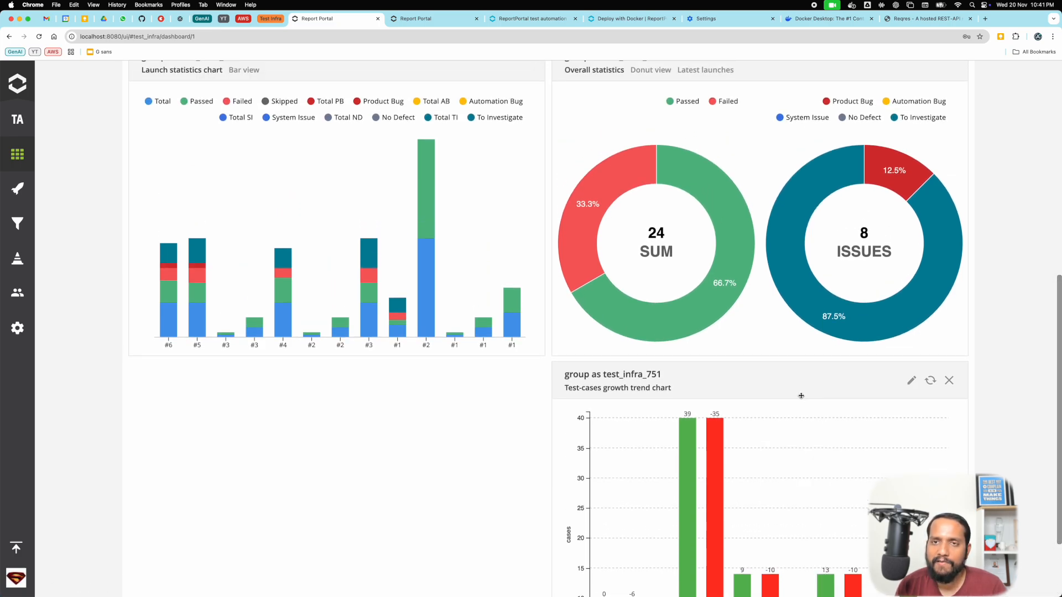
mouse_move(763, 245)
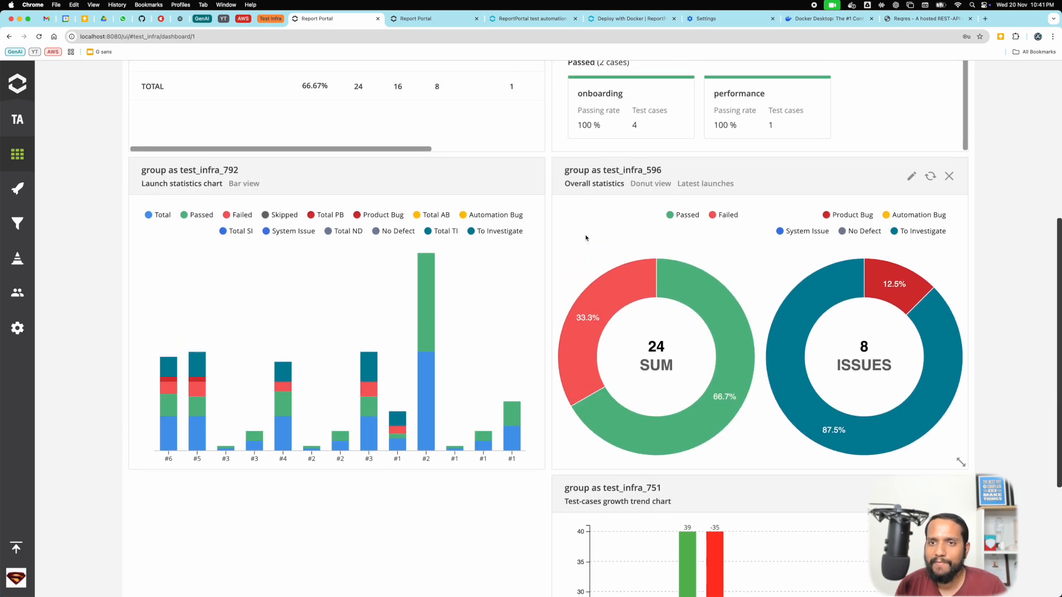
scroll("up", 3)
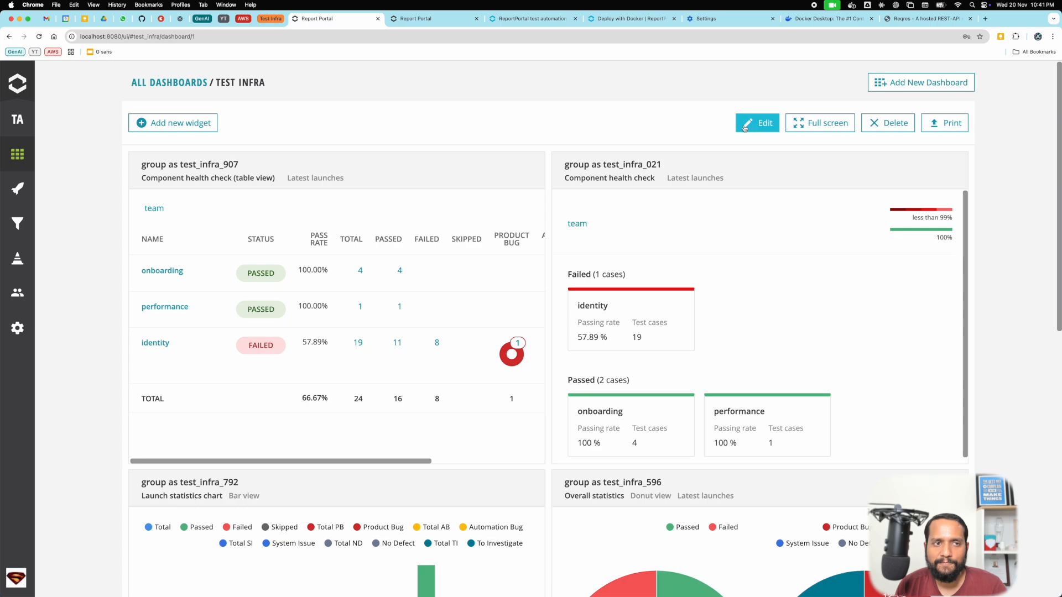
Open the group as test_infra saved filter's launches and expand its criteria.
left_click(17, 223)
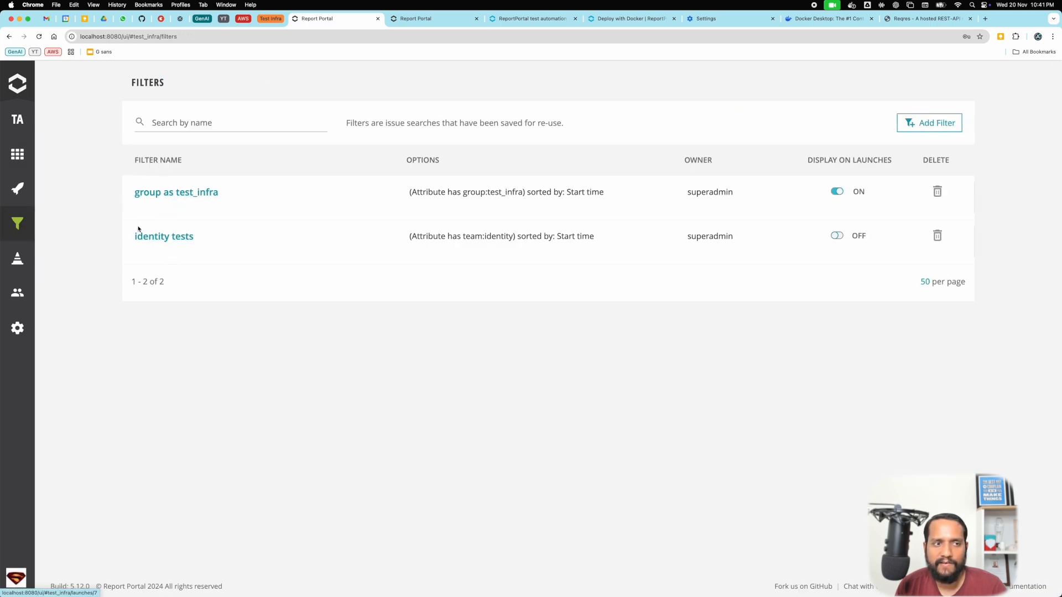
left_click(175, 192)
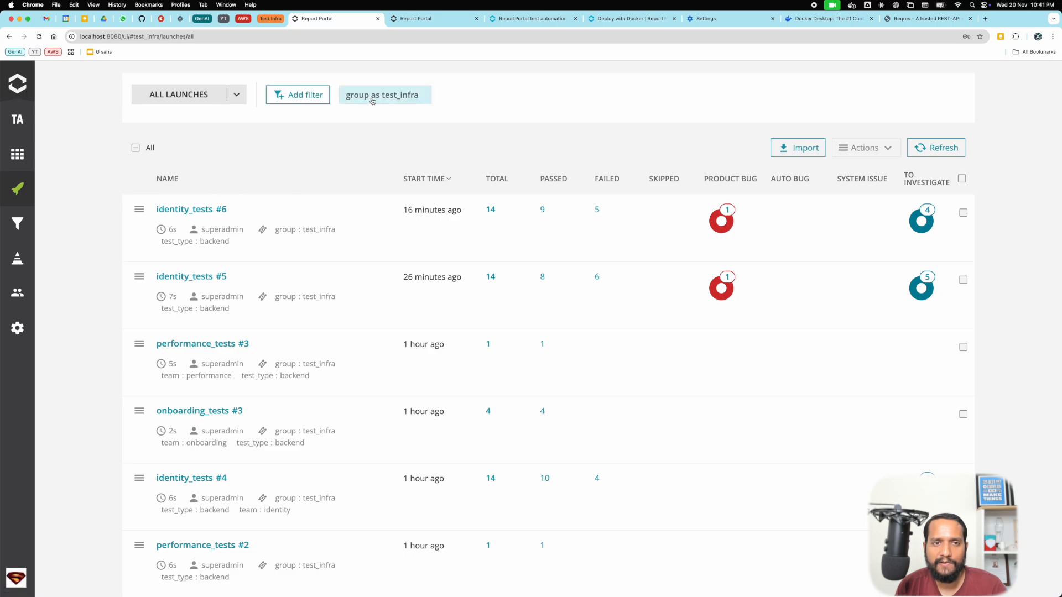
left_click(382, 95)
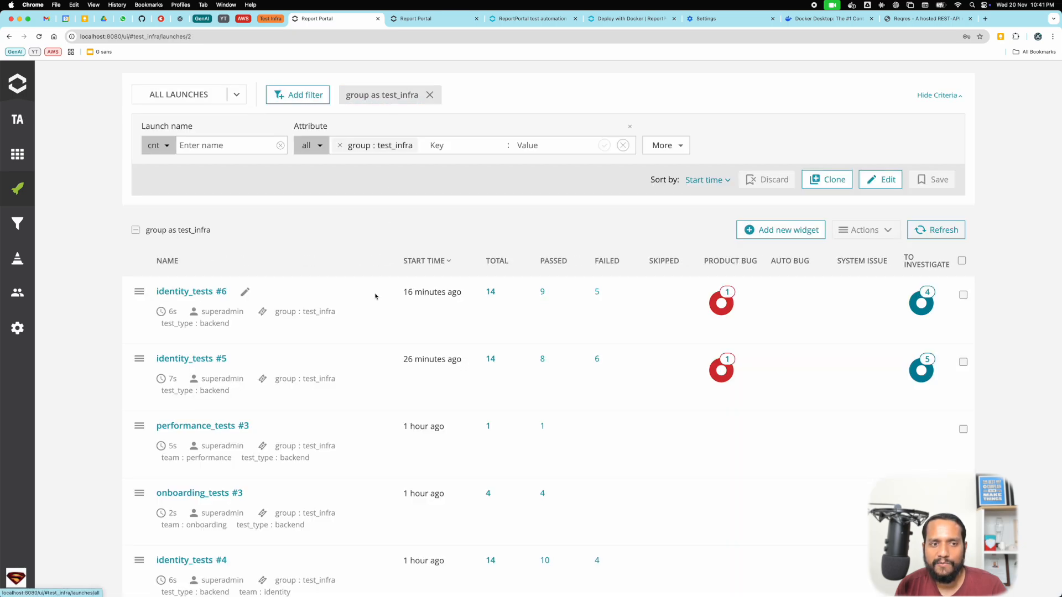
mouse_move(464, 430)
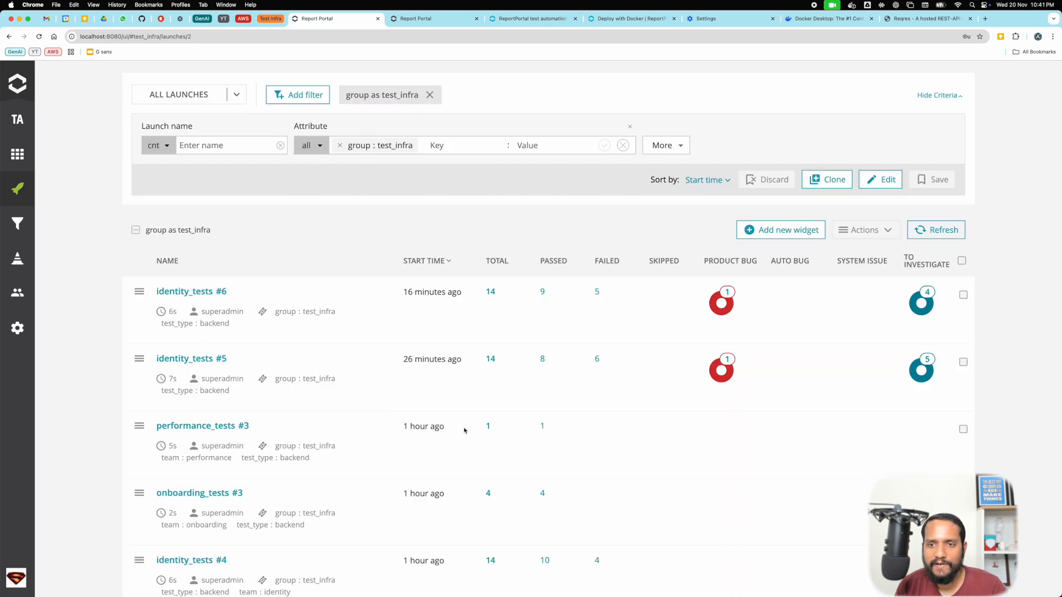
scroll("down", 3)
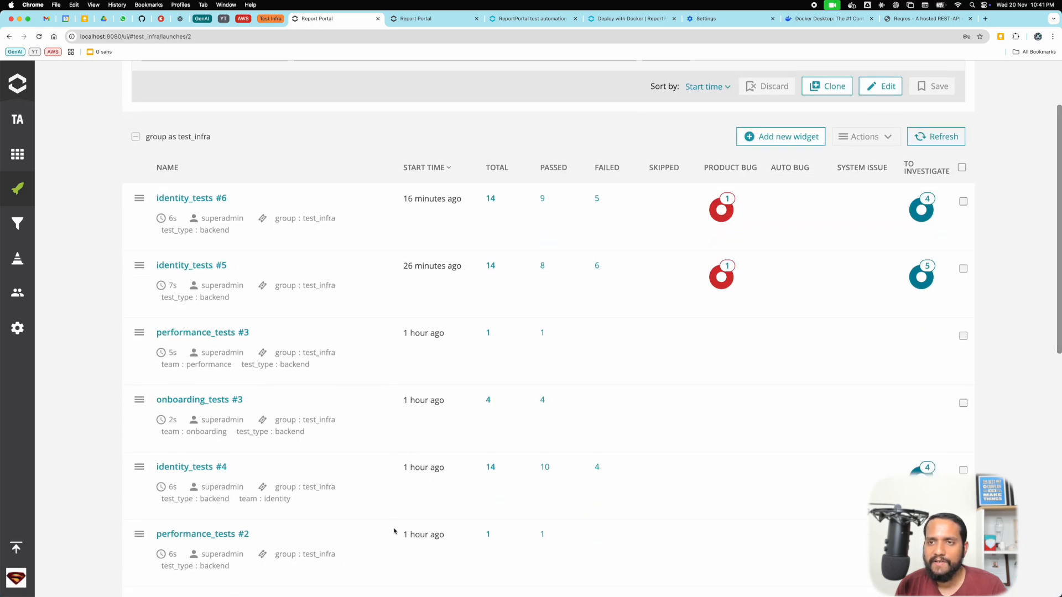